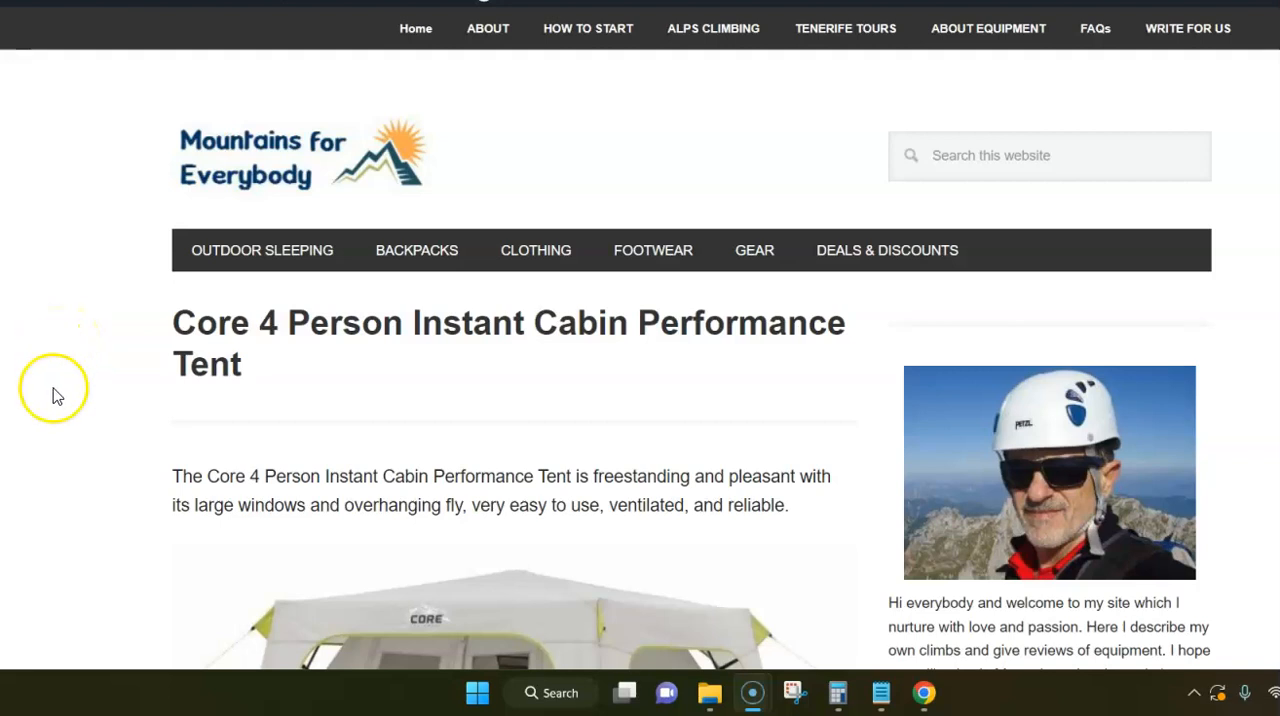
mouse_move(128, 478)
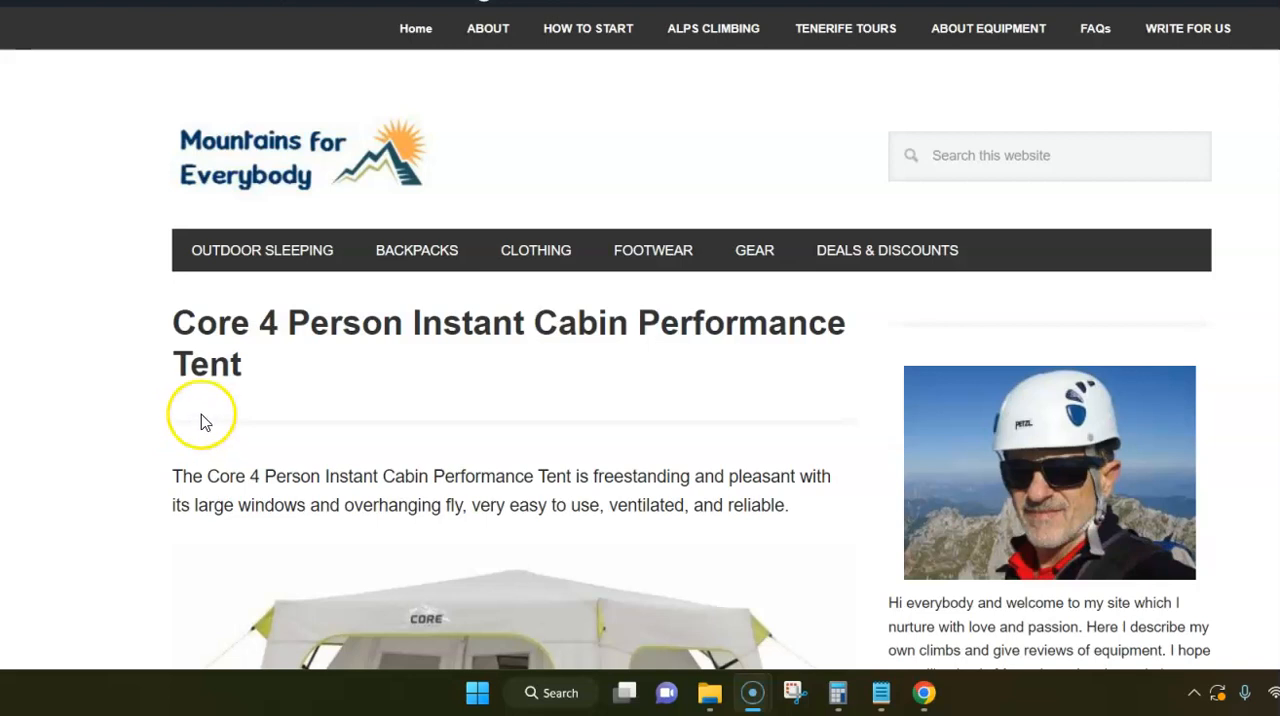
mouse_move(182, 430)
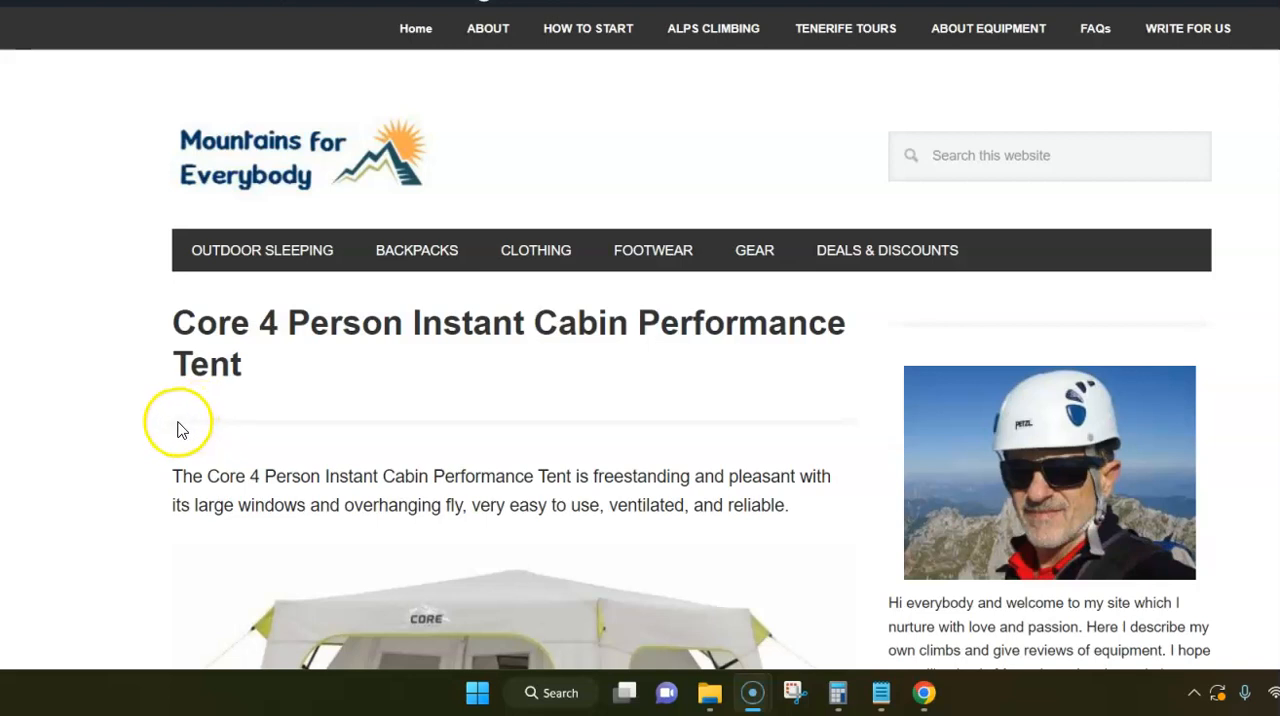
mouse_move(224, 368)
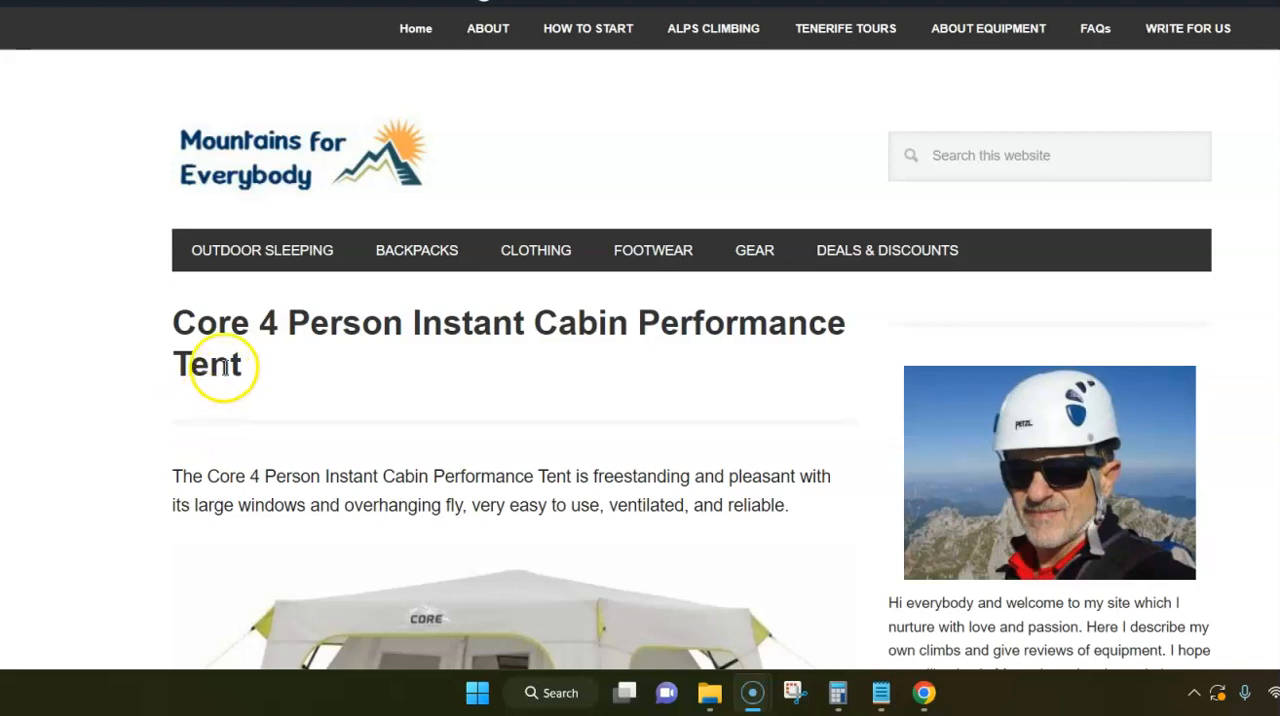
mouse_move(200, 350)
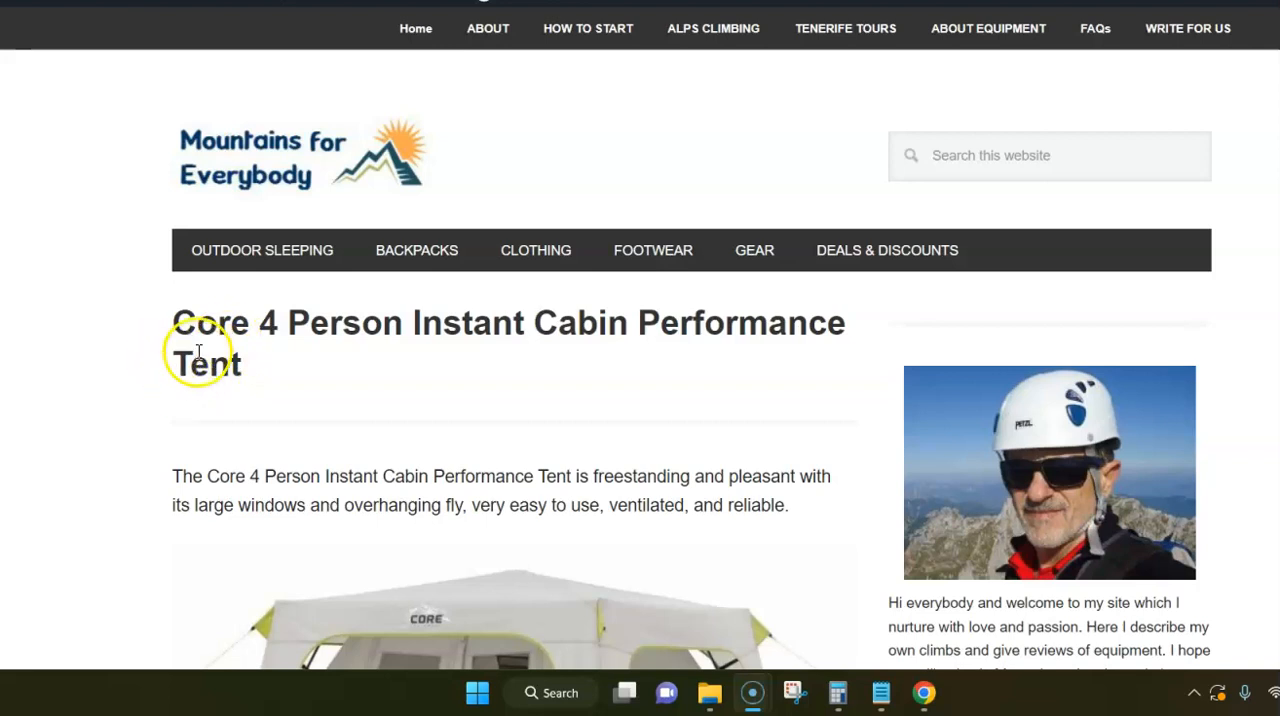
mouse_move(560, 356)
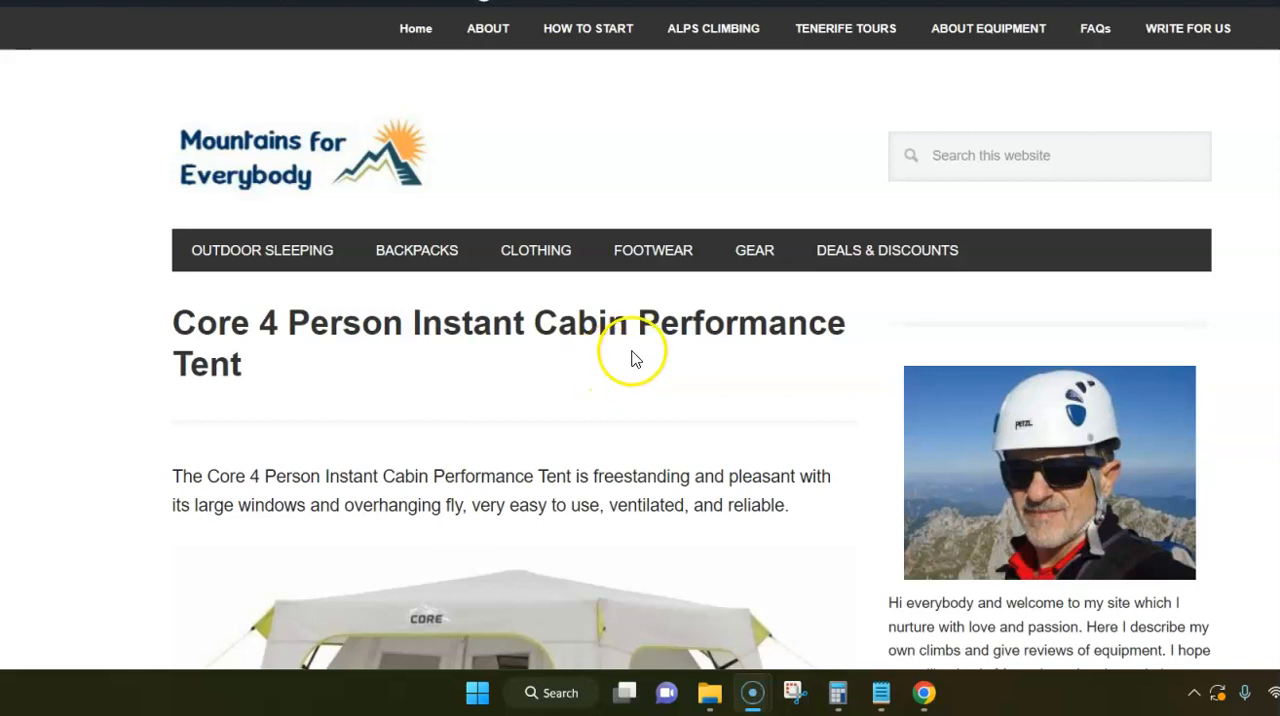
scroll(down, 3)
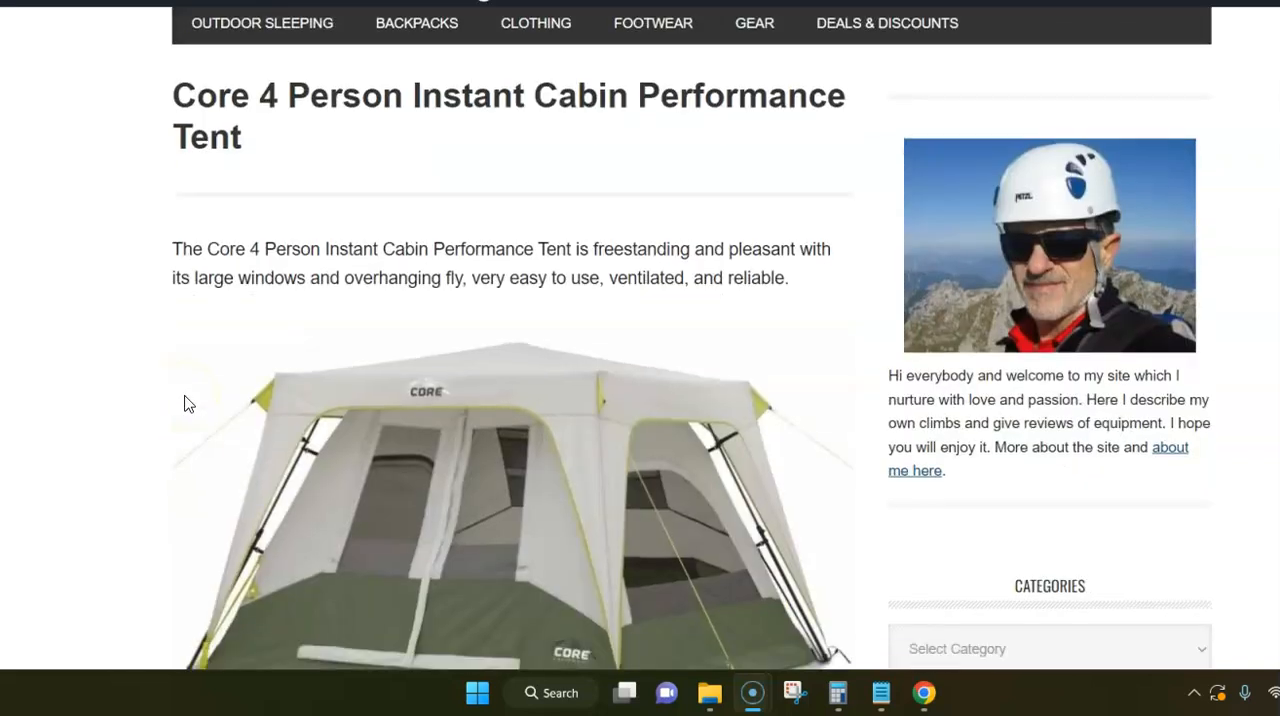
scroll(down, 3)
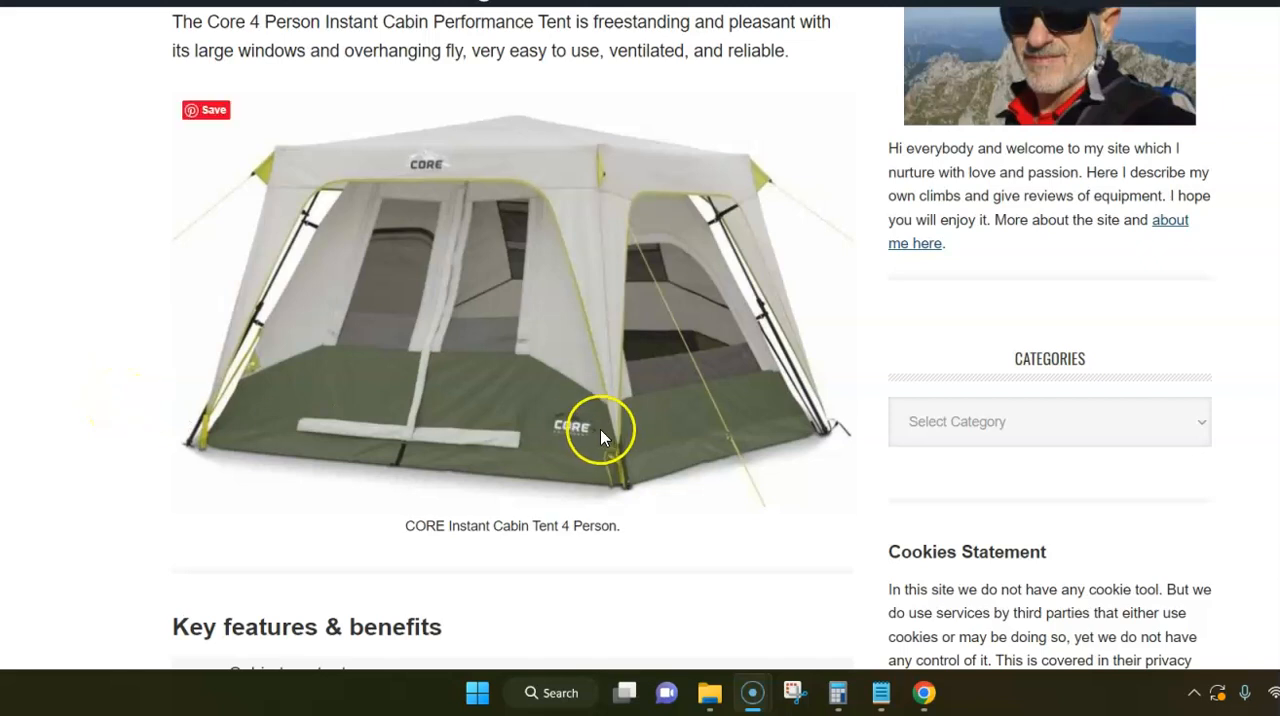
mouse_move(284, 520)
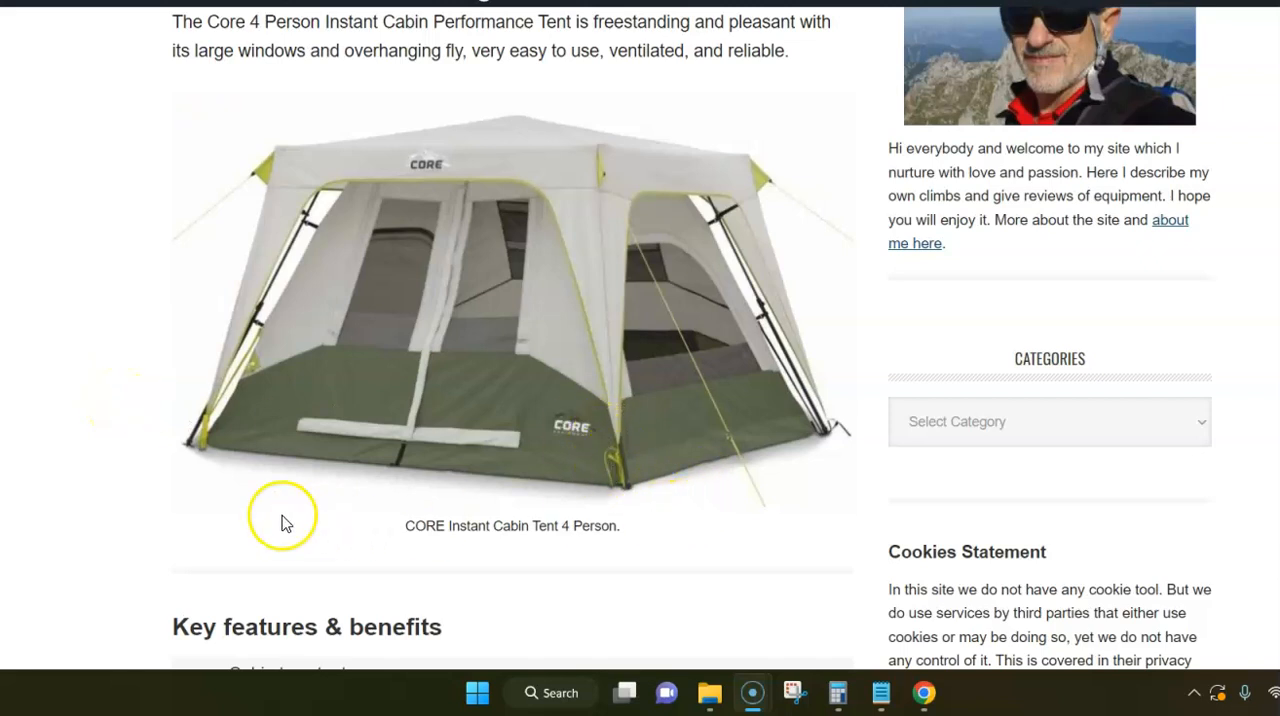
mouse_move(238, 548)
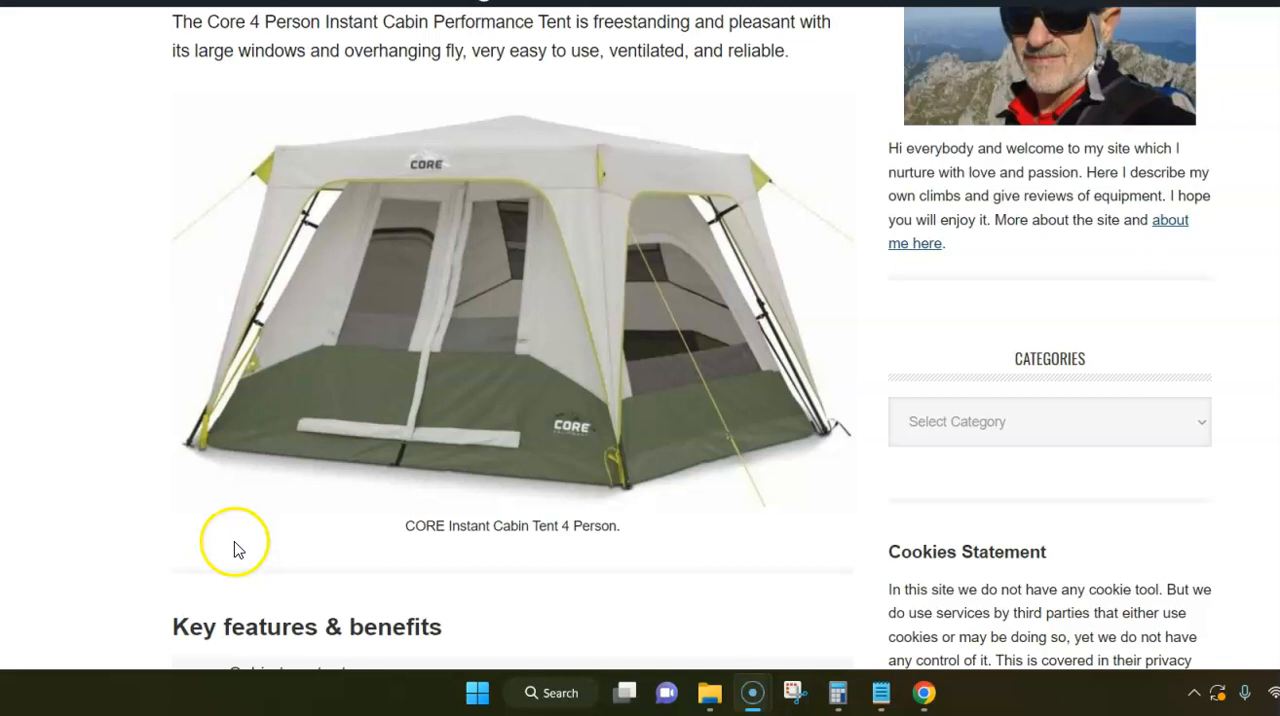
mouse_move(376, 220)
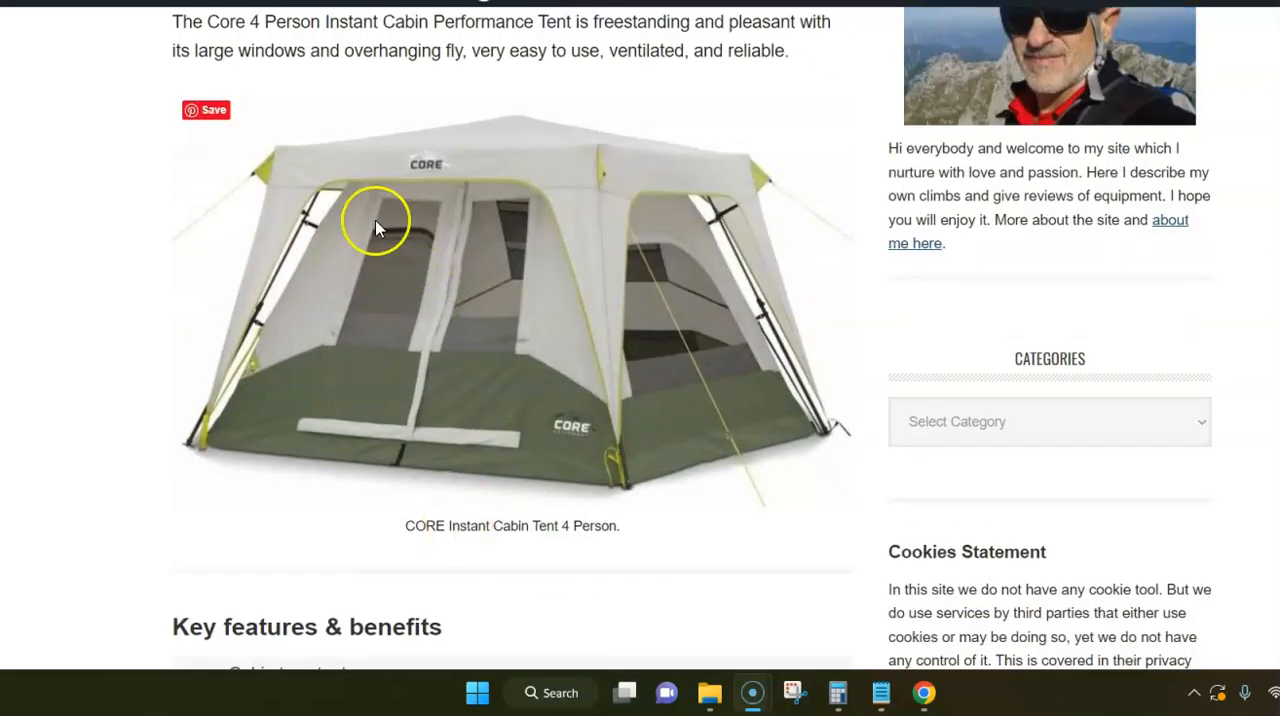
mouse_move(664, 412)
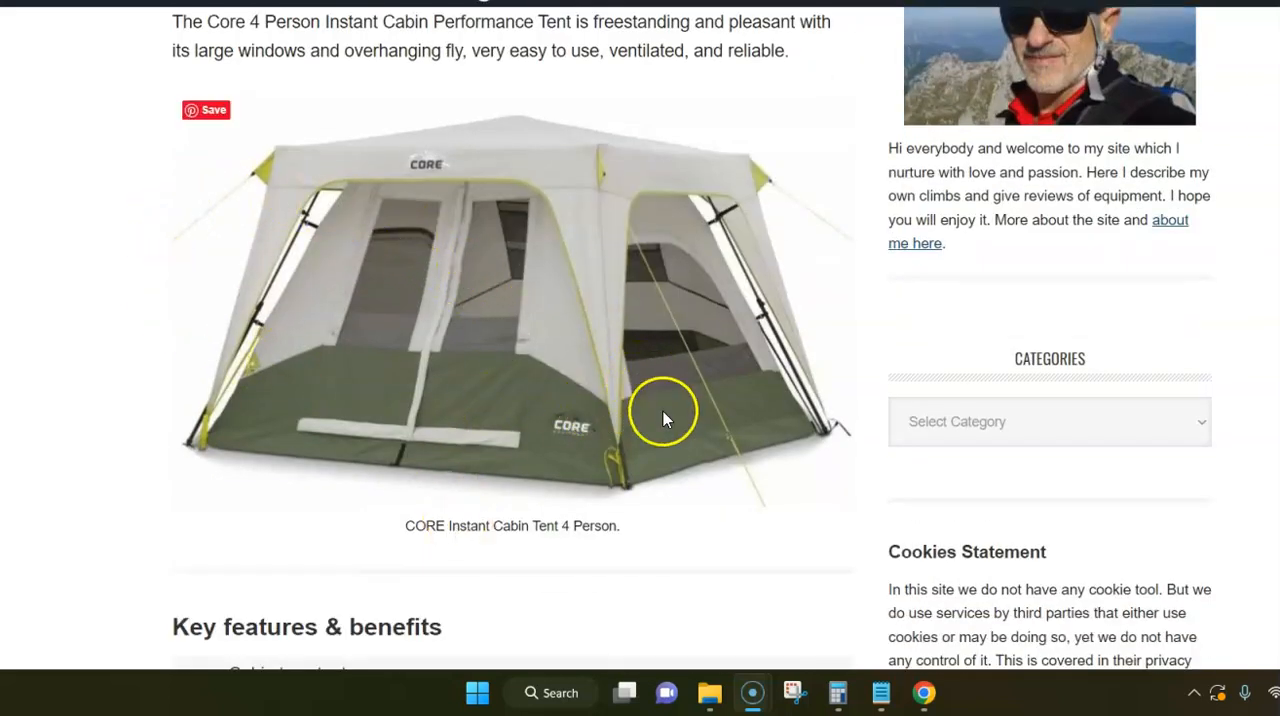
mouse_move(584, 410)
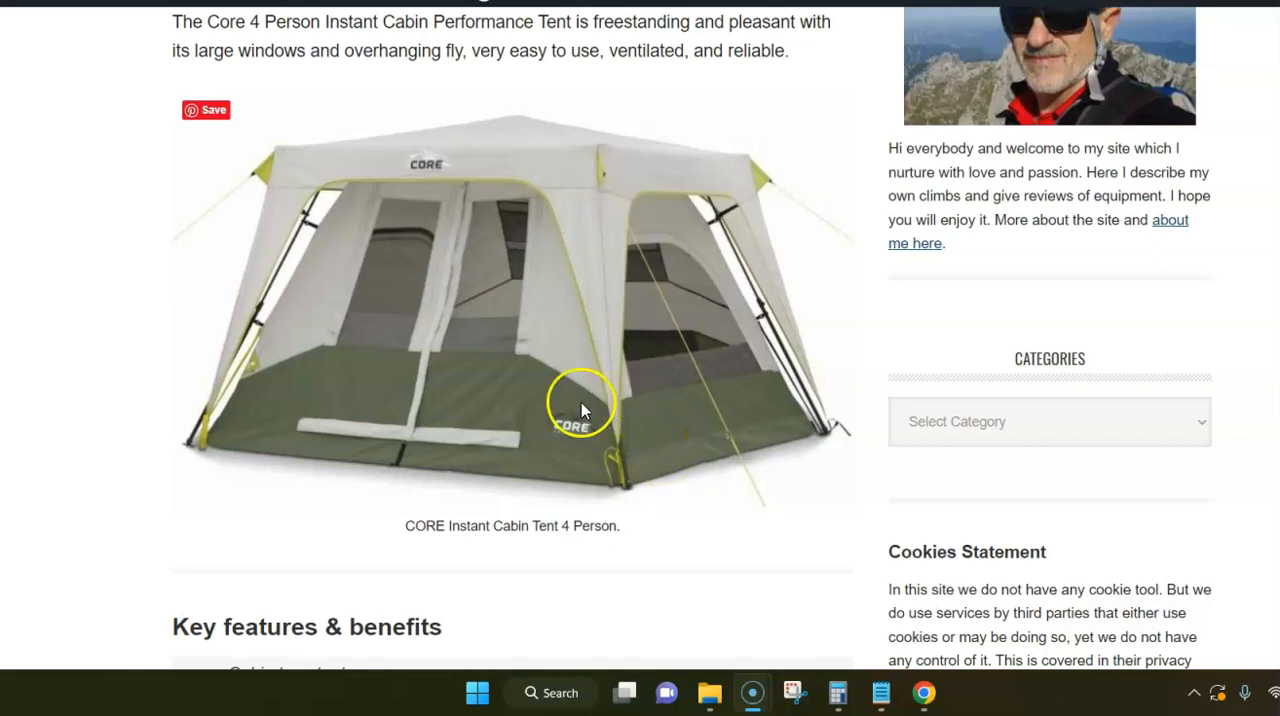
mouse_move(168, 96)
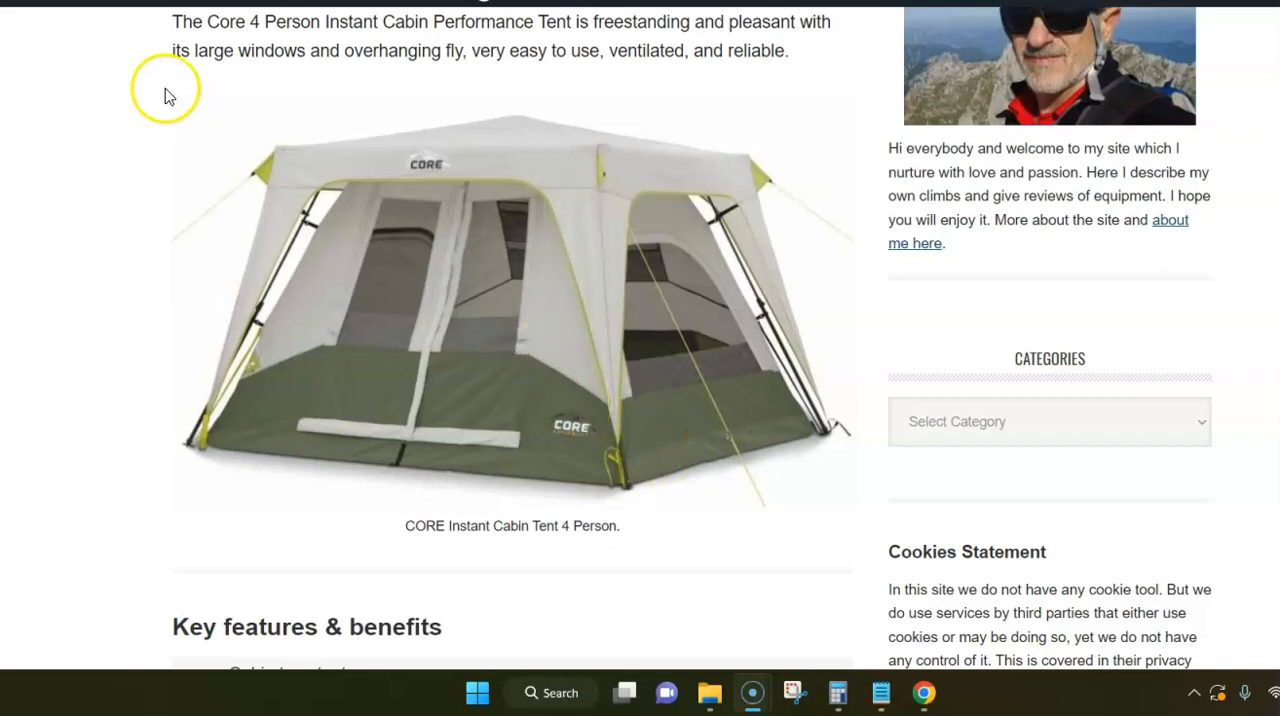
mouse_move(290, 442)
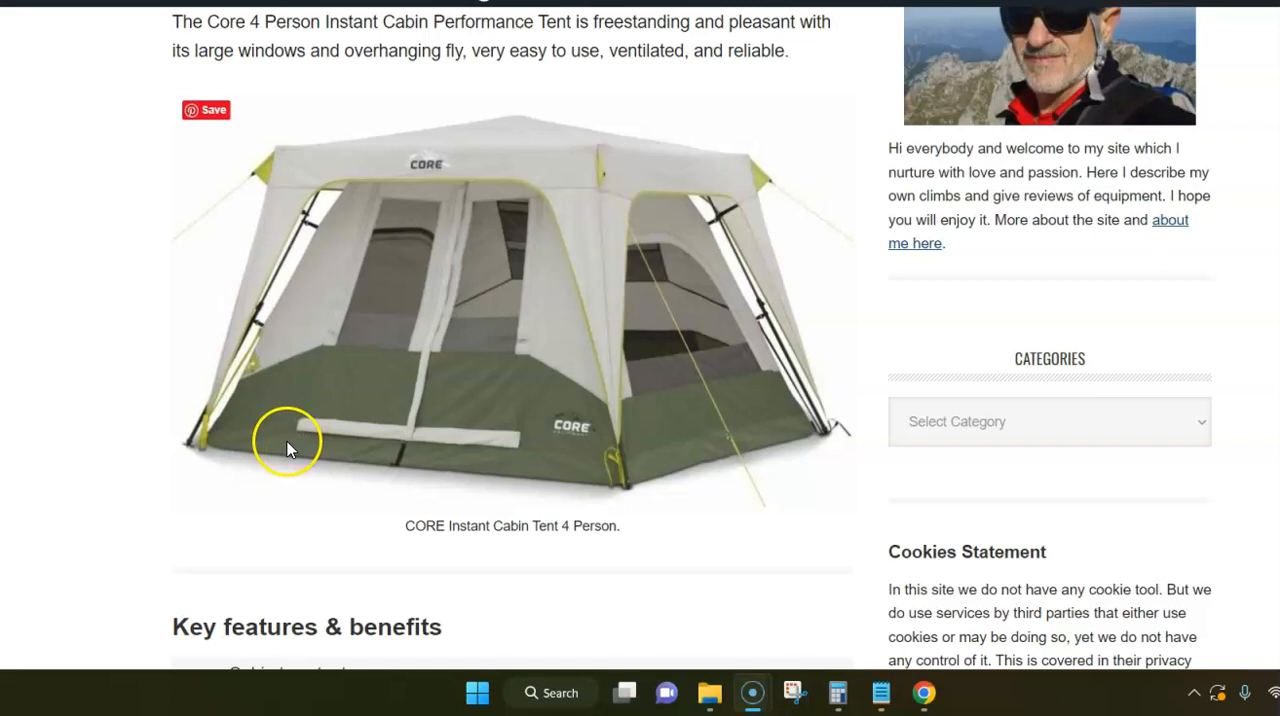
mouse_move(278, 402)
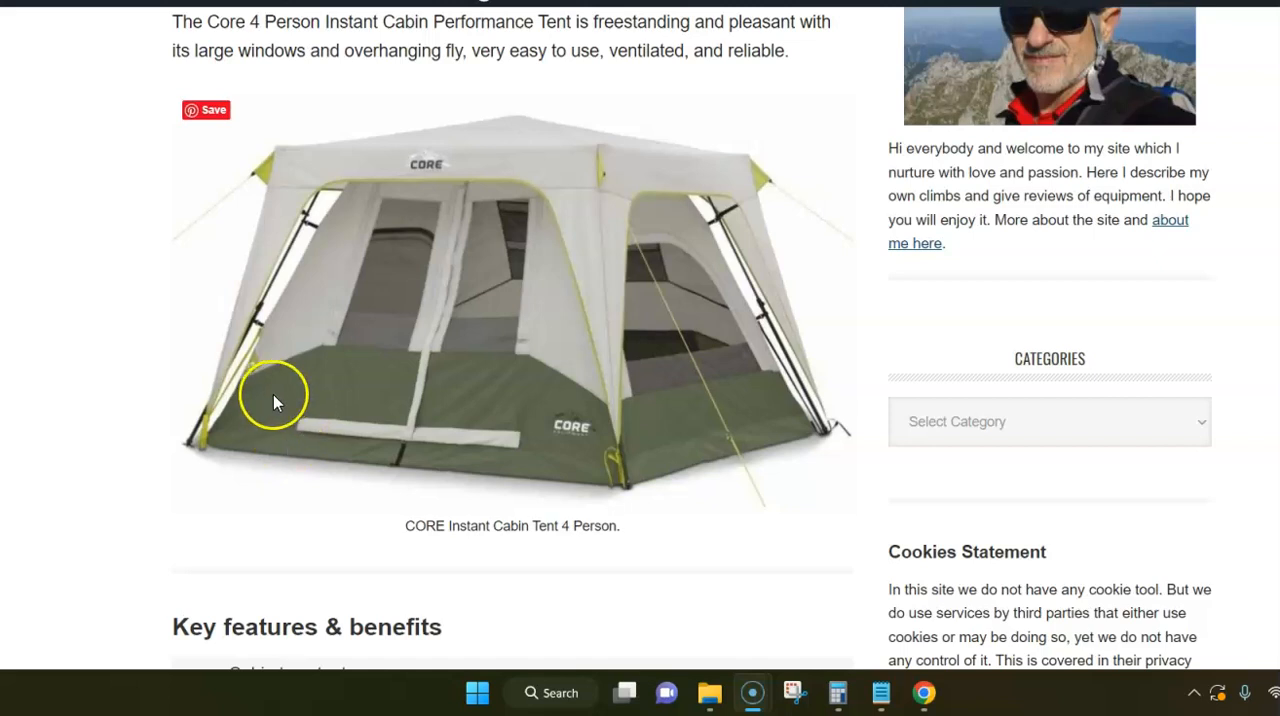
scroll(down, 3)
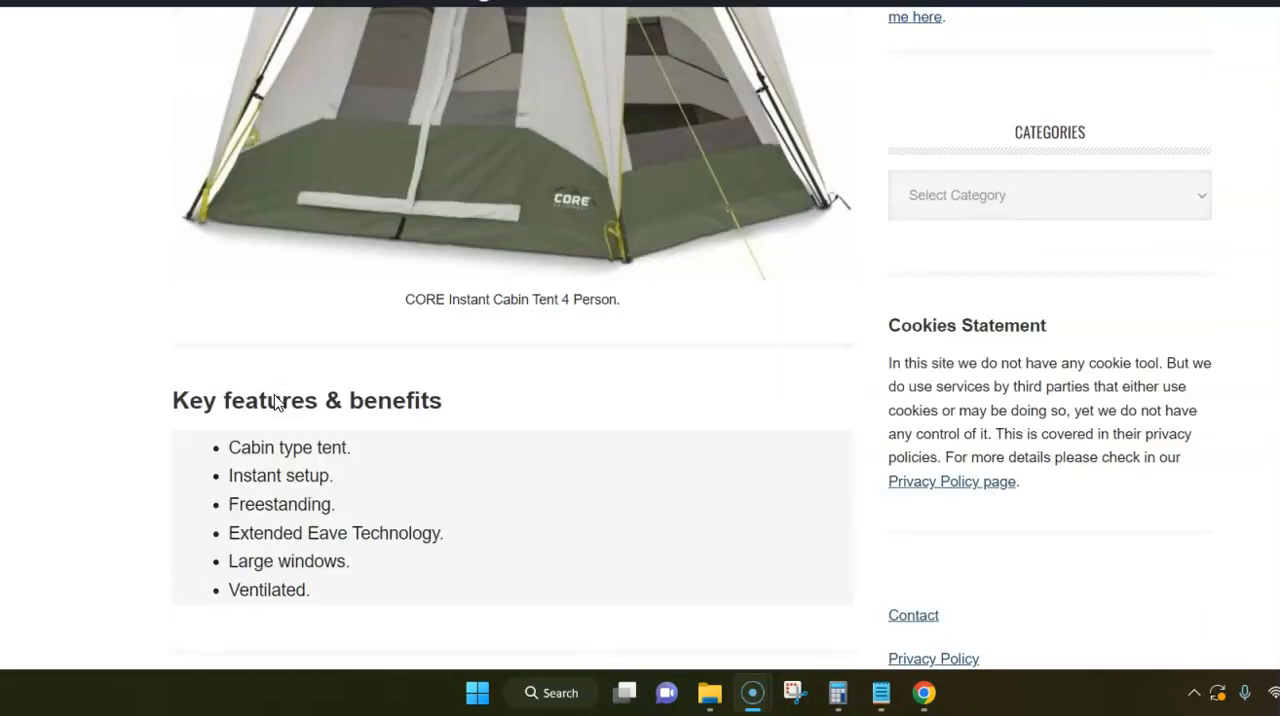
scroll(down, 3)
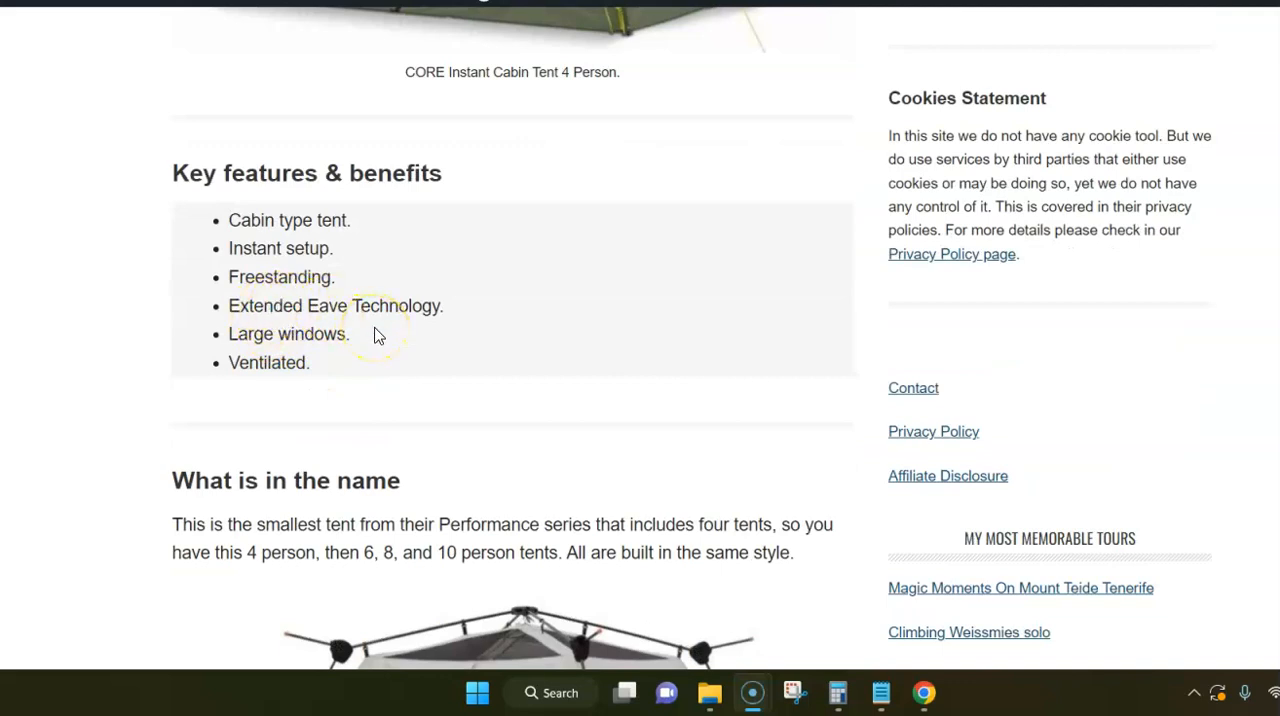
scroll(down, 3)
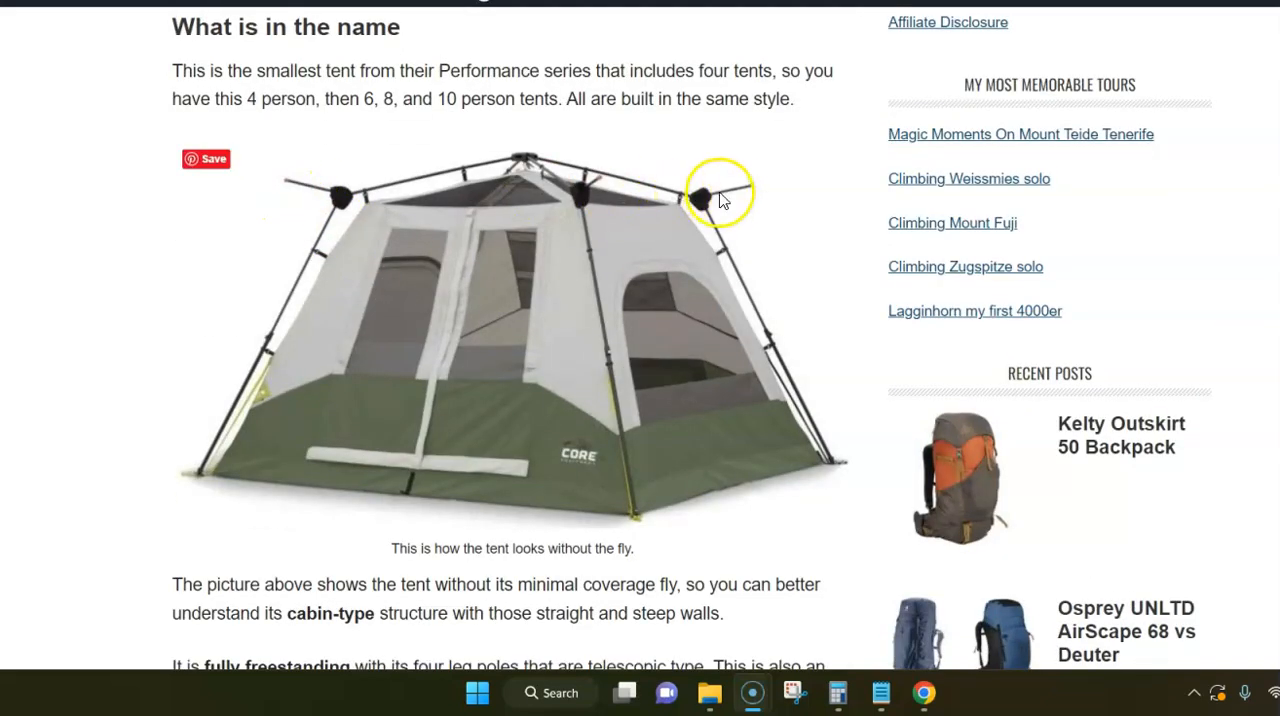
mouse_move(616, 170)
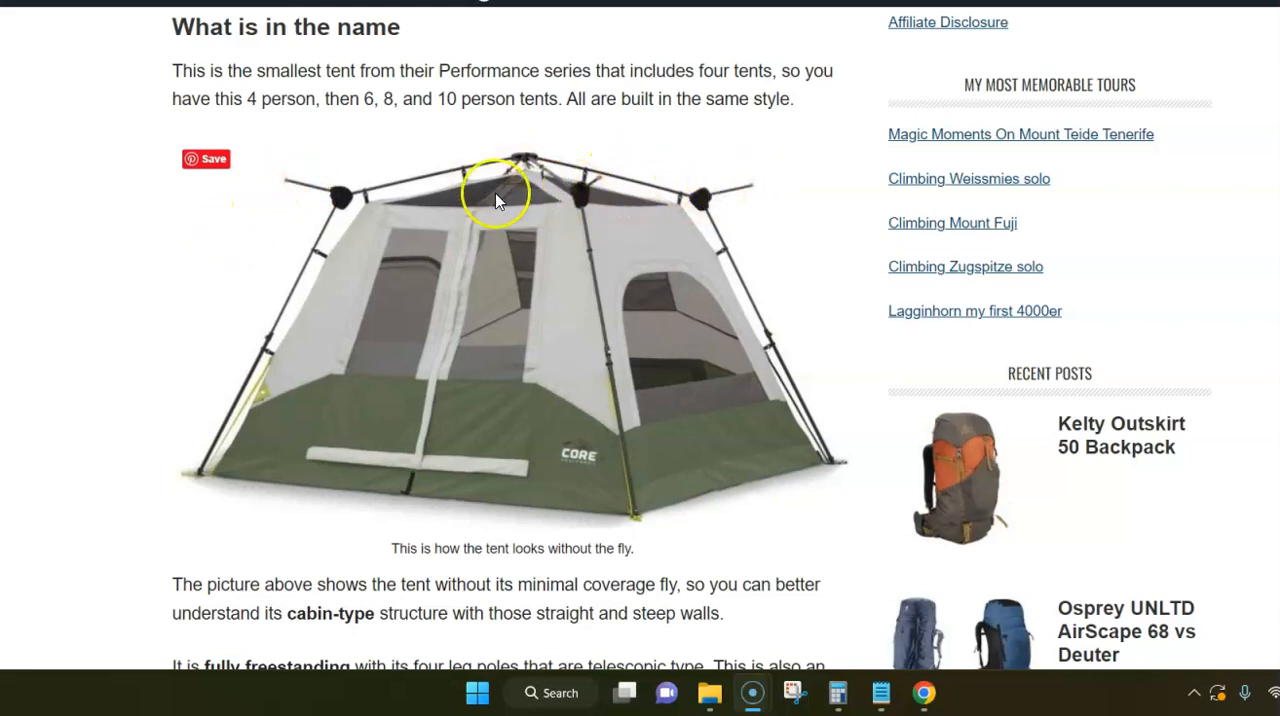
scroll(down, 3)
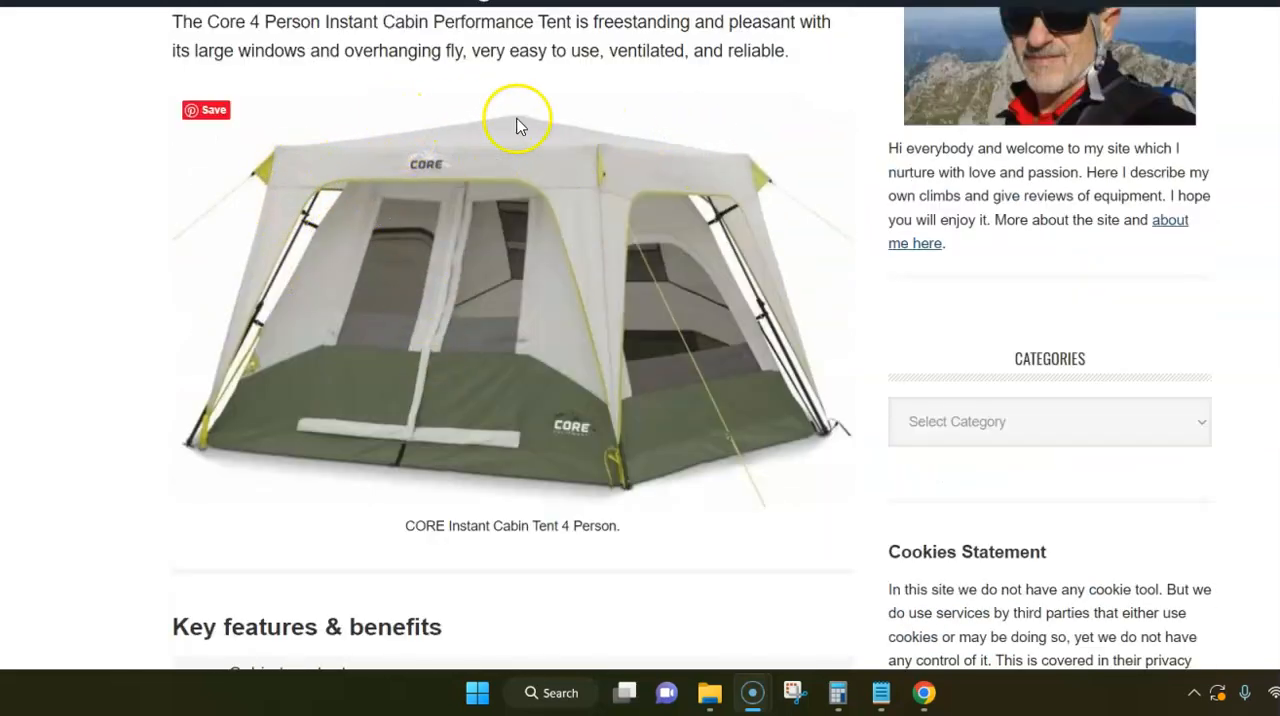
scroll(down, 3)
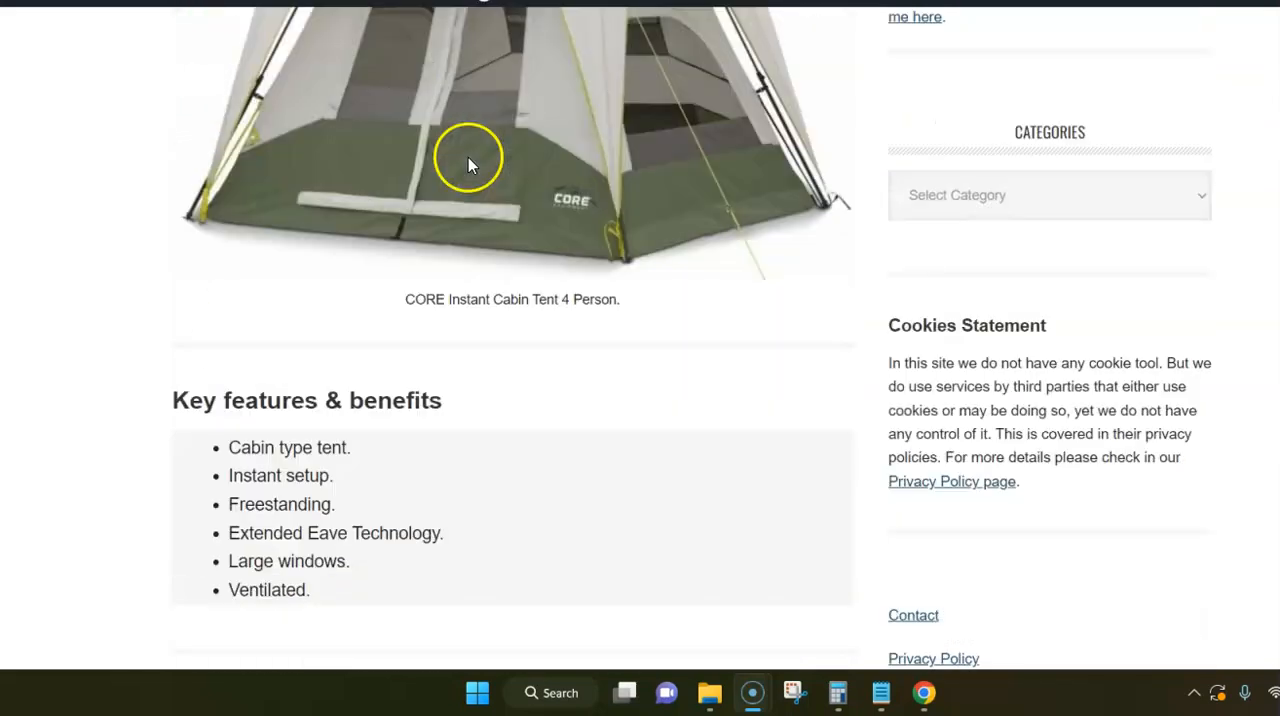
scroll(up, 3)
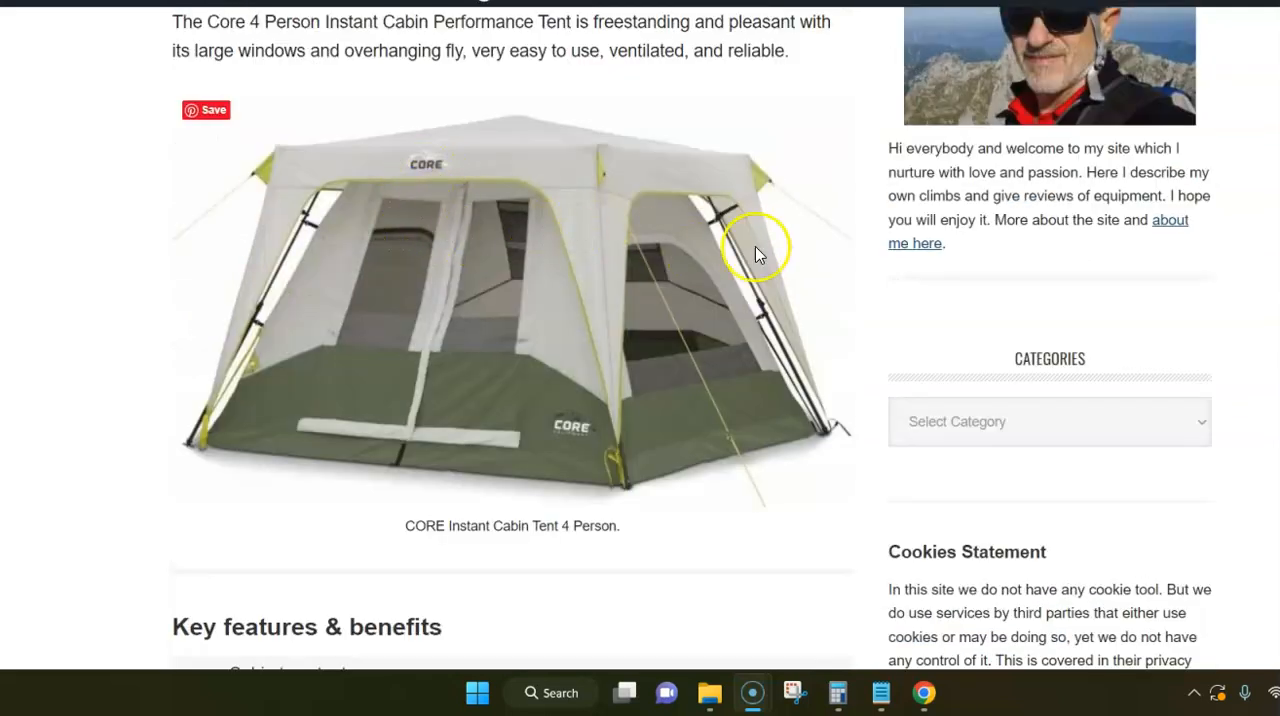
mouse_move(390, 224)
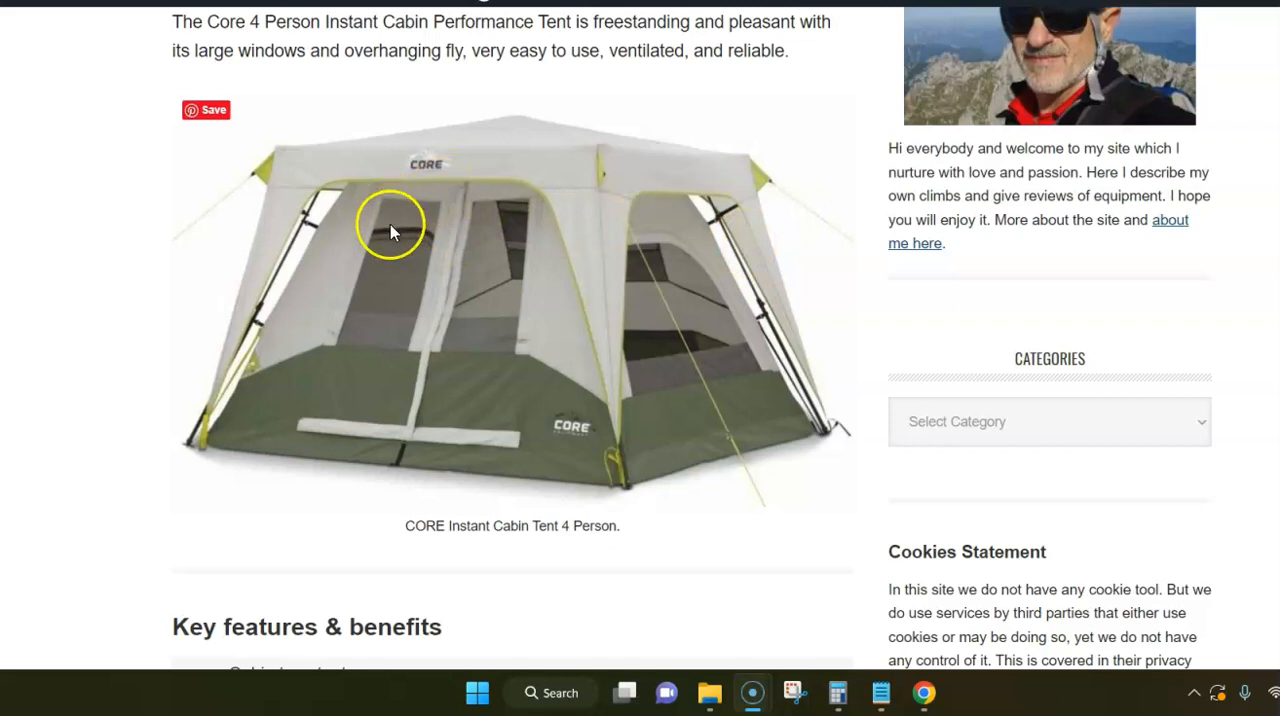
mouse_move(362, 332)
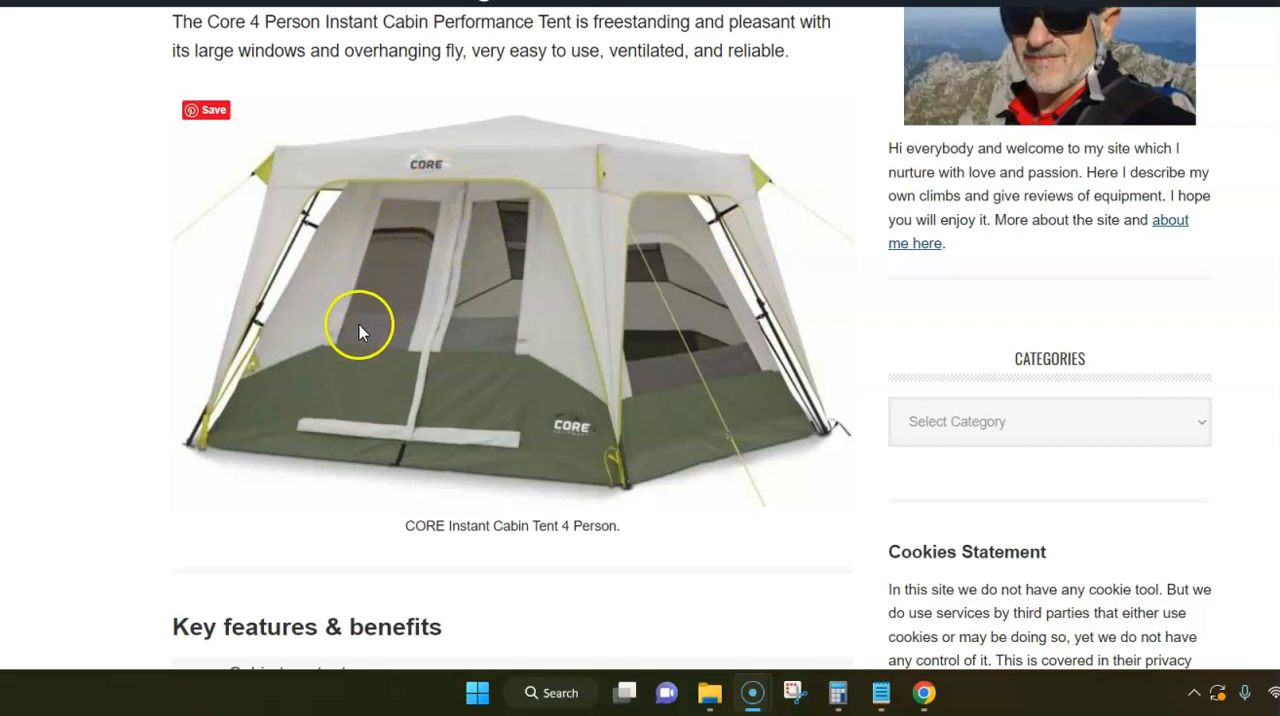
mouse_move(304, 290)
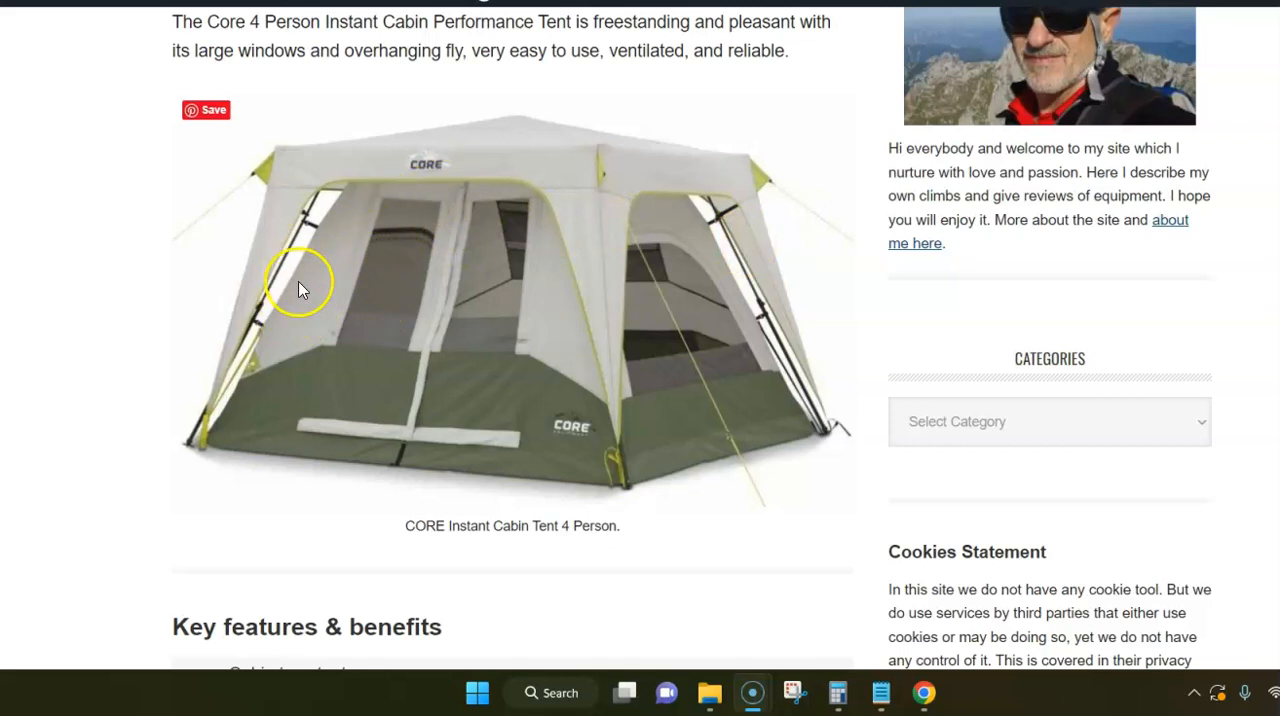
scroll(down, 3)
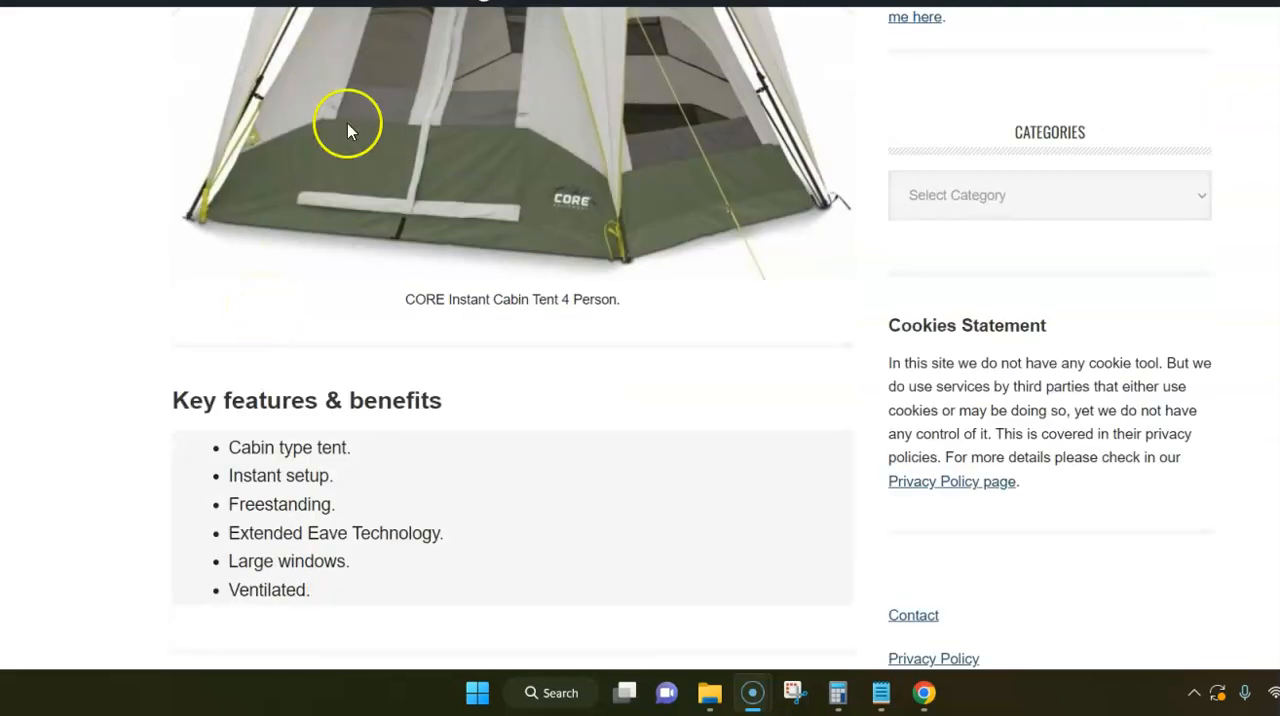
mouse_move(362, 244)
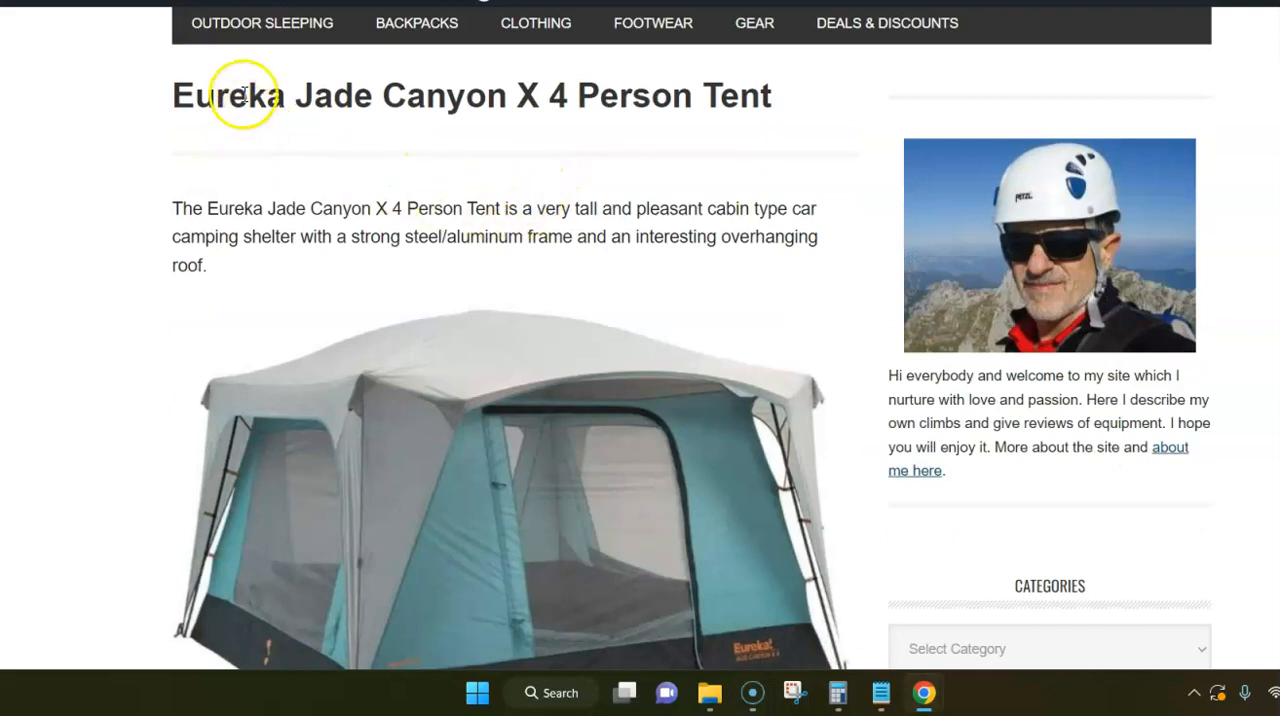
mouse_move(530, 268)
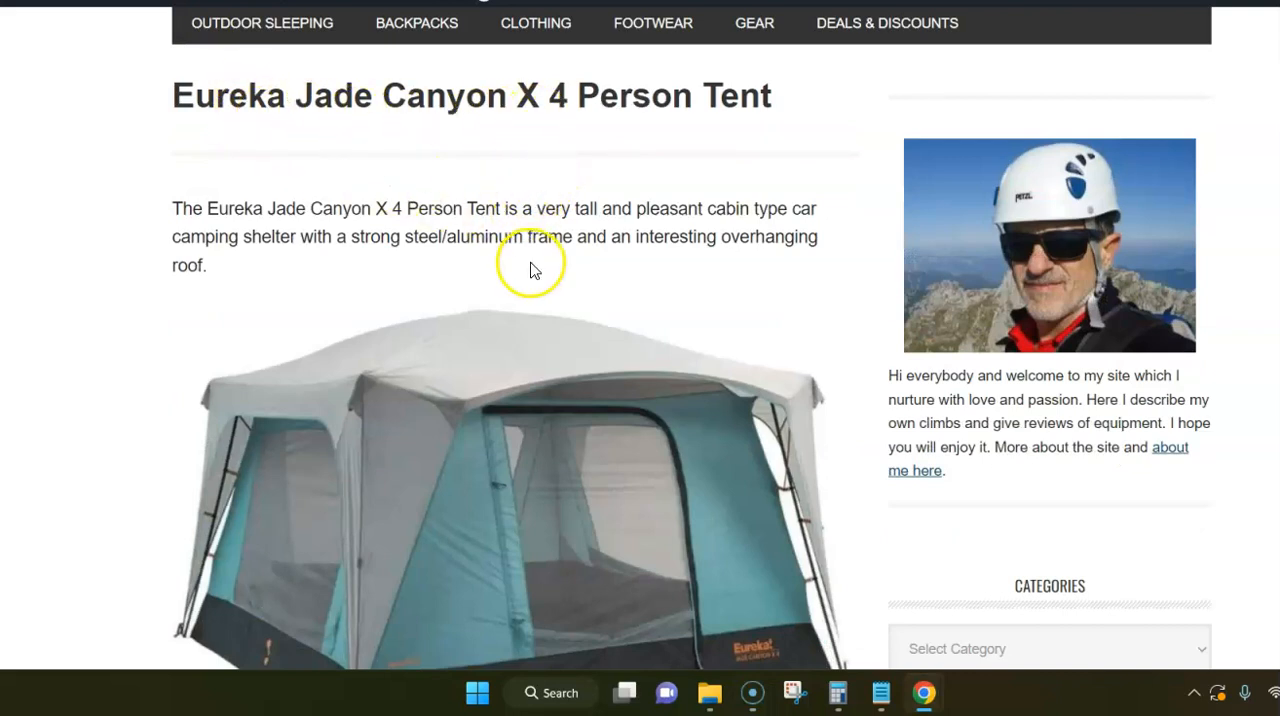
mouse_move(390, 156)
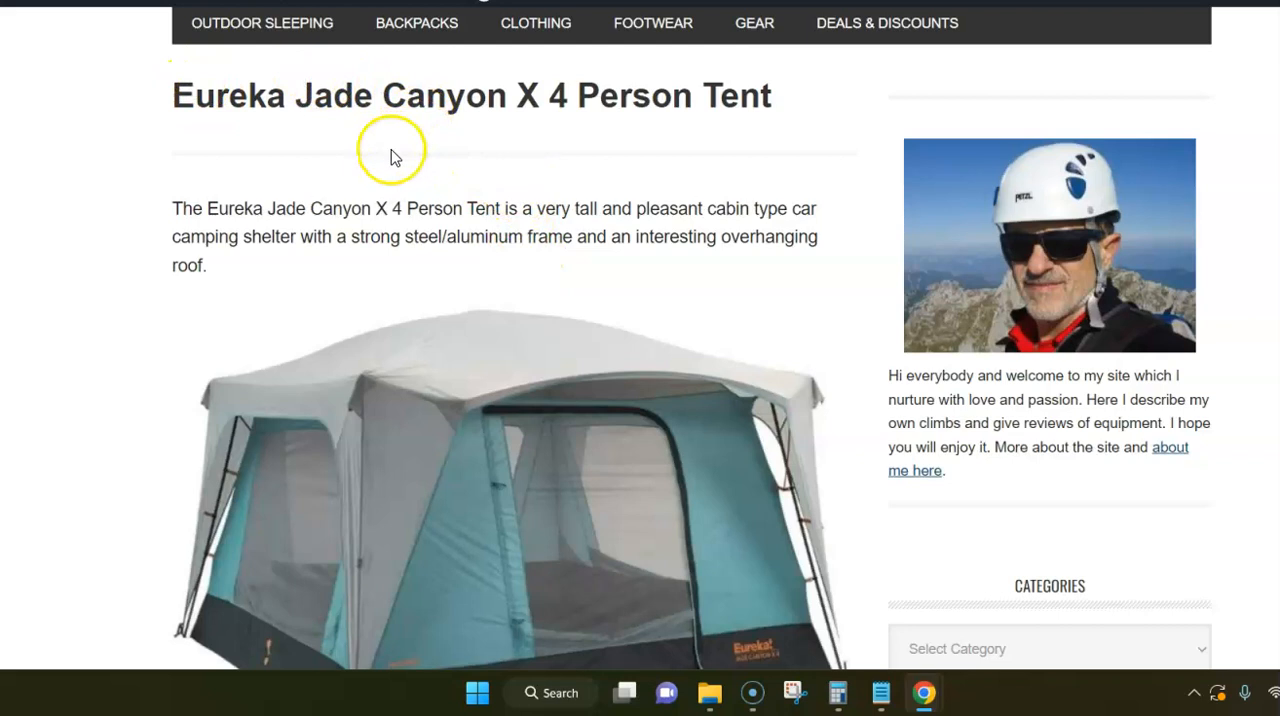
mouse_move(222, 196)
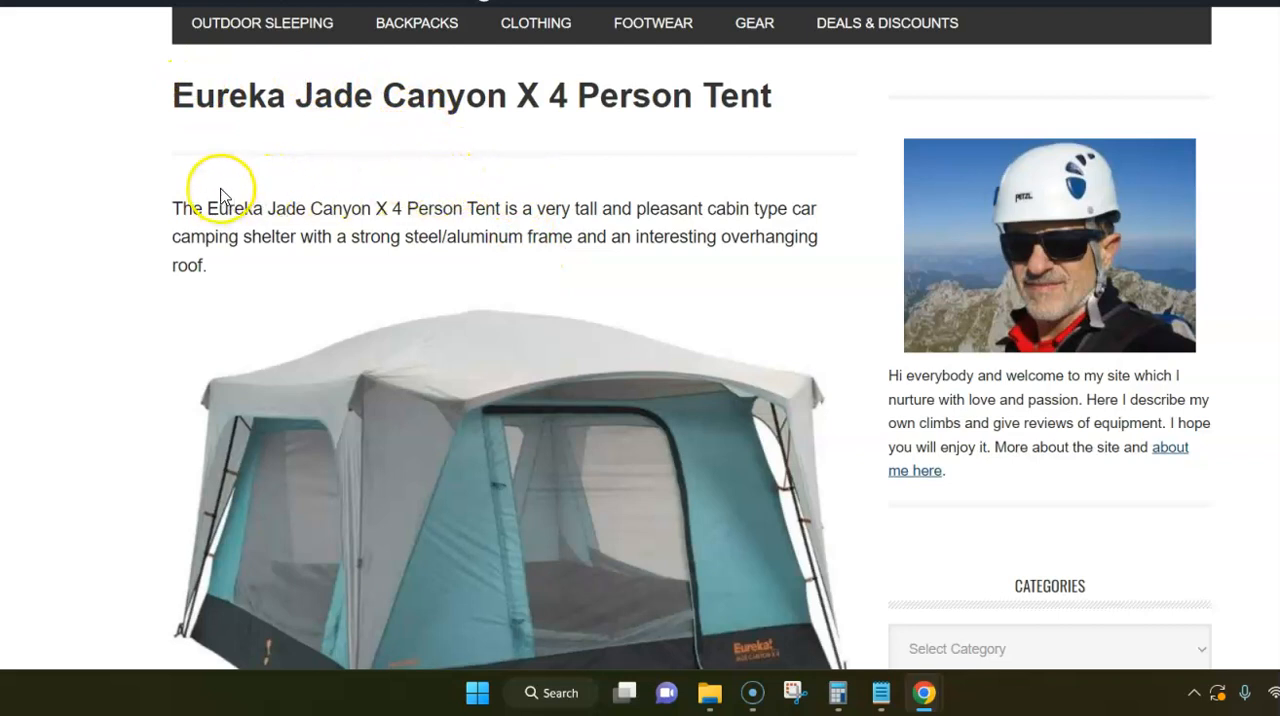
scroll(down, 3)
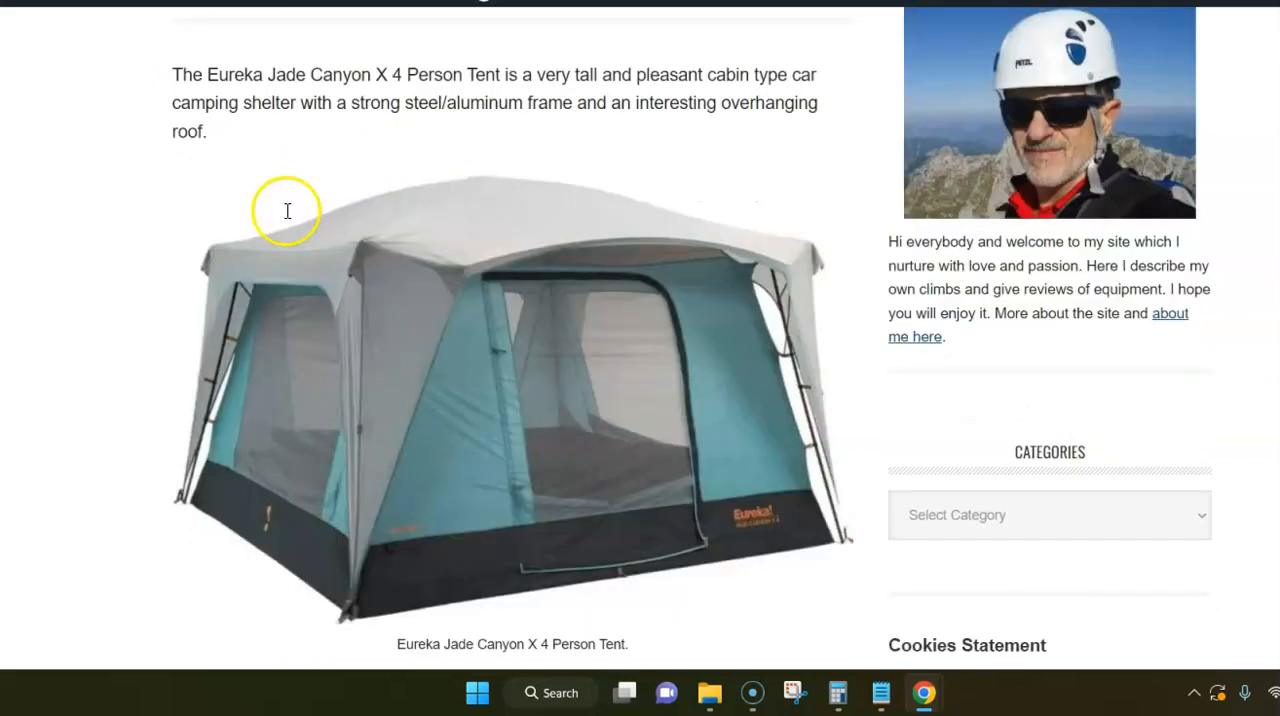
scroll(down, 3)
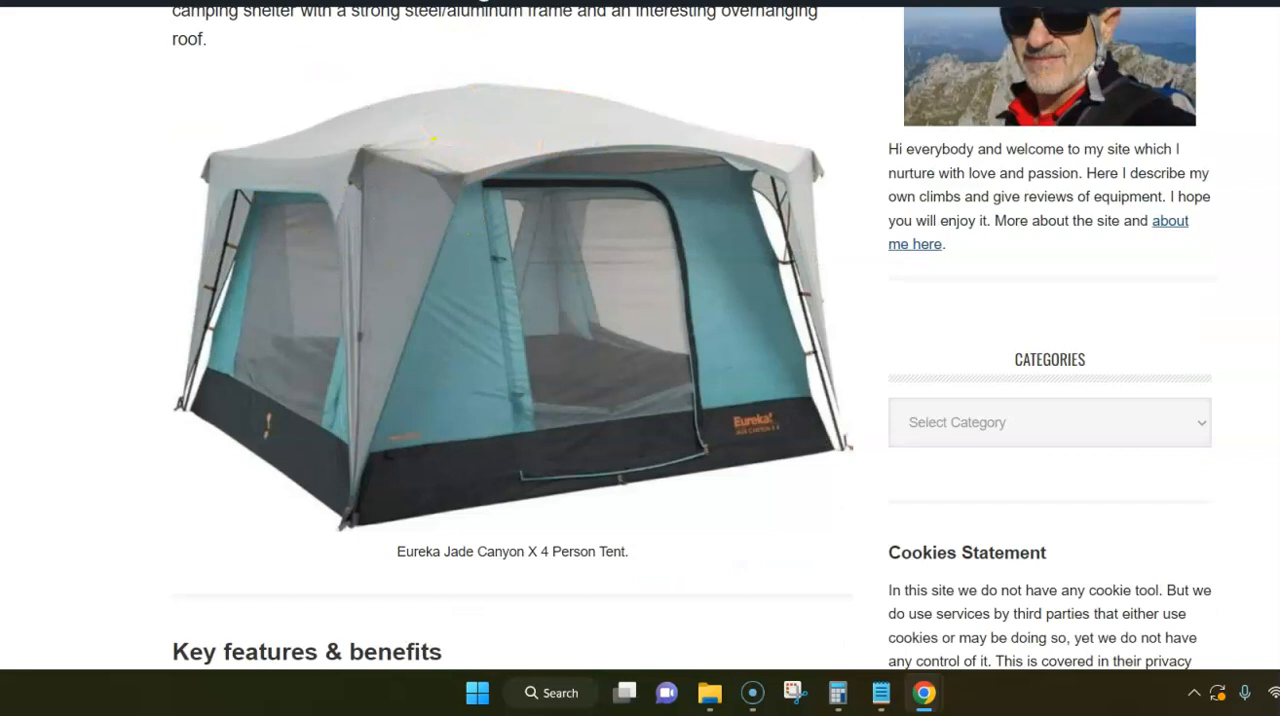
scroll(down, 3)
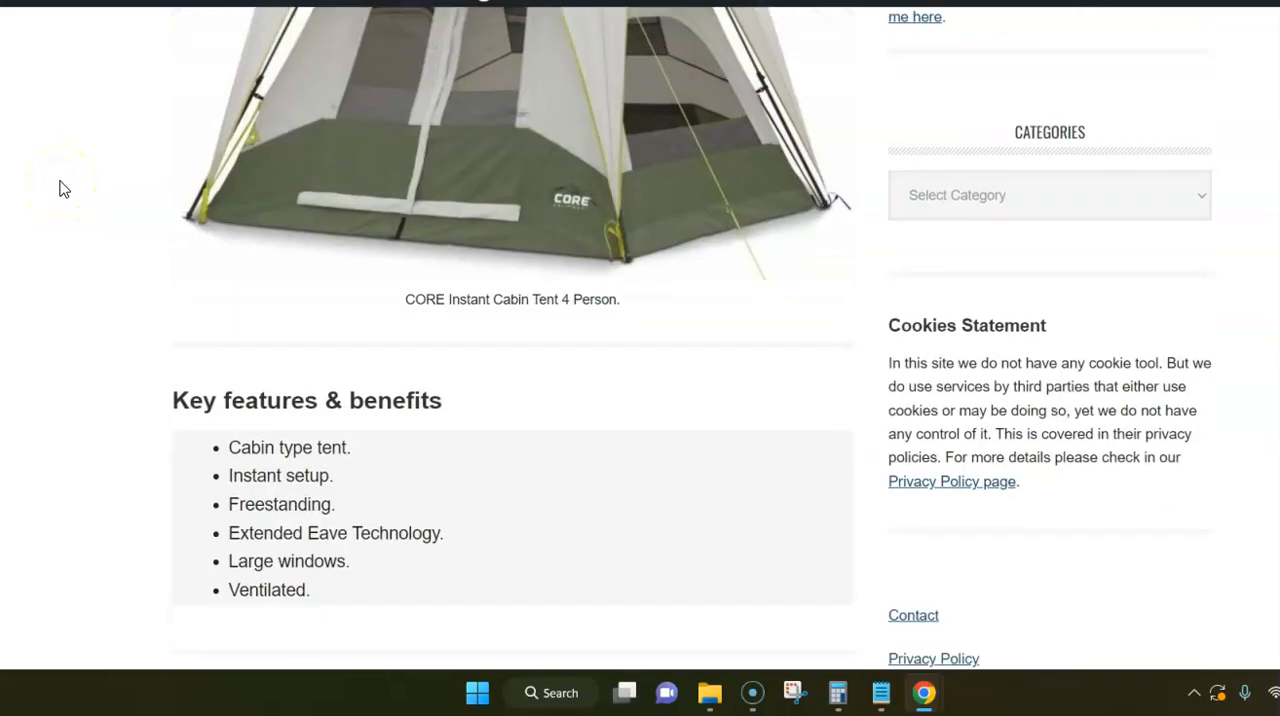
scroll(down, 3)
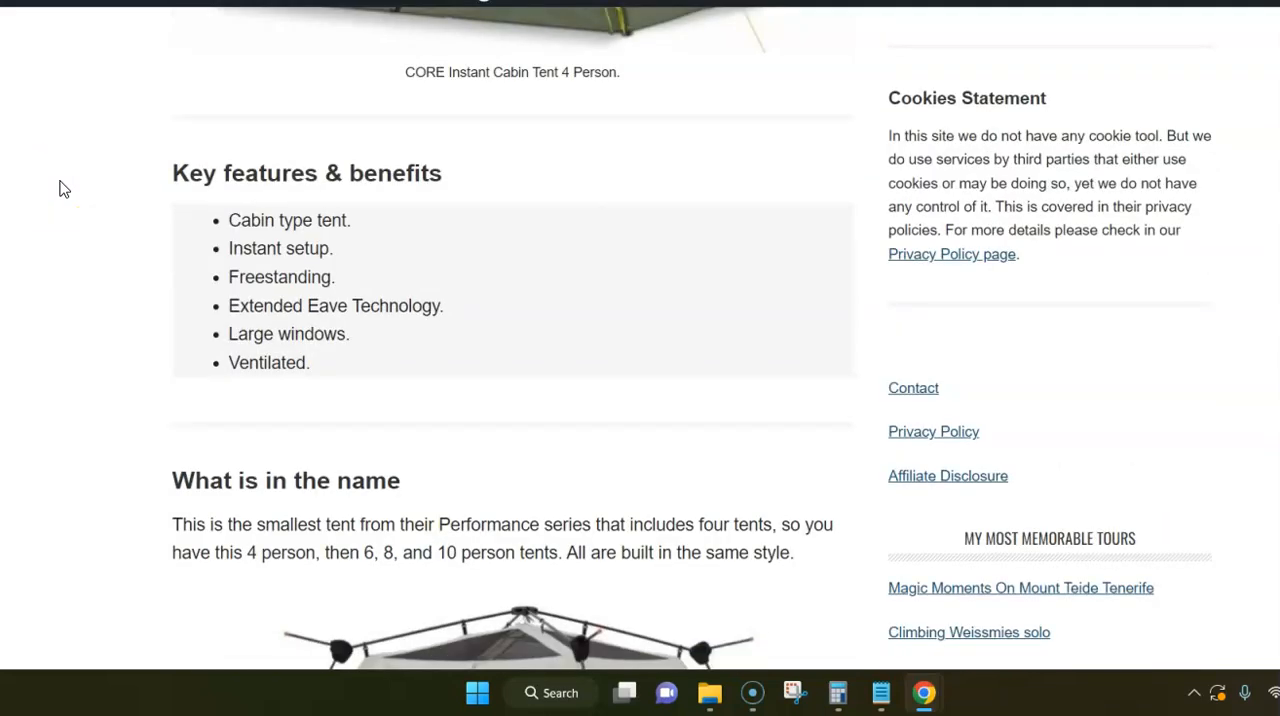
scroll(down, 3)
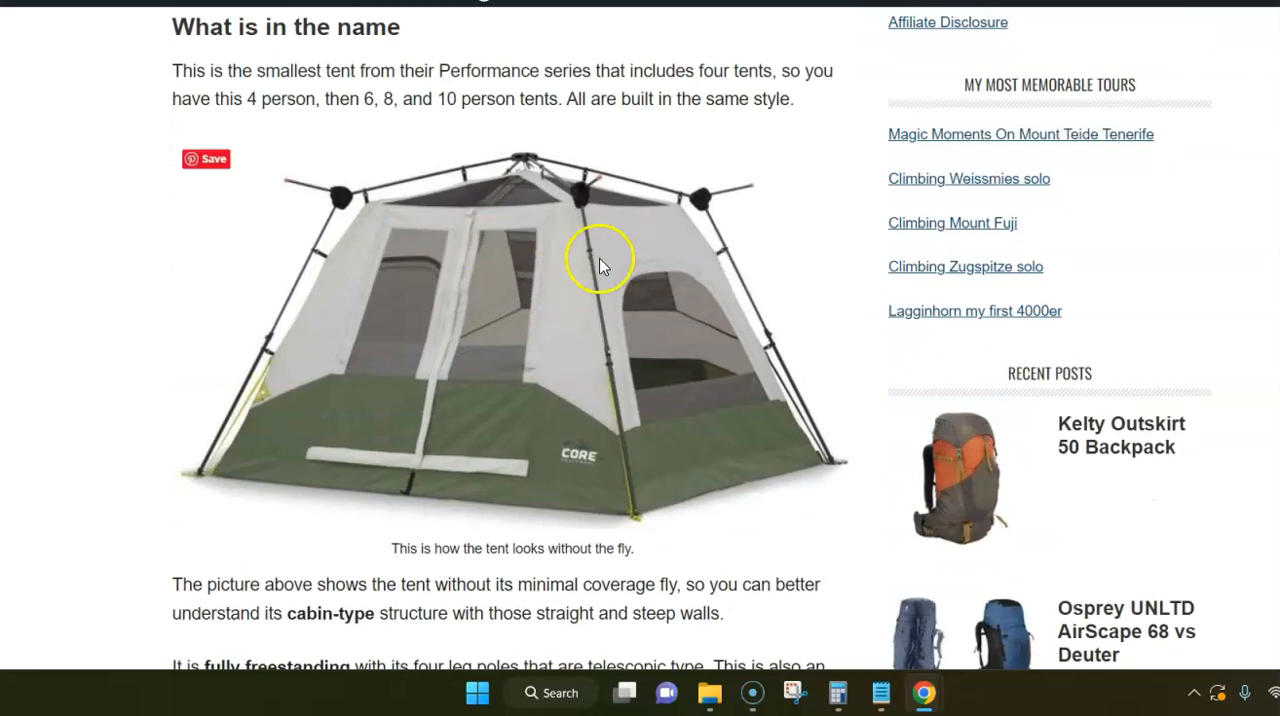
mouse_move(584, 388)
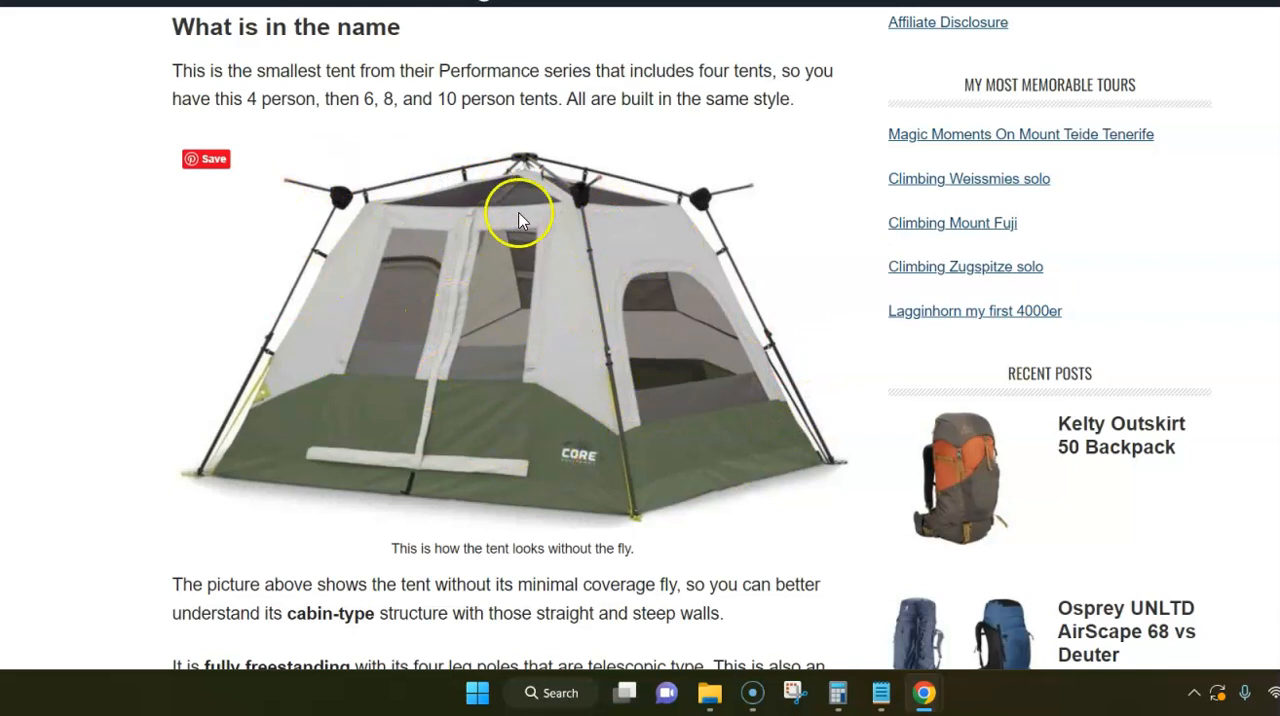
scroll(down, 3)
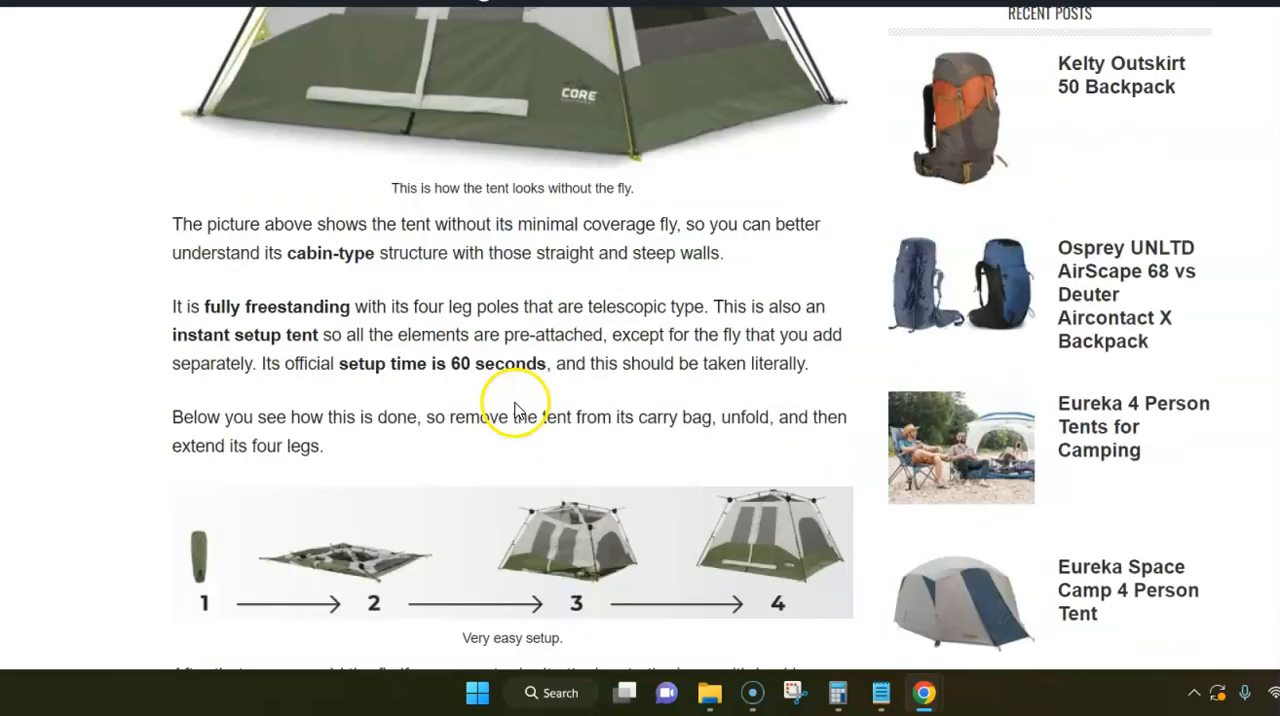
scroll(down, 3)
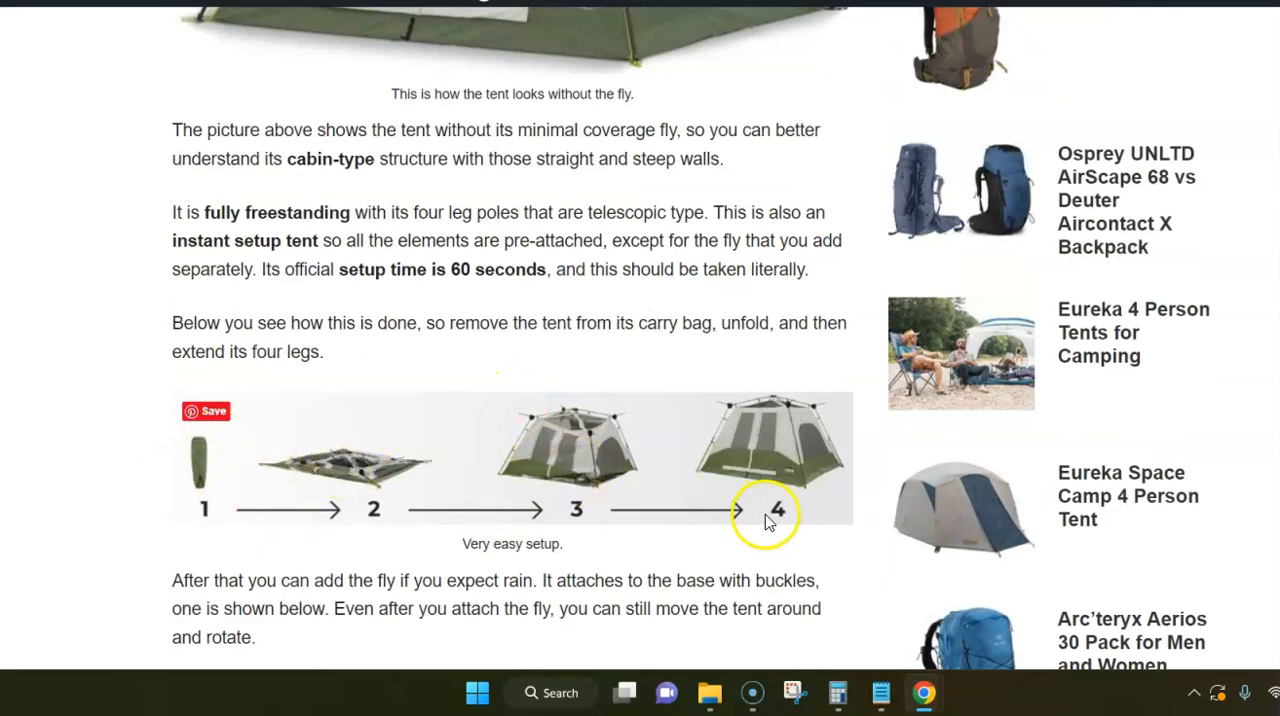
mouse_move(640, 426)
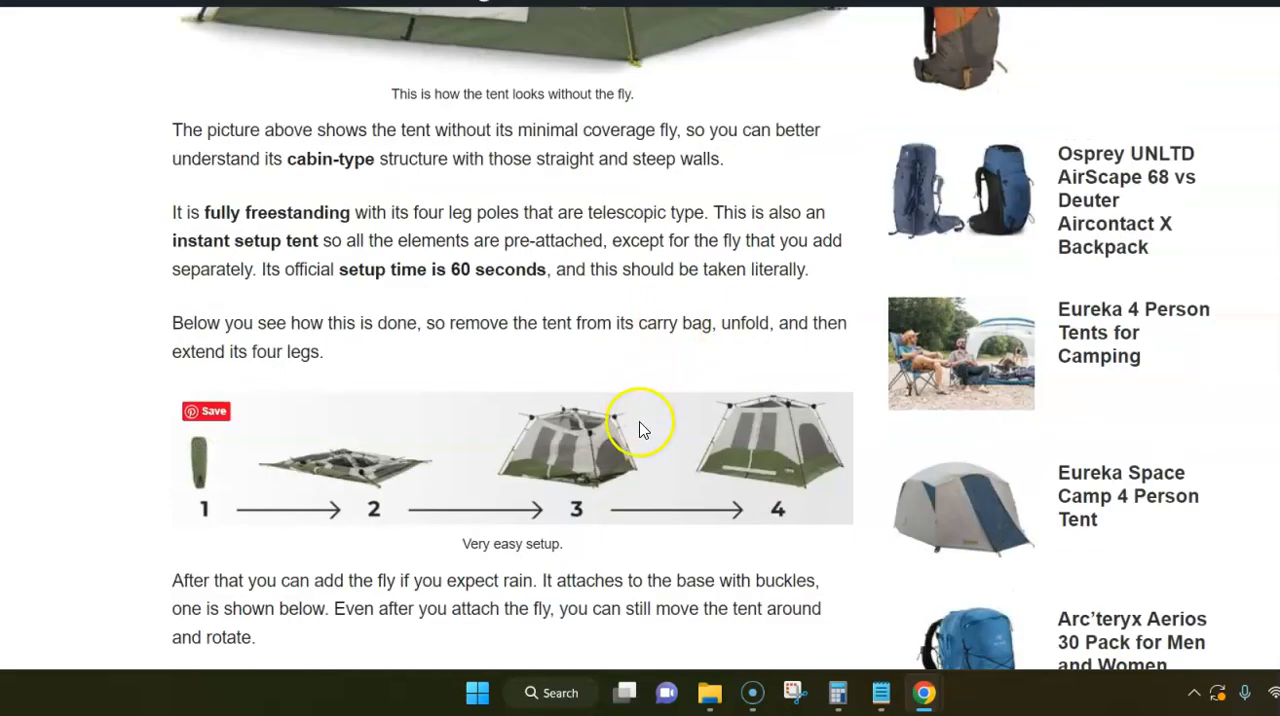
mouse_move(480, 496)
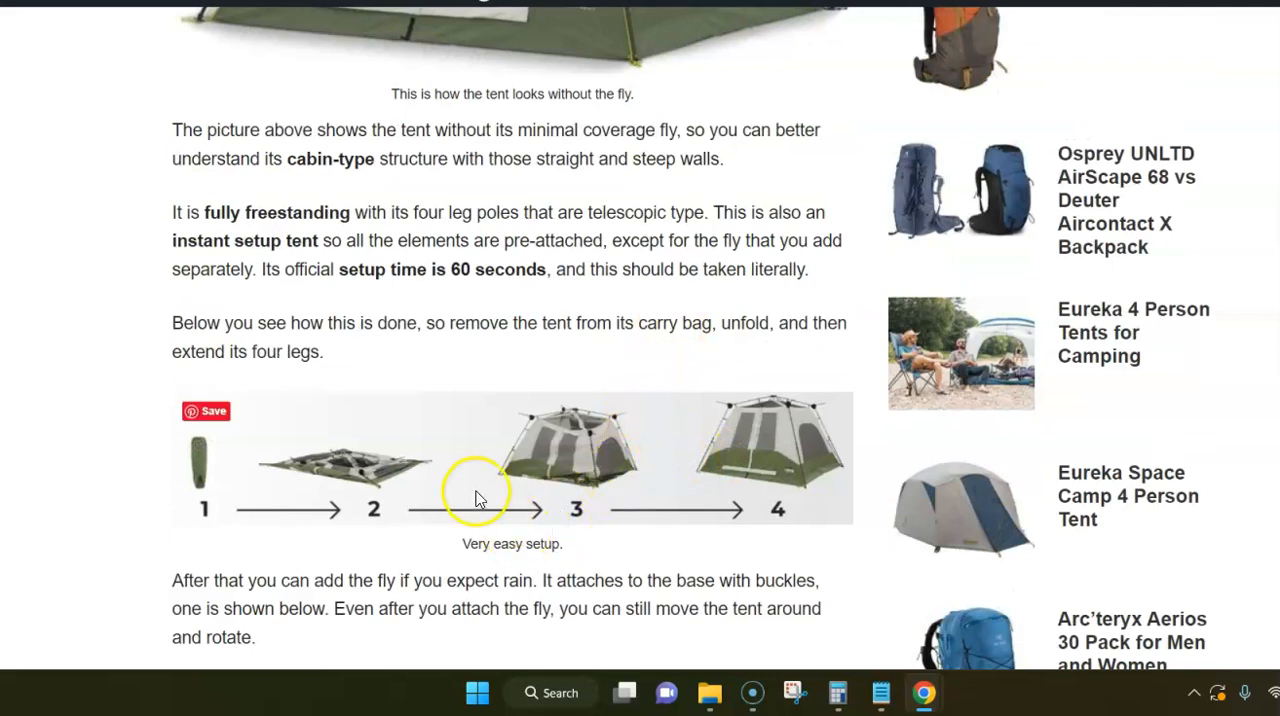
mouse_move(432, 304)
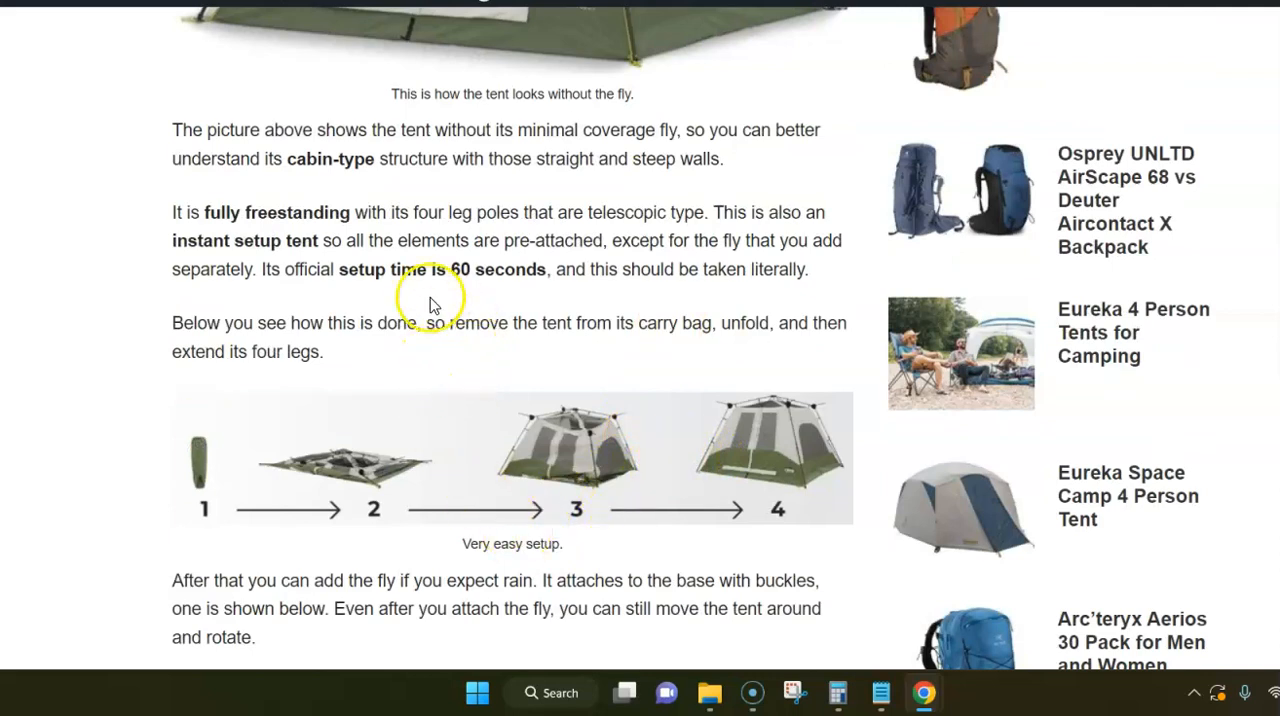
scroll(up, 3)
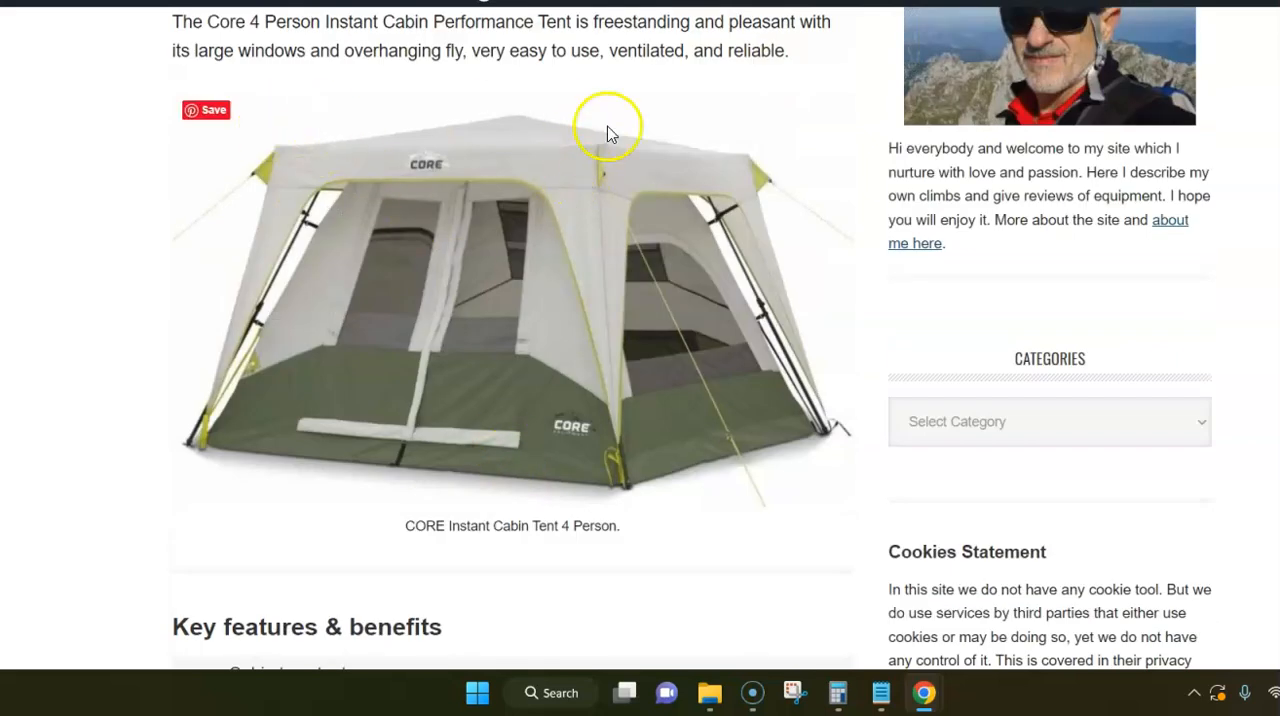
mouse_move(388, 404)
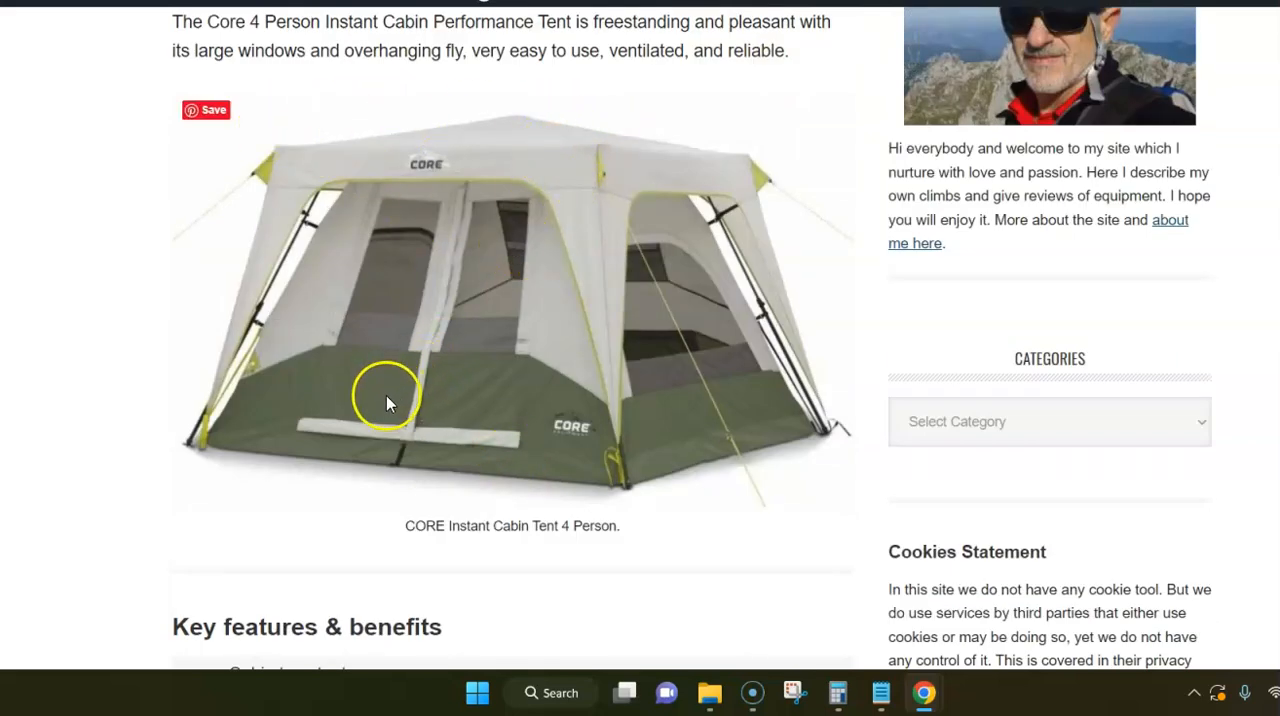
scroll(down, 3)
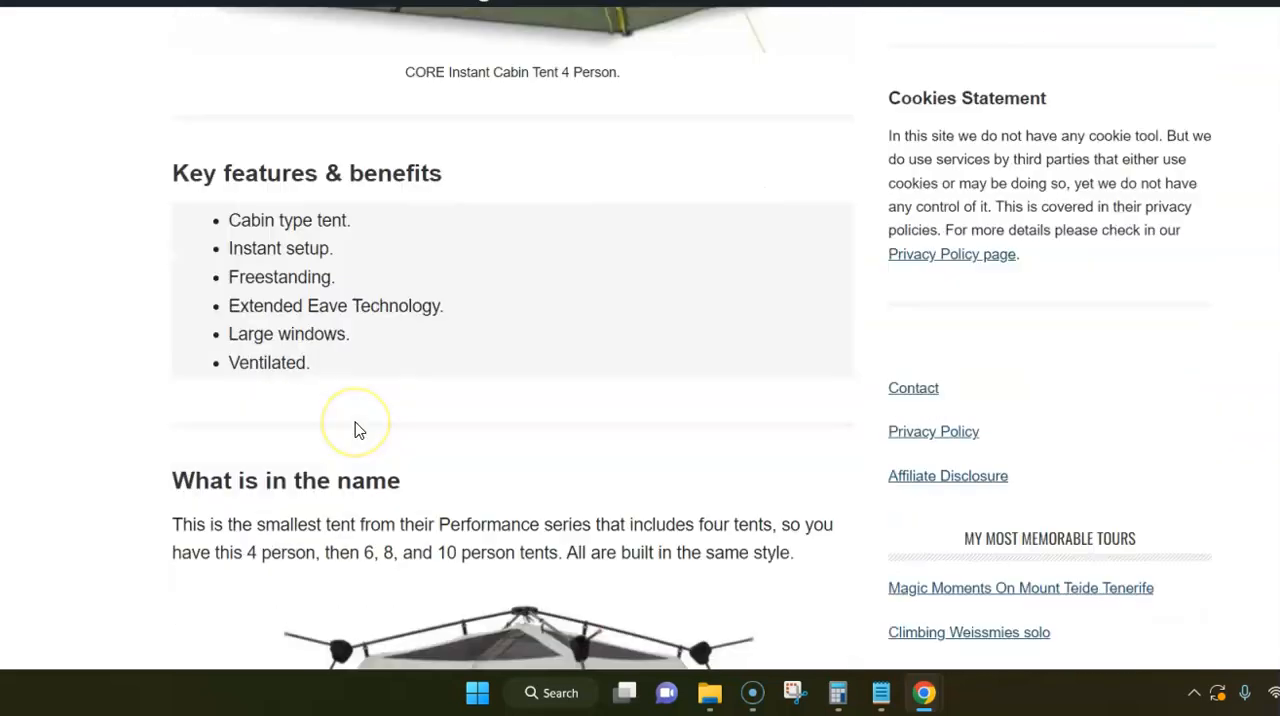
scroll(down, 3)
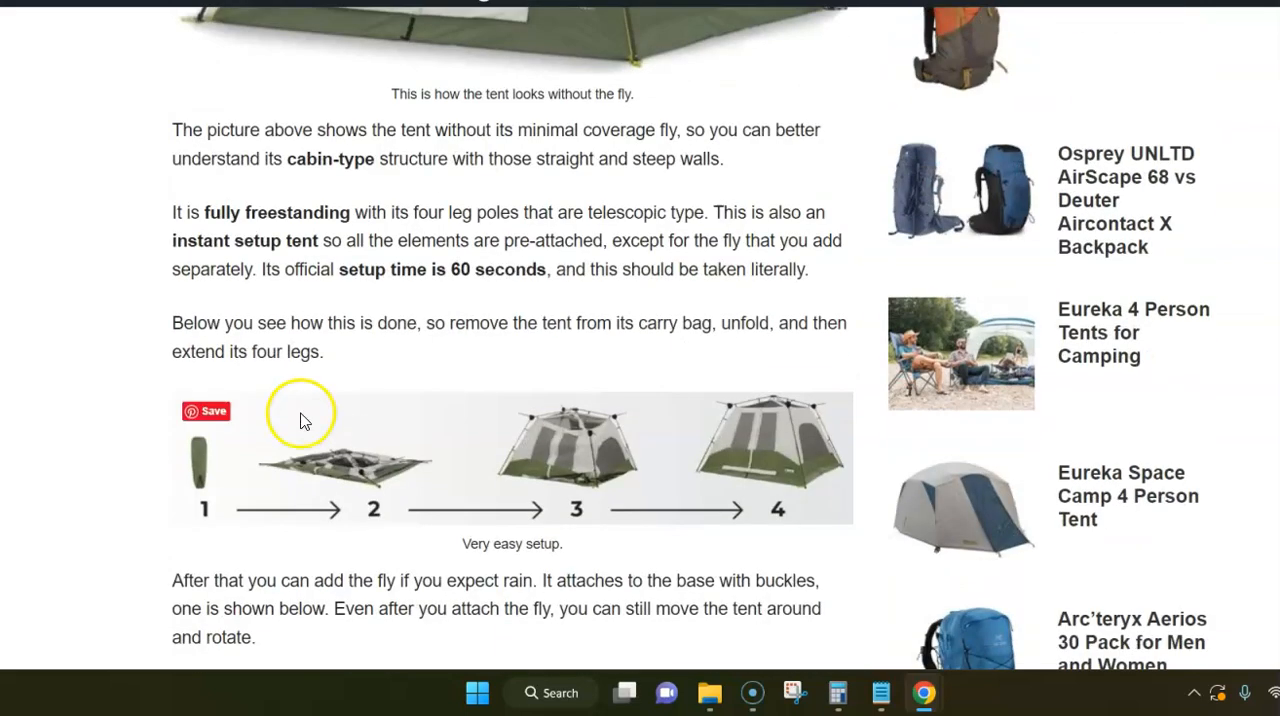
scroll(down, 3)
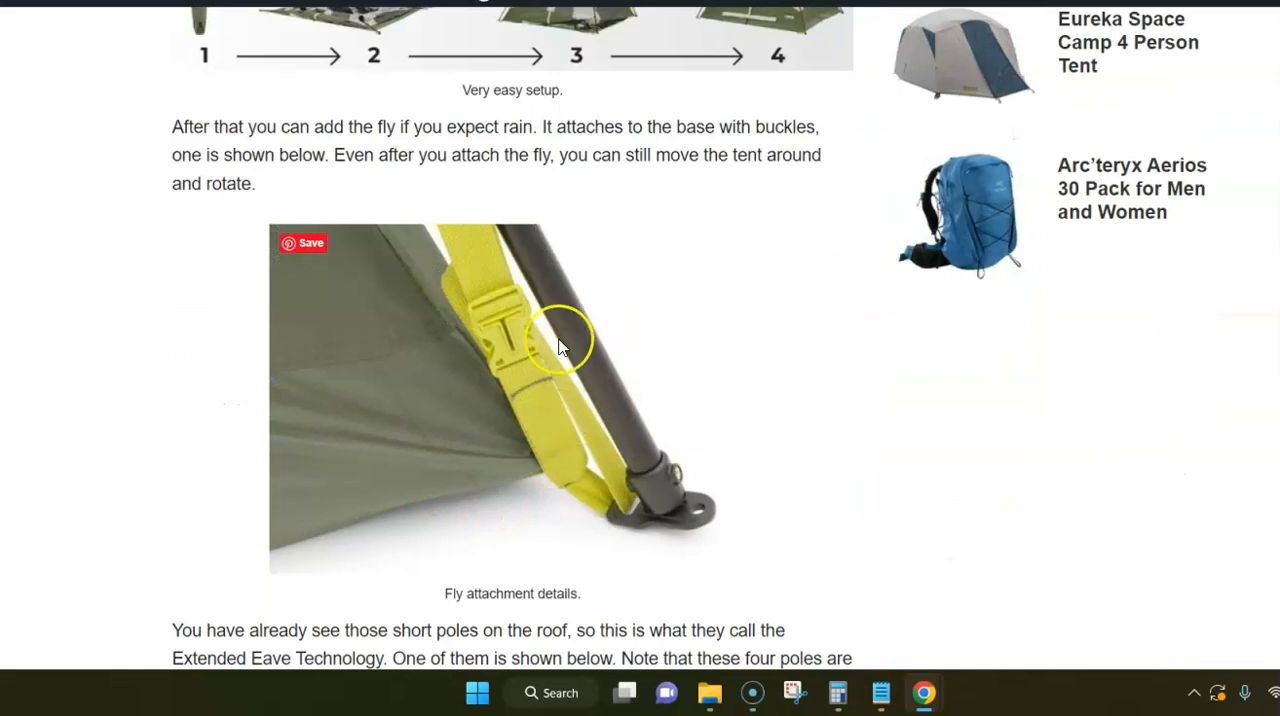
mouse_move(424, 390)
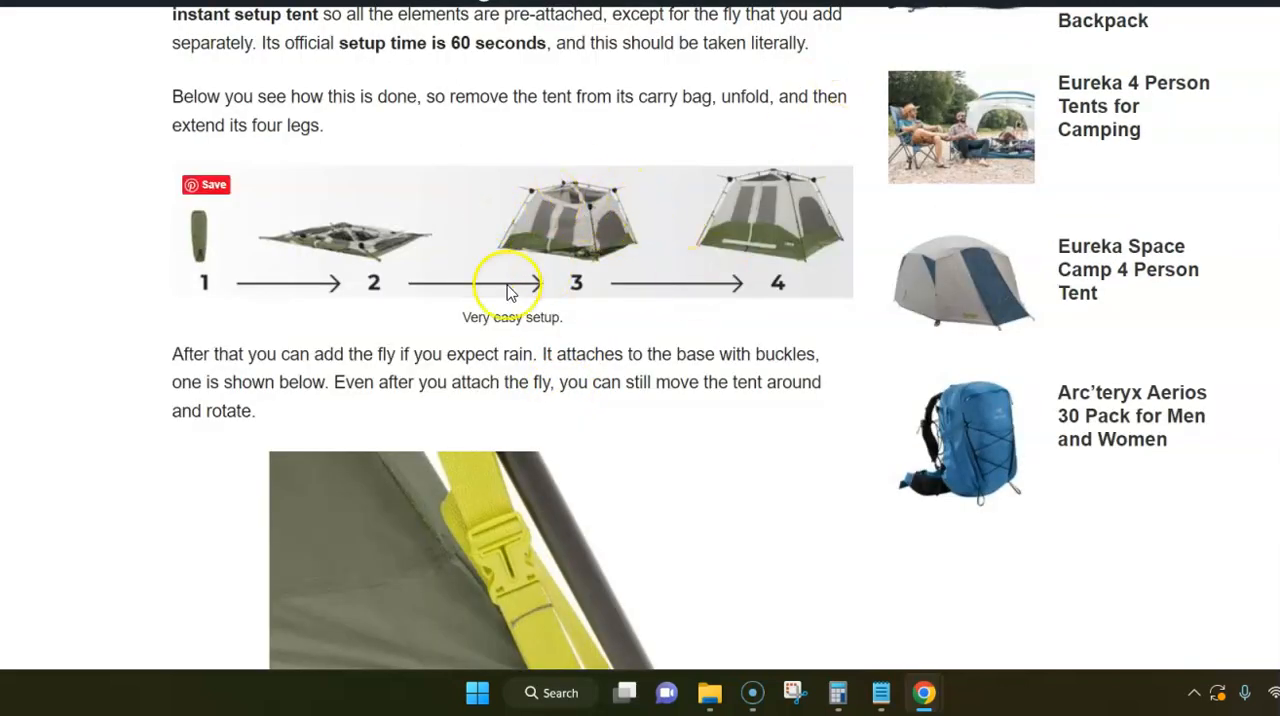
scroll(down, 3)
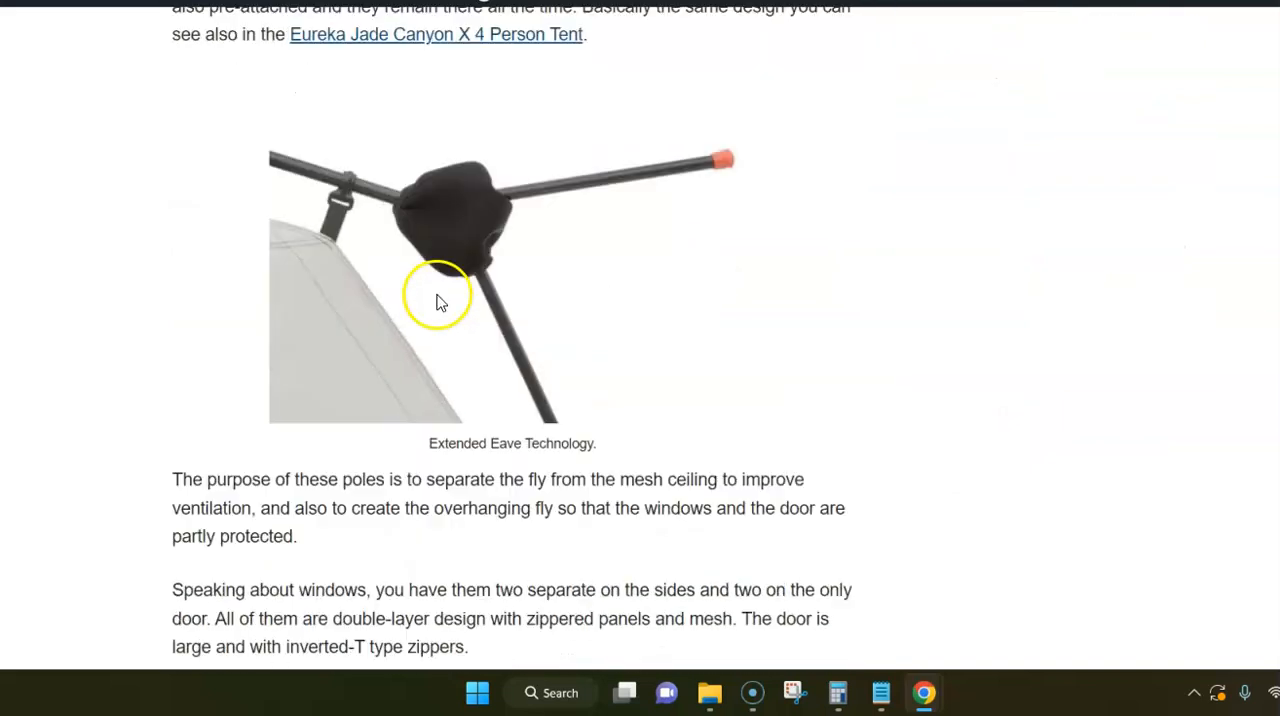
scroll(down, 3)
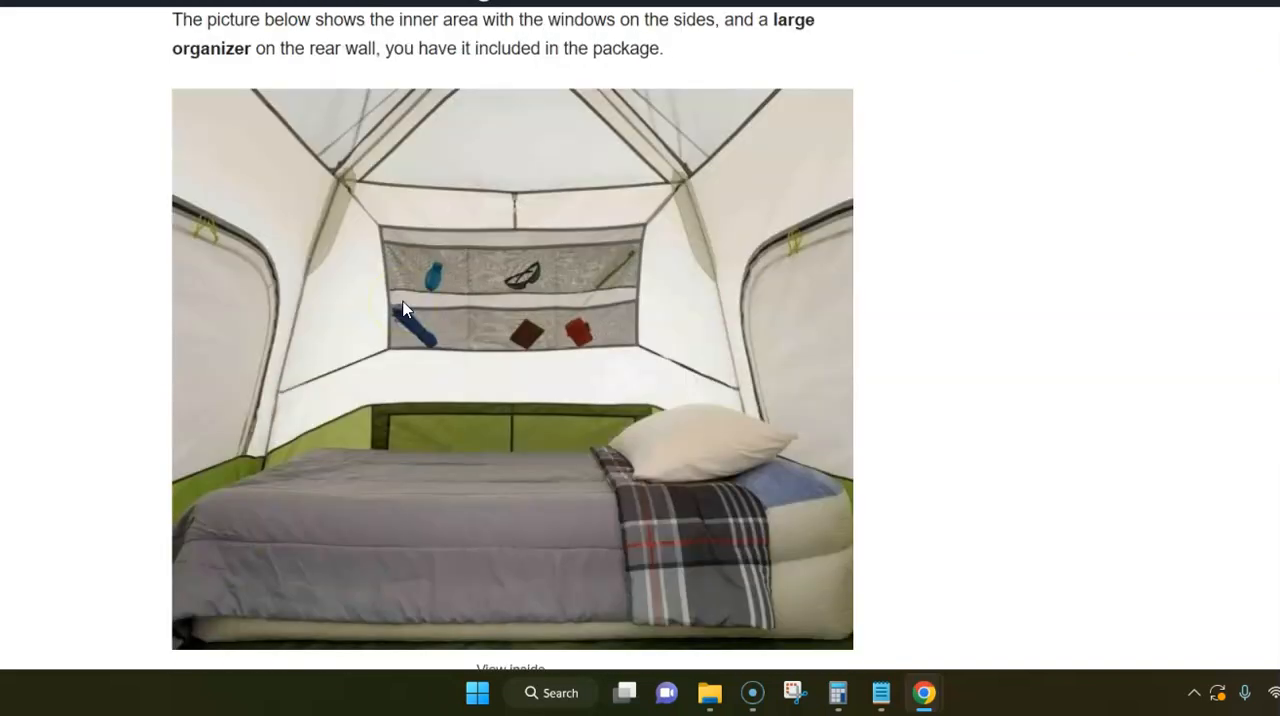
mouse_move(736, 404)
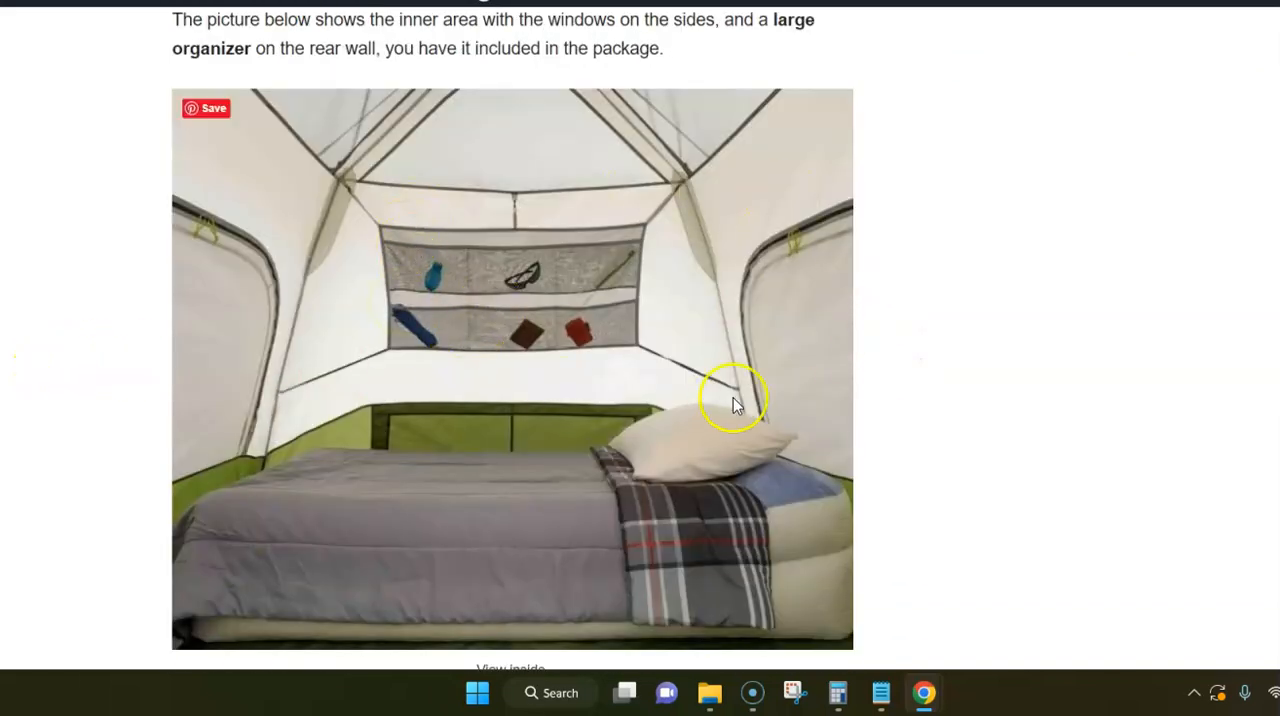
mouse_move(360, 500)
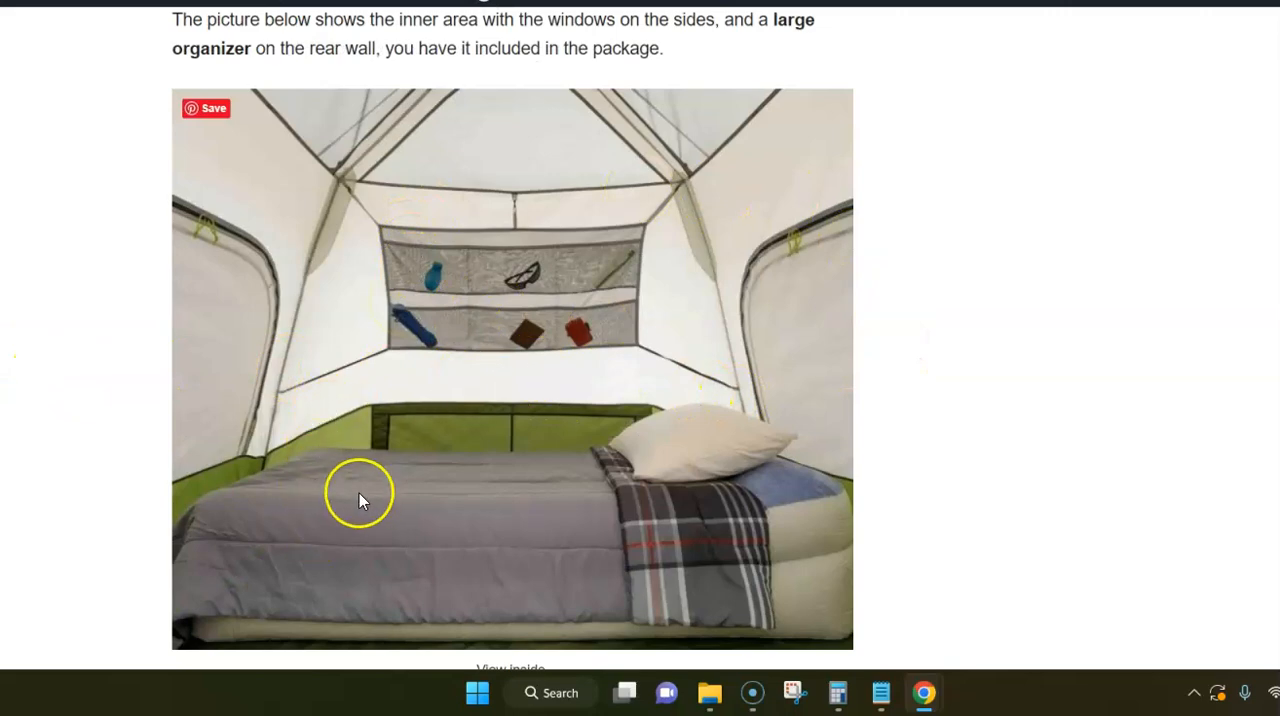
scroll(down, 3)
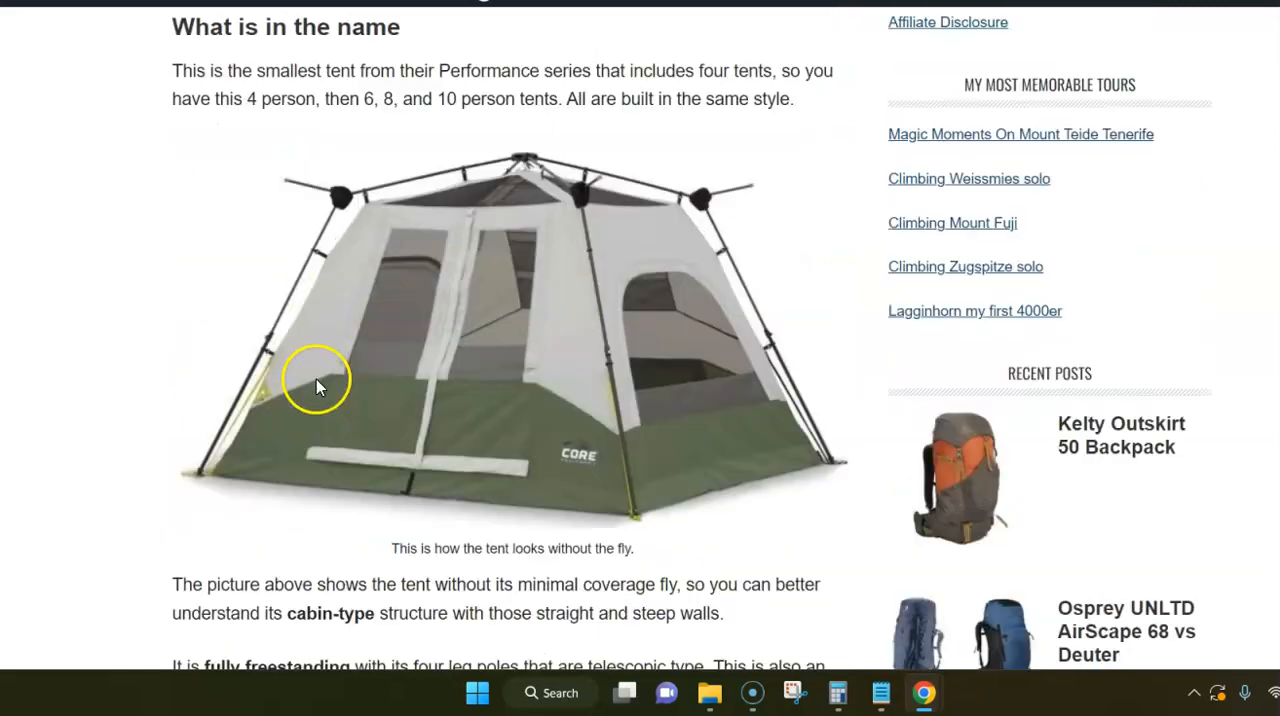
mouse_move(436, 268)
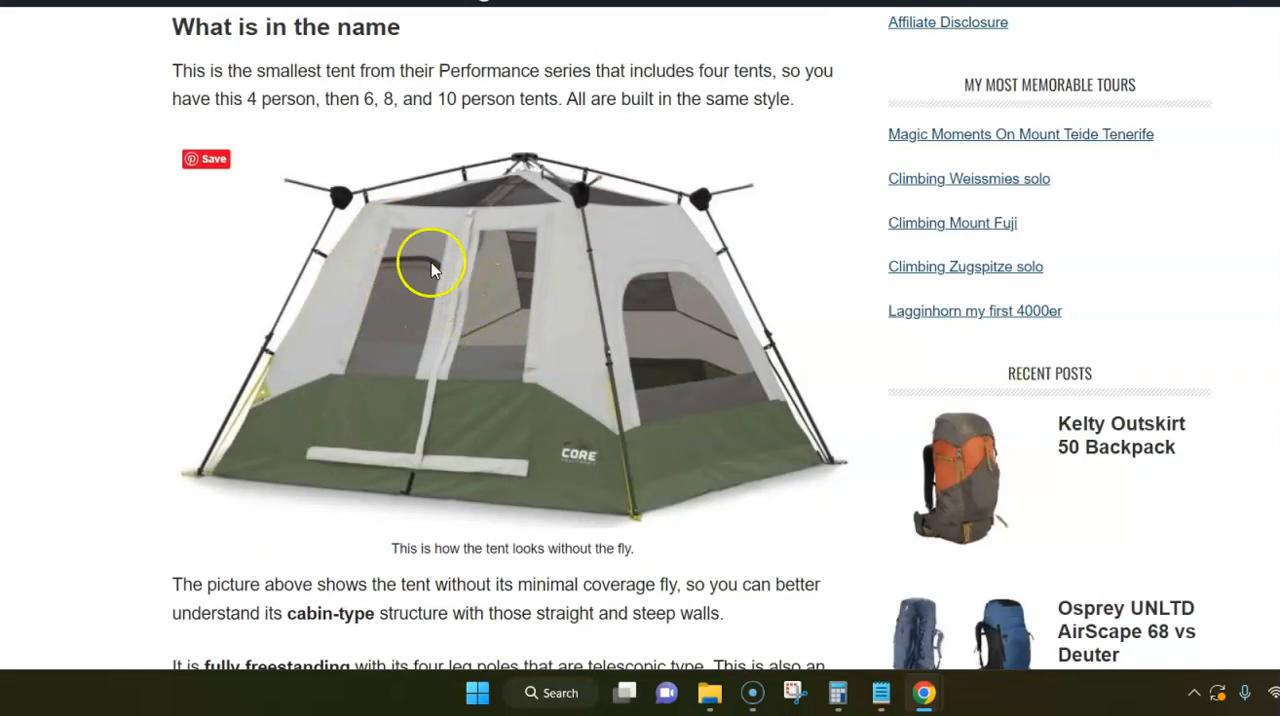
mouse_move(360, 516)
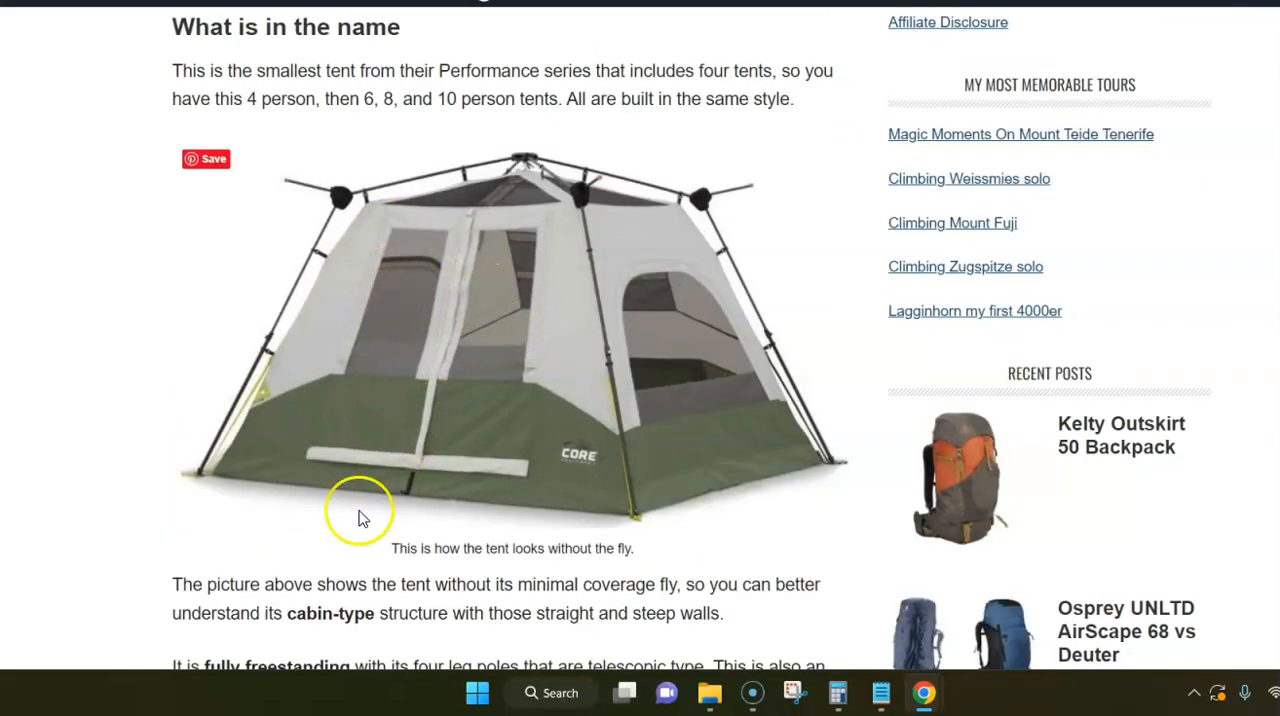
scroll(down, 3)
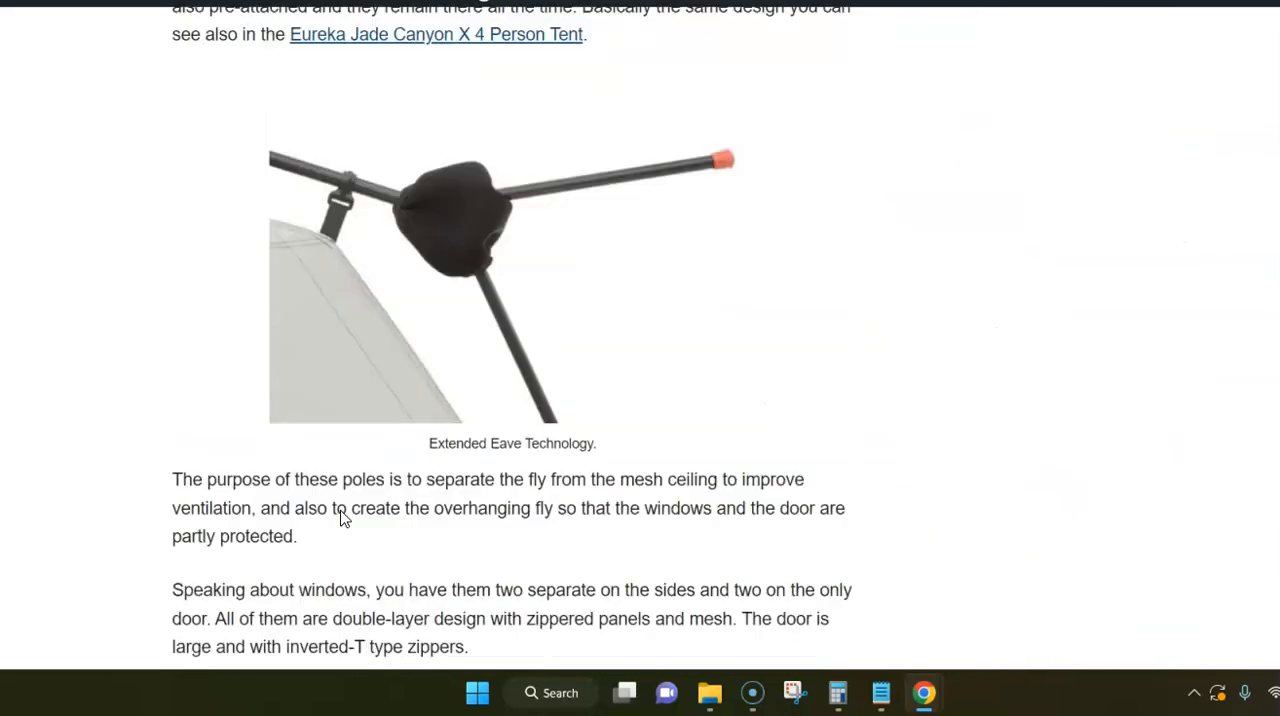
scroll(down, 3)
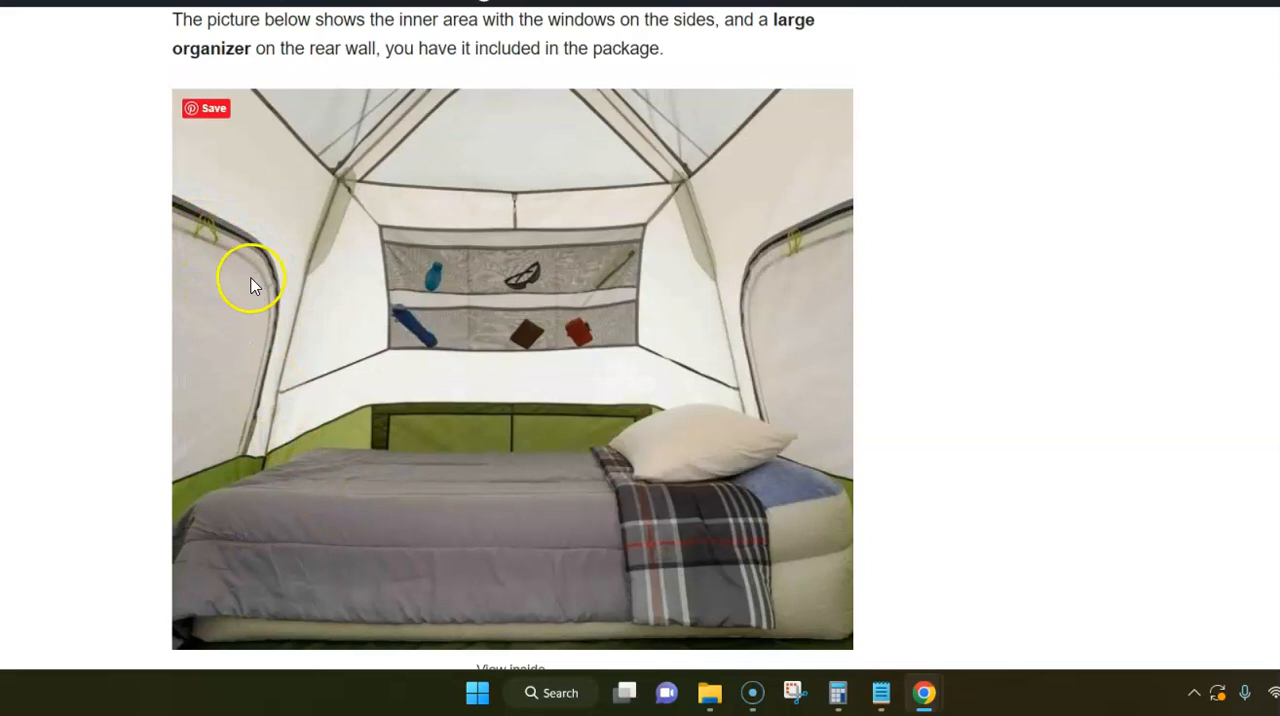
mouse_move(304, 370)
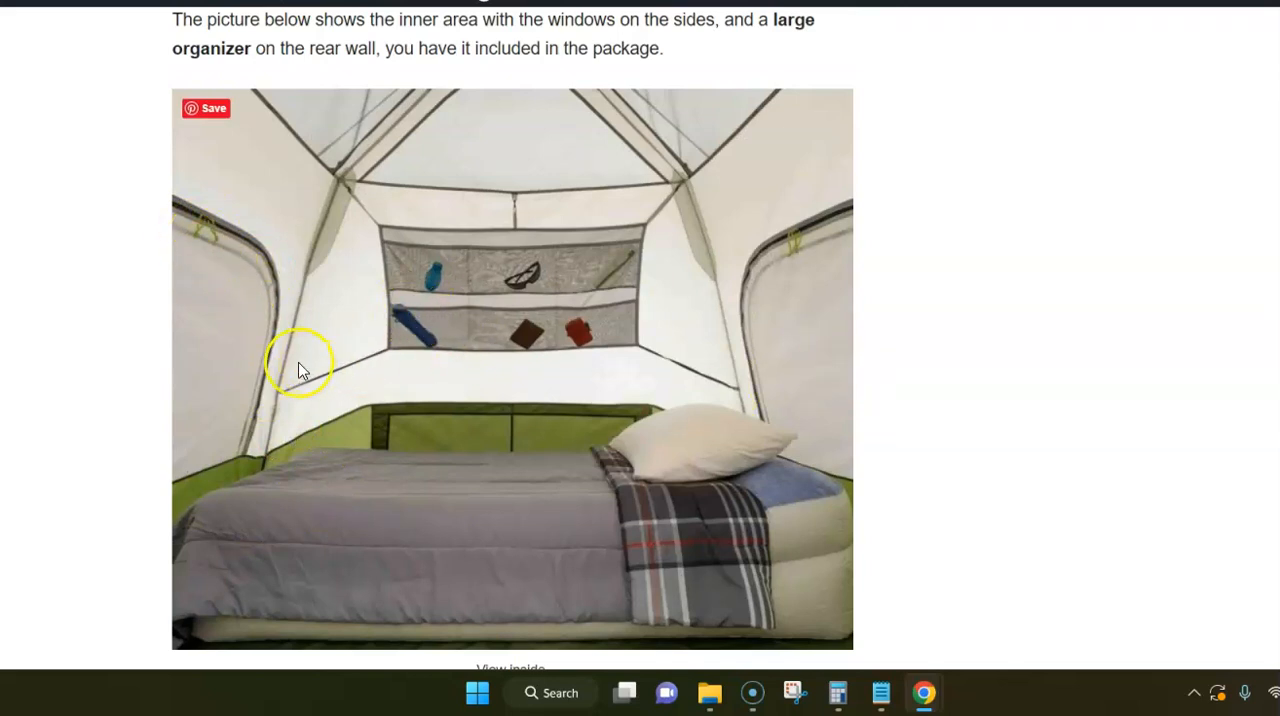
scroll(down, 3)
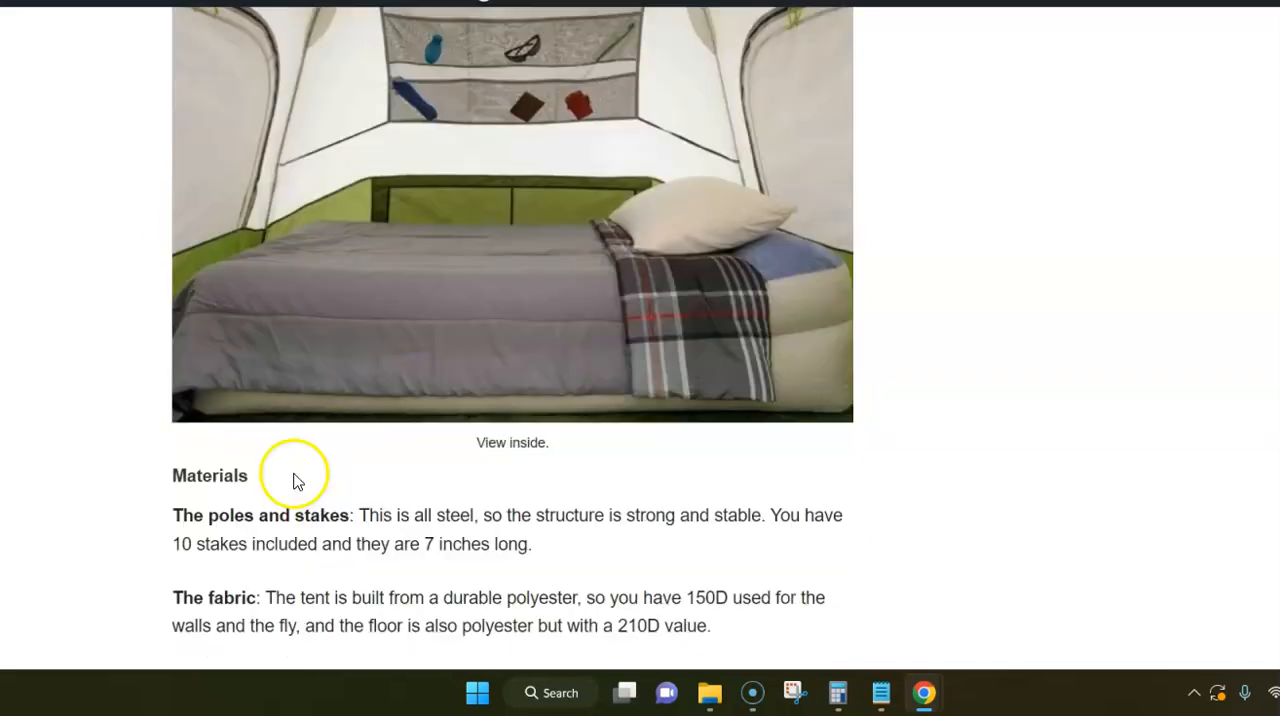
scroll(down, 3)
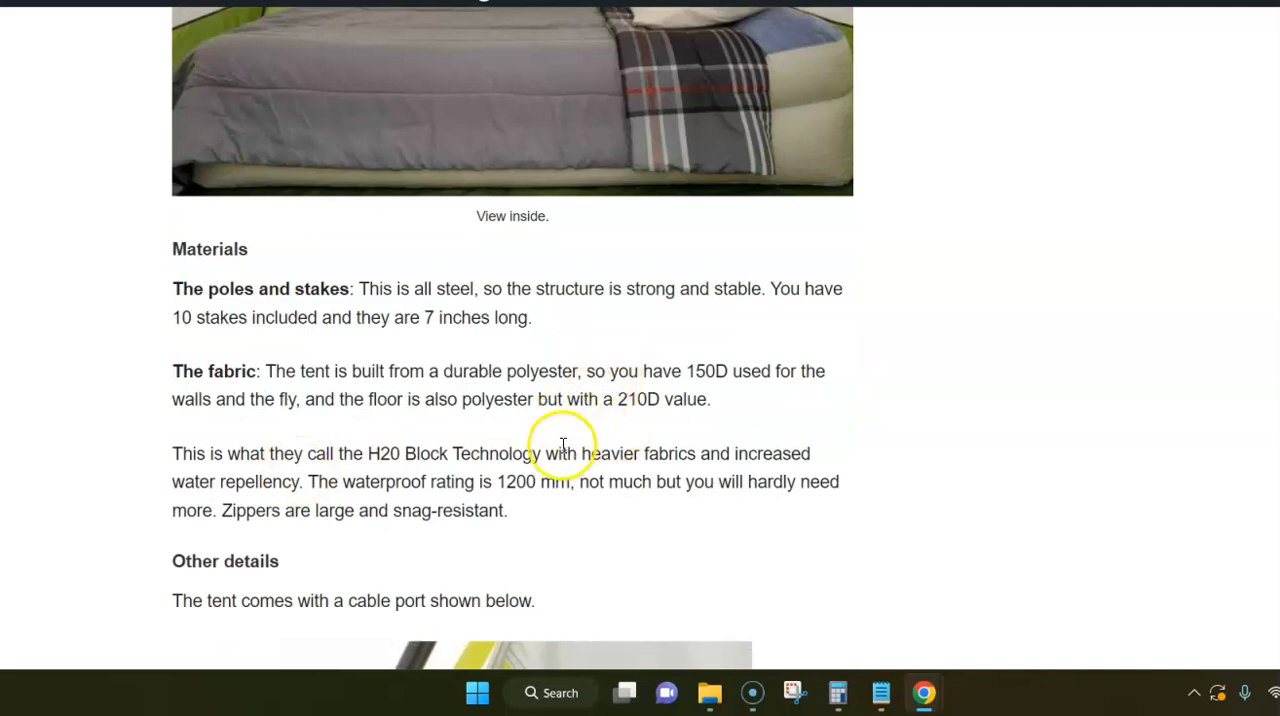
mouse_move(716, 420)
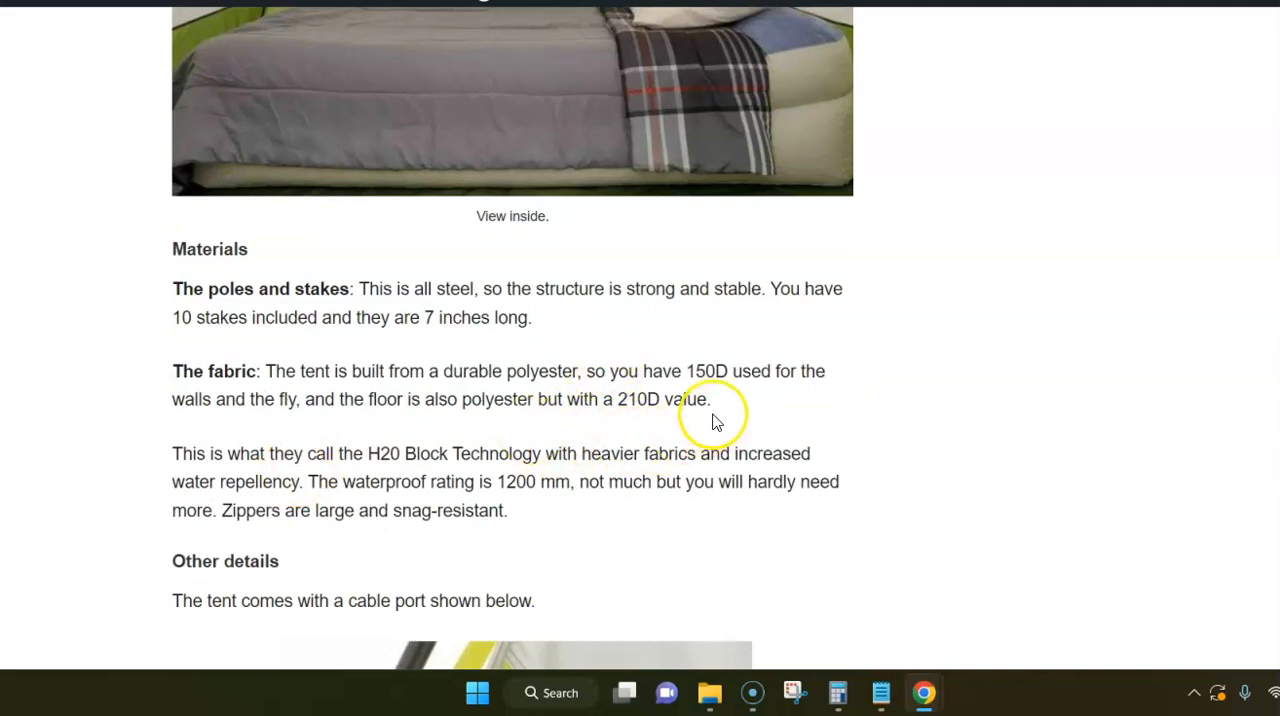
mouse_move(696, 420)
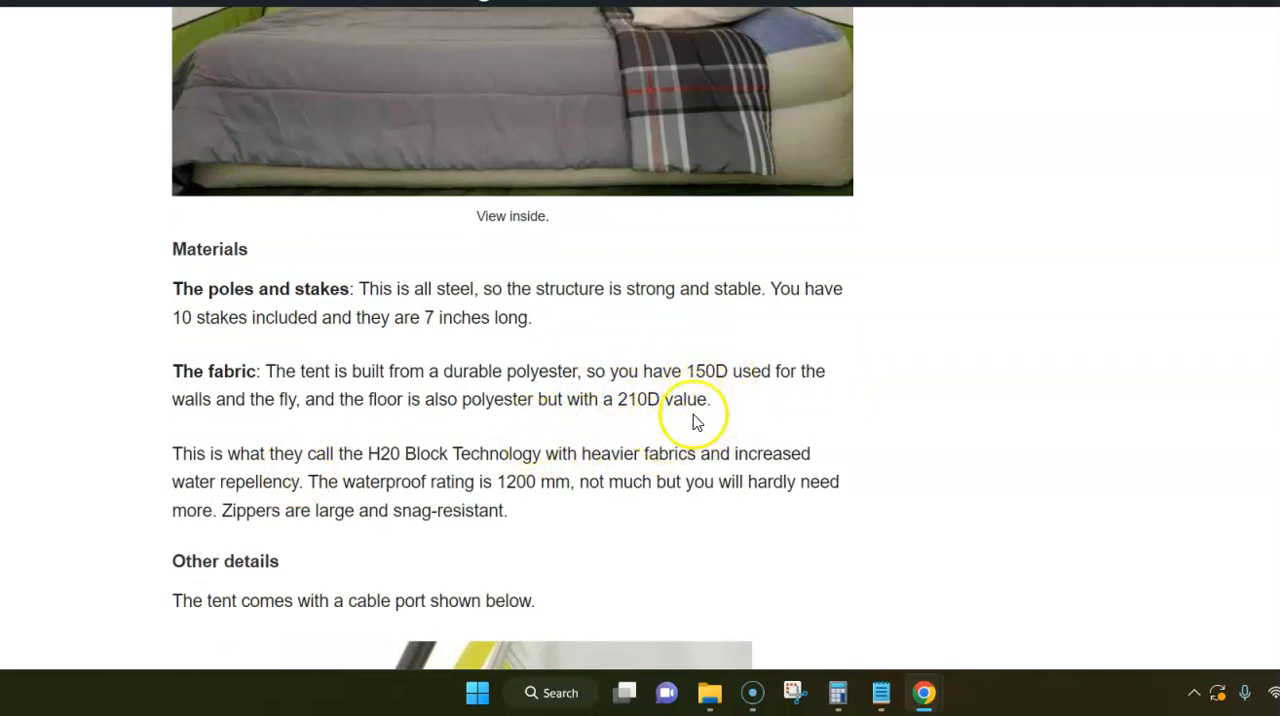
mouse_move(612, 420)
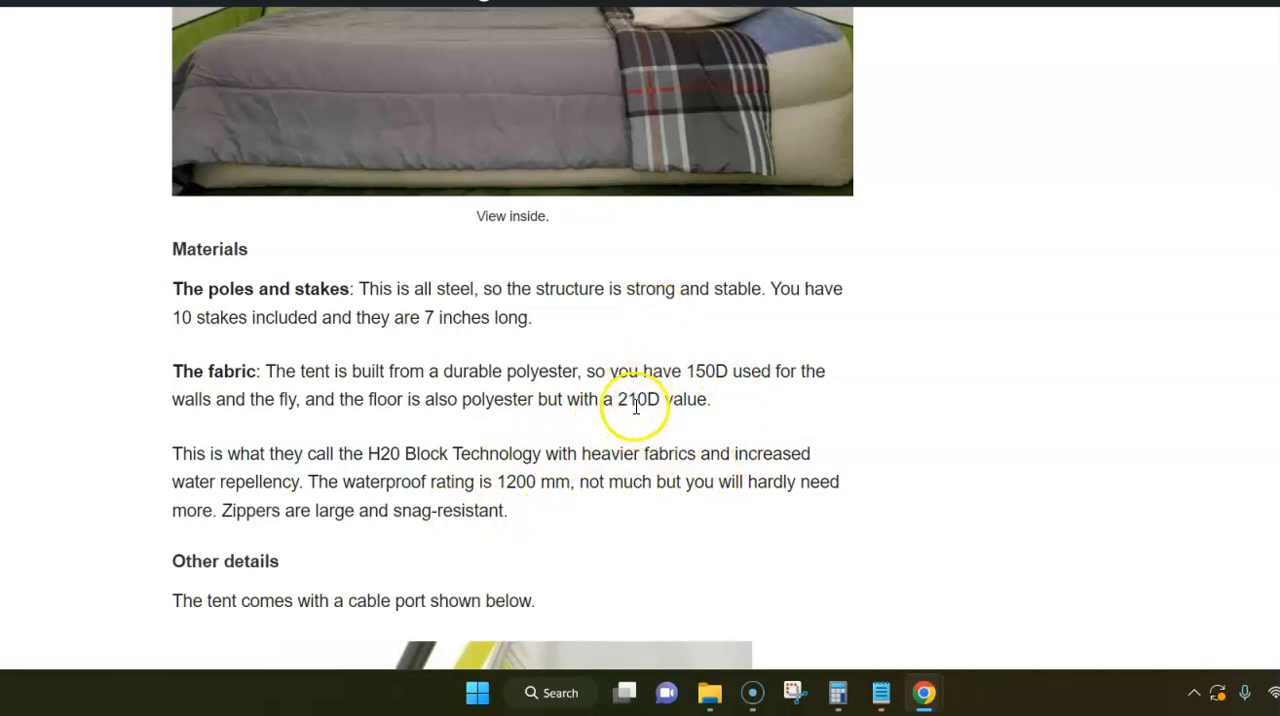
mouse_move(410, 416)
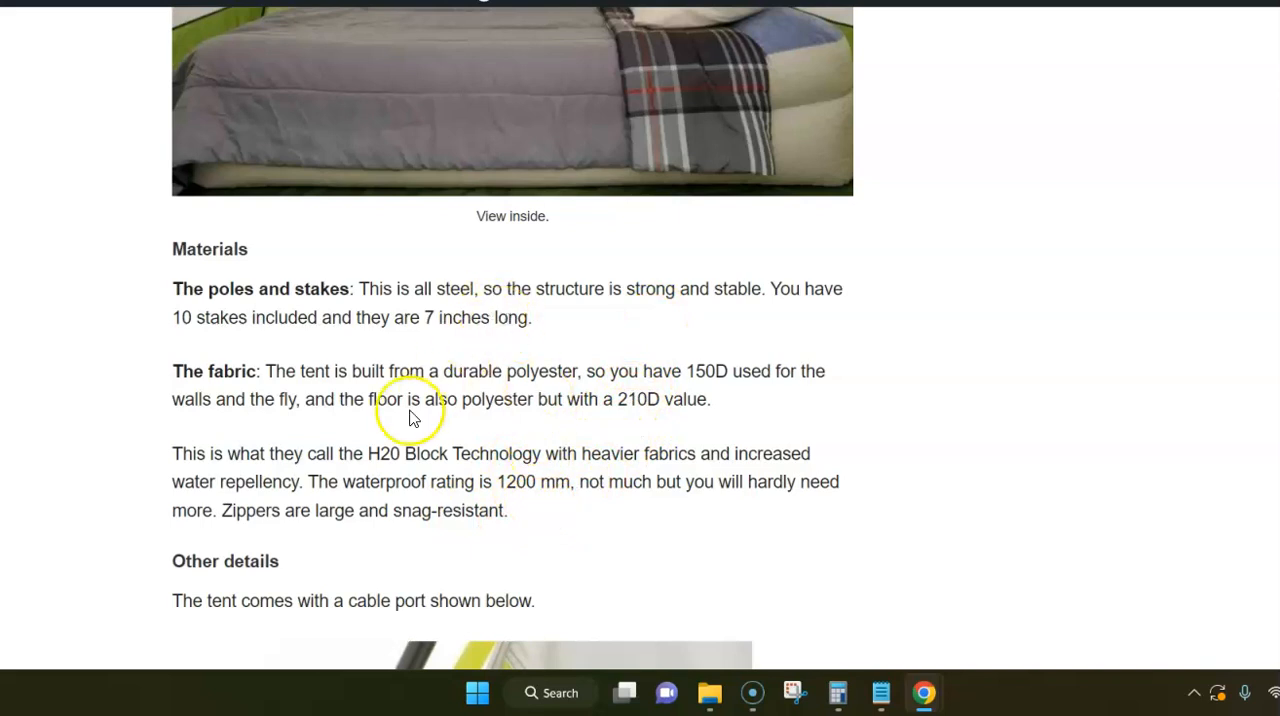
mouse_move(40, 400)
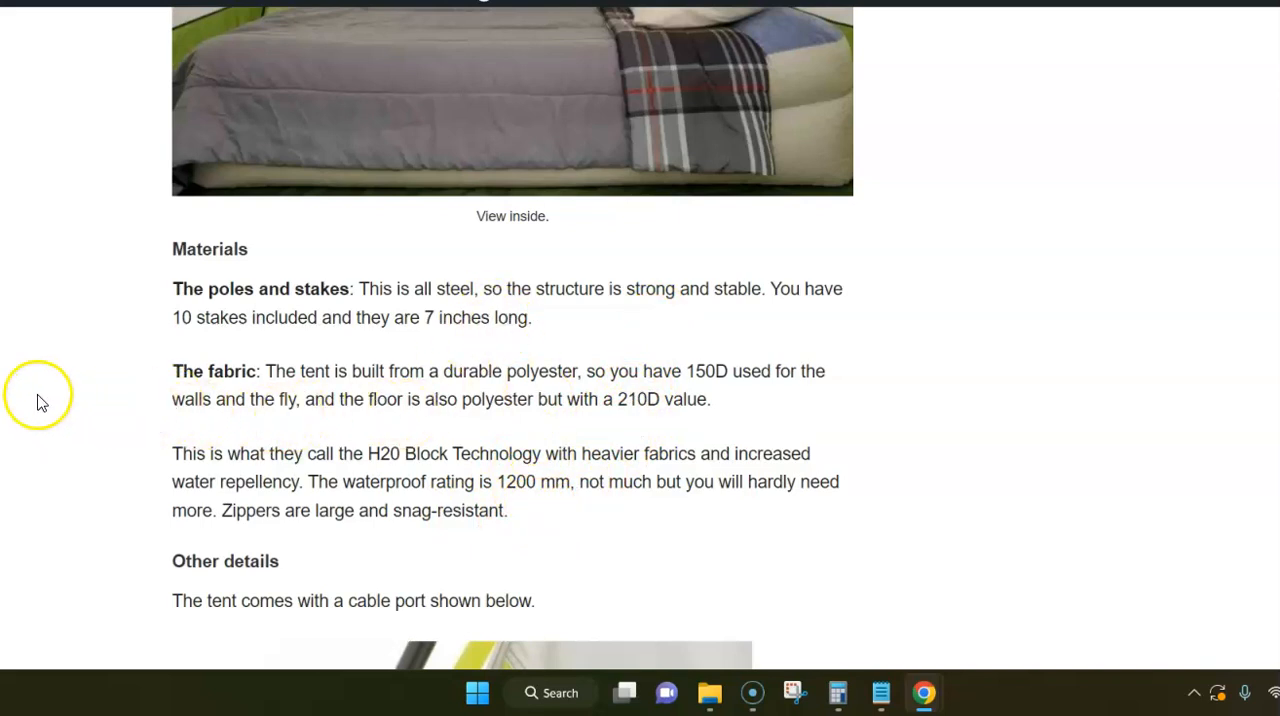
scroll(down, 3)
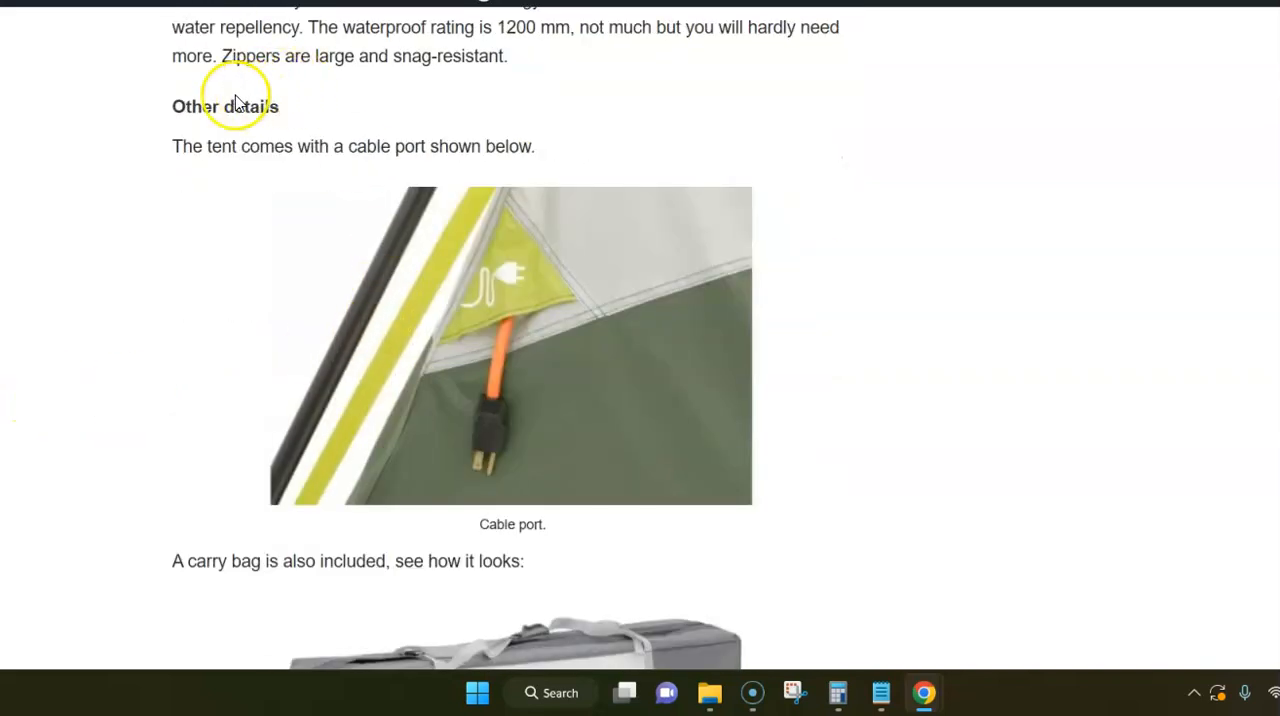
scroll(down, 3)
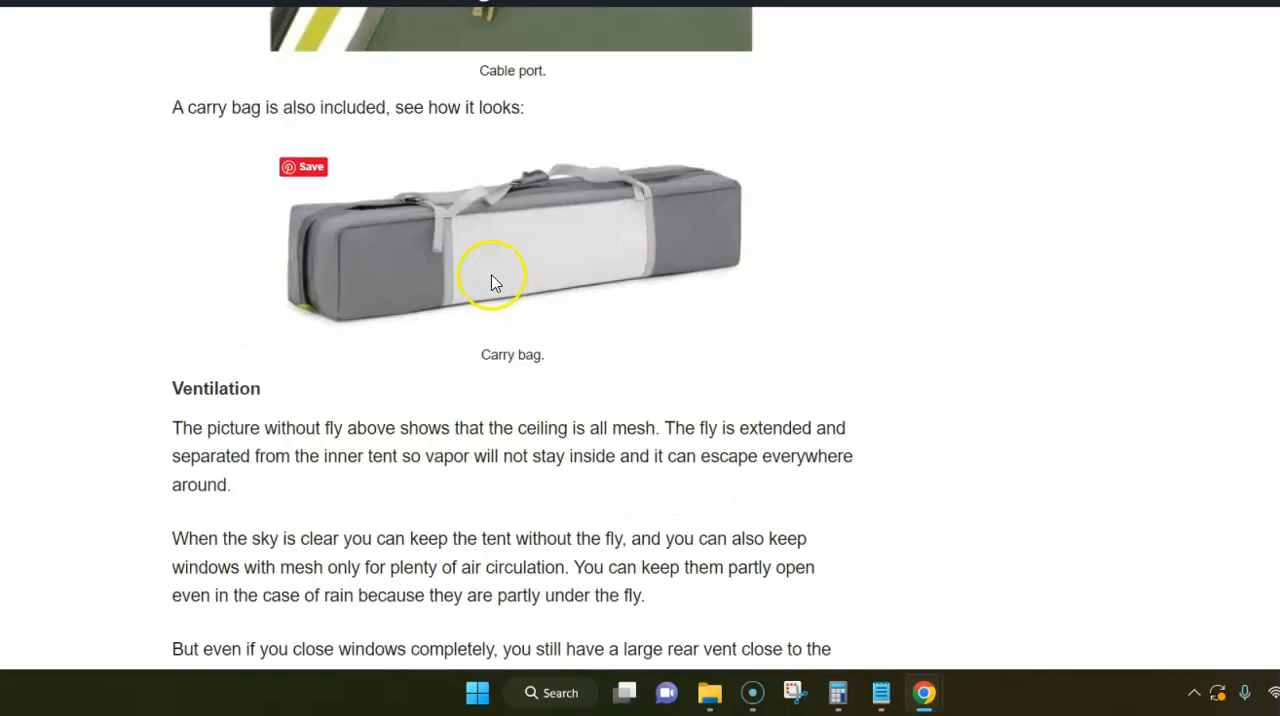
scroll(down, 3)
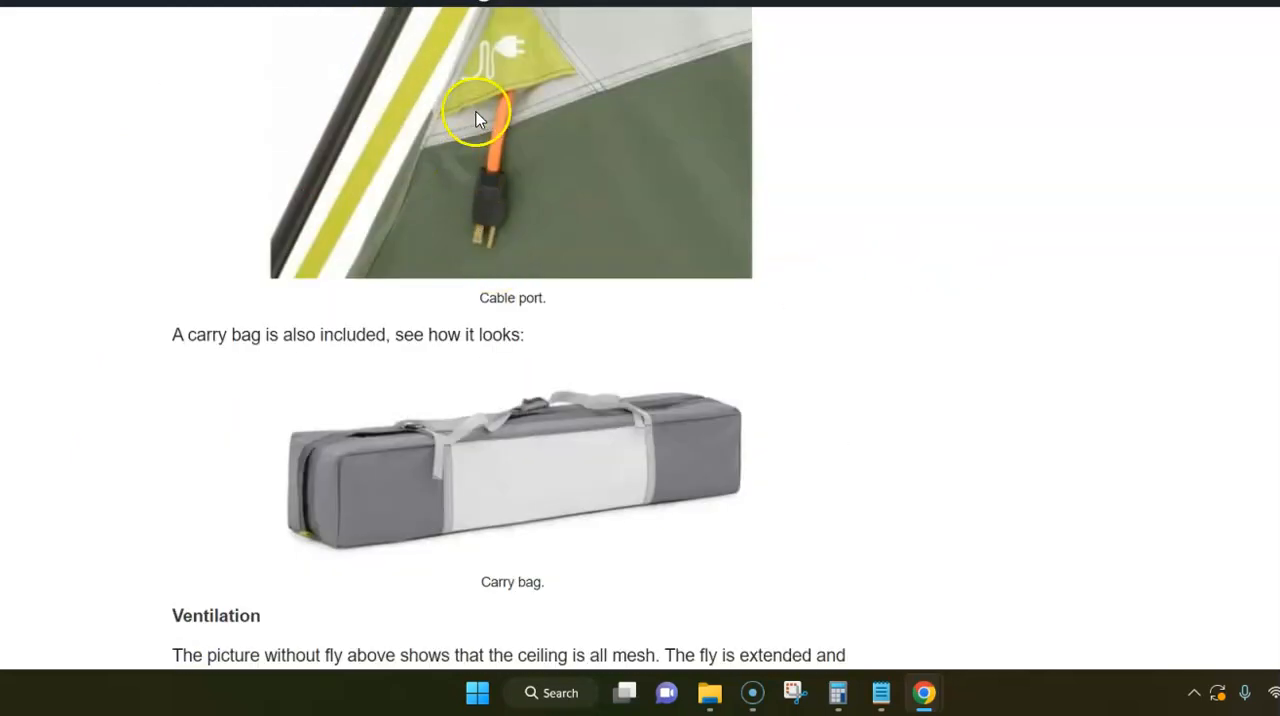
mouse_move(478, 178)
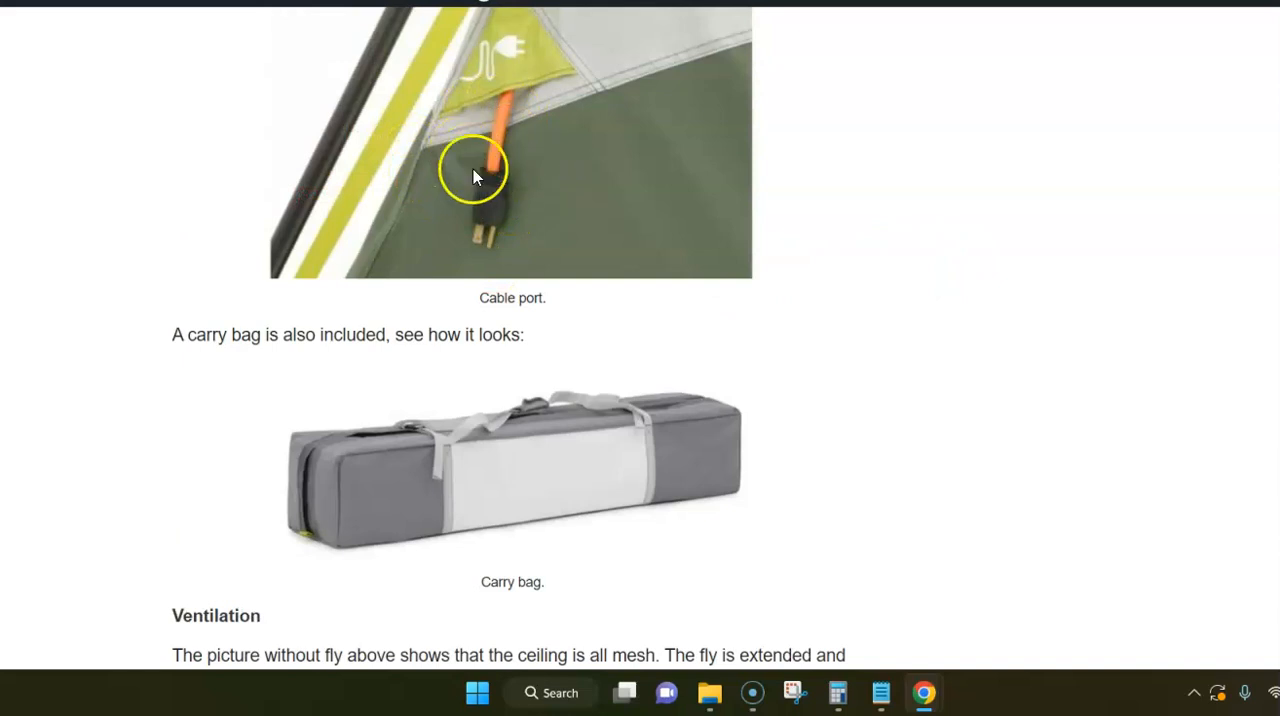
mouse_move(398, 218)
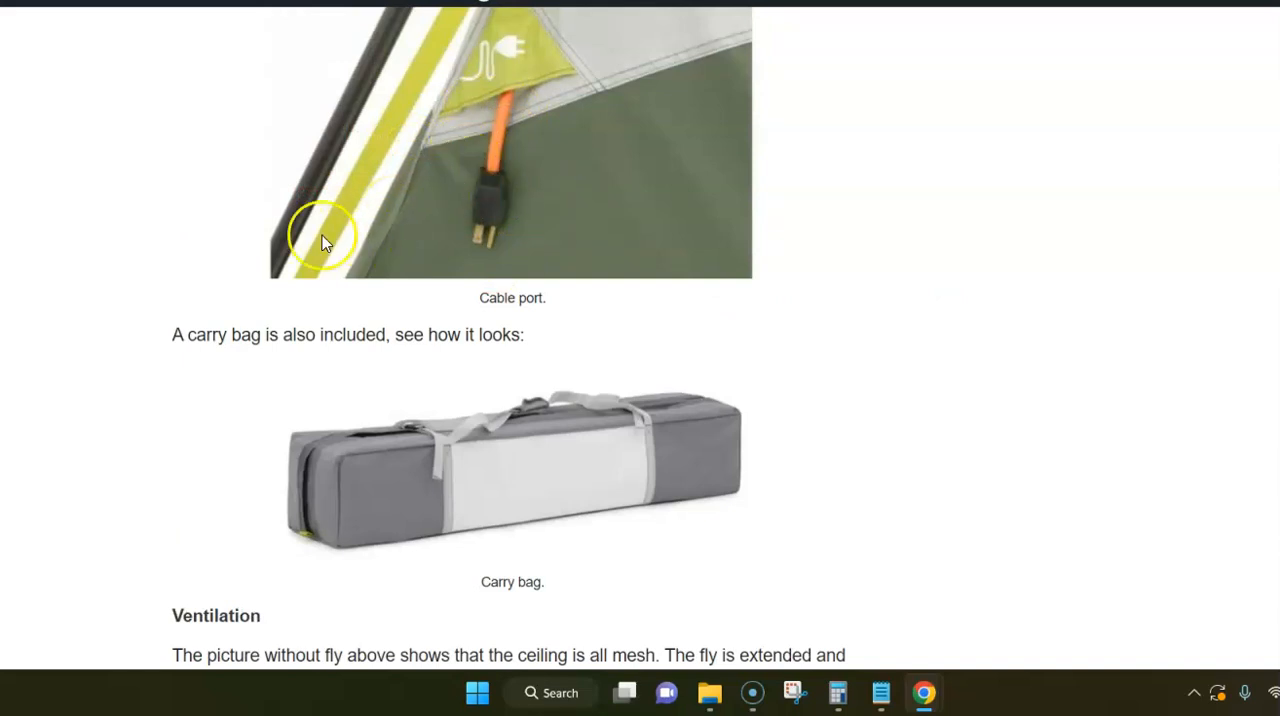
scroll(down, 3)
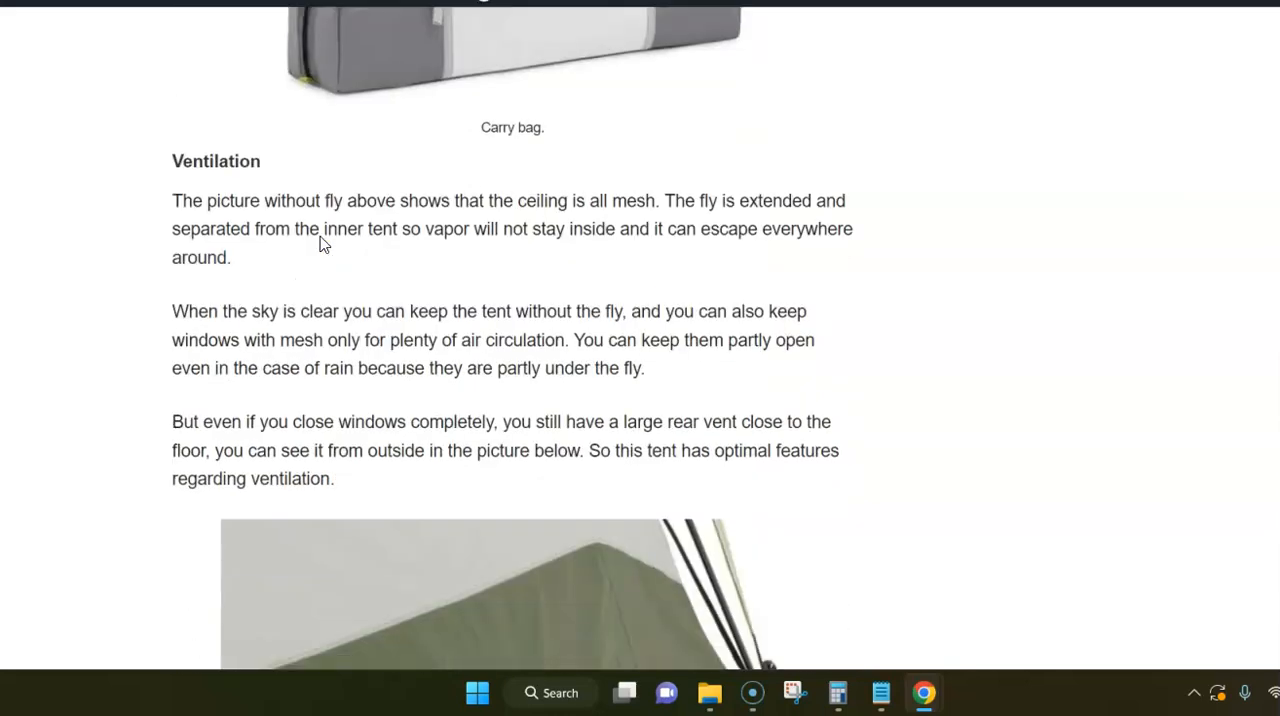
scroll(down, 3)
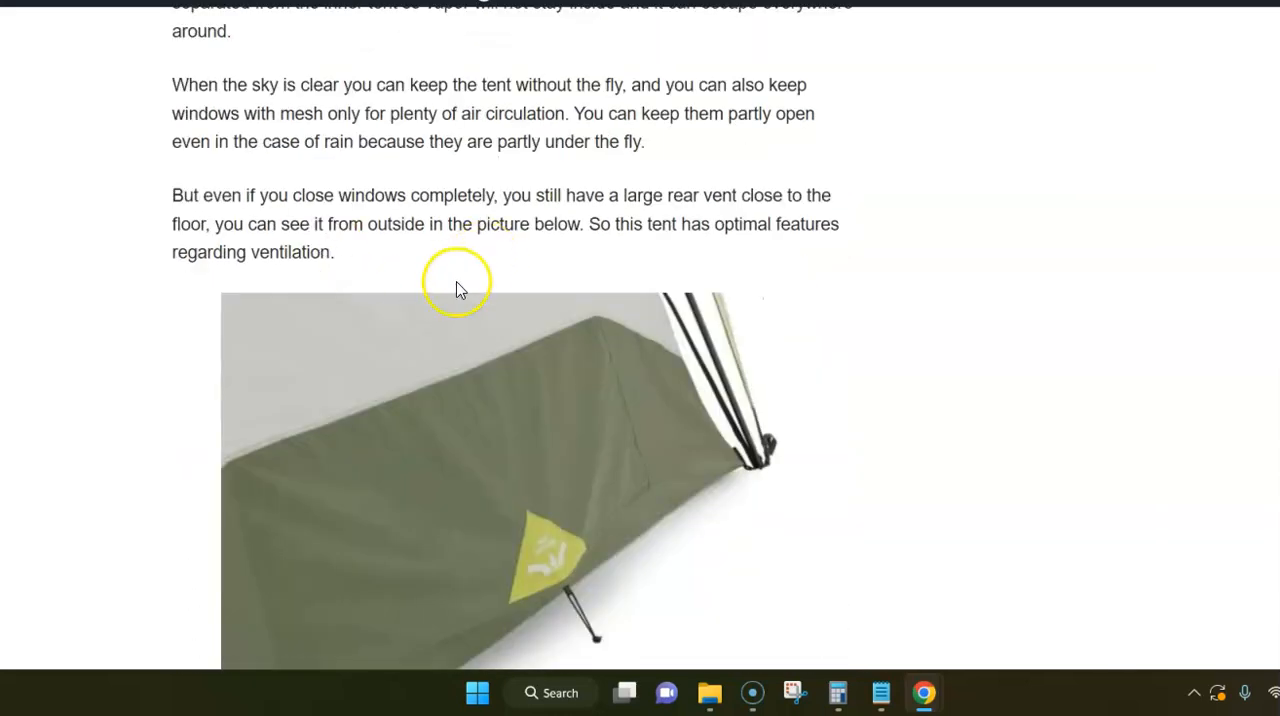
scroll(down, 3)
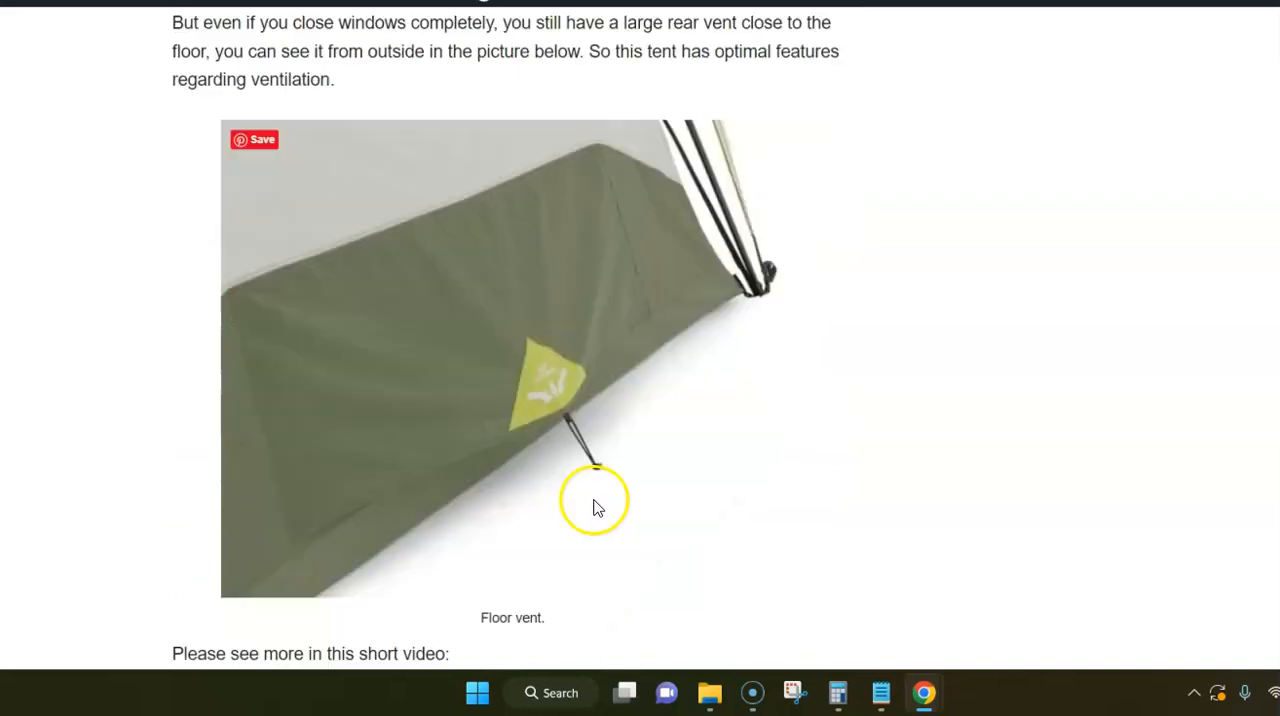
scroll(down, 3)
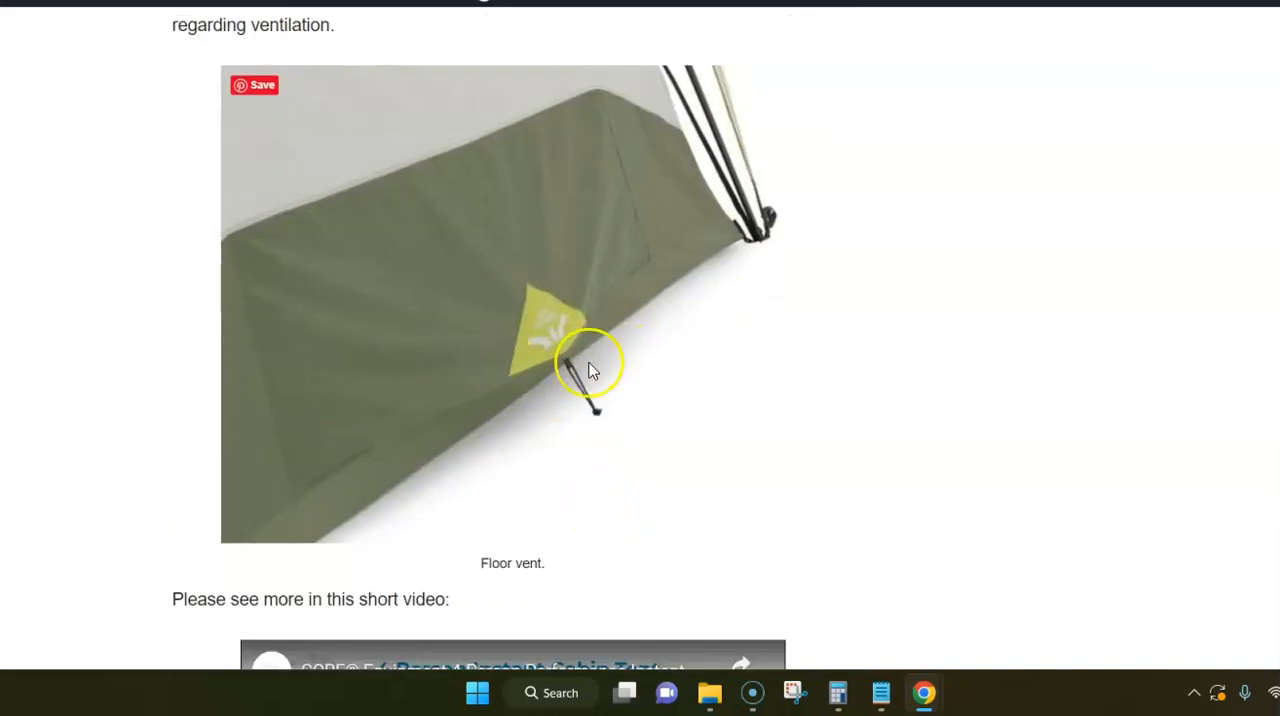
scroll(down, 3)
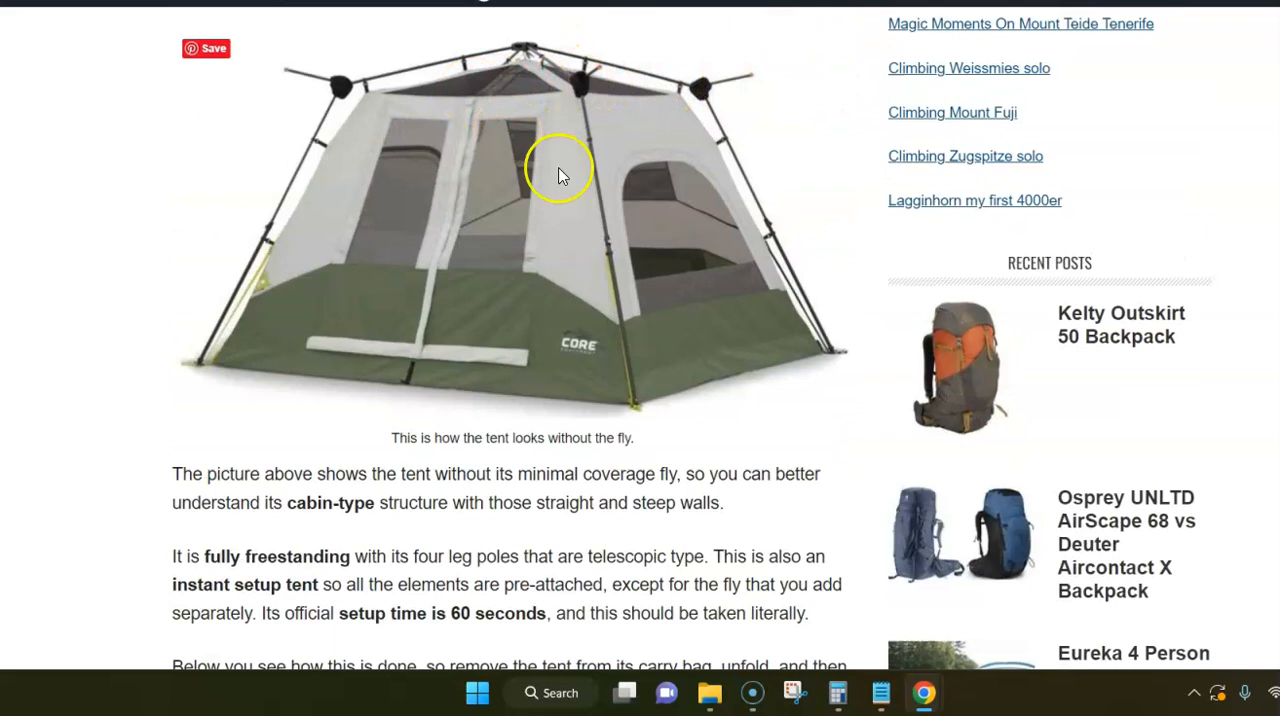
mouse_move(604, 422)
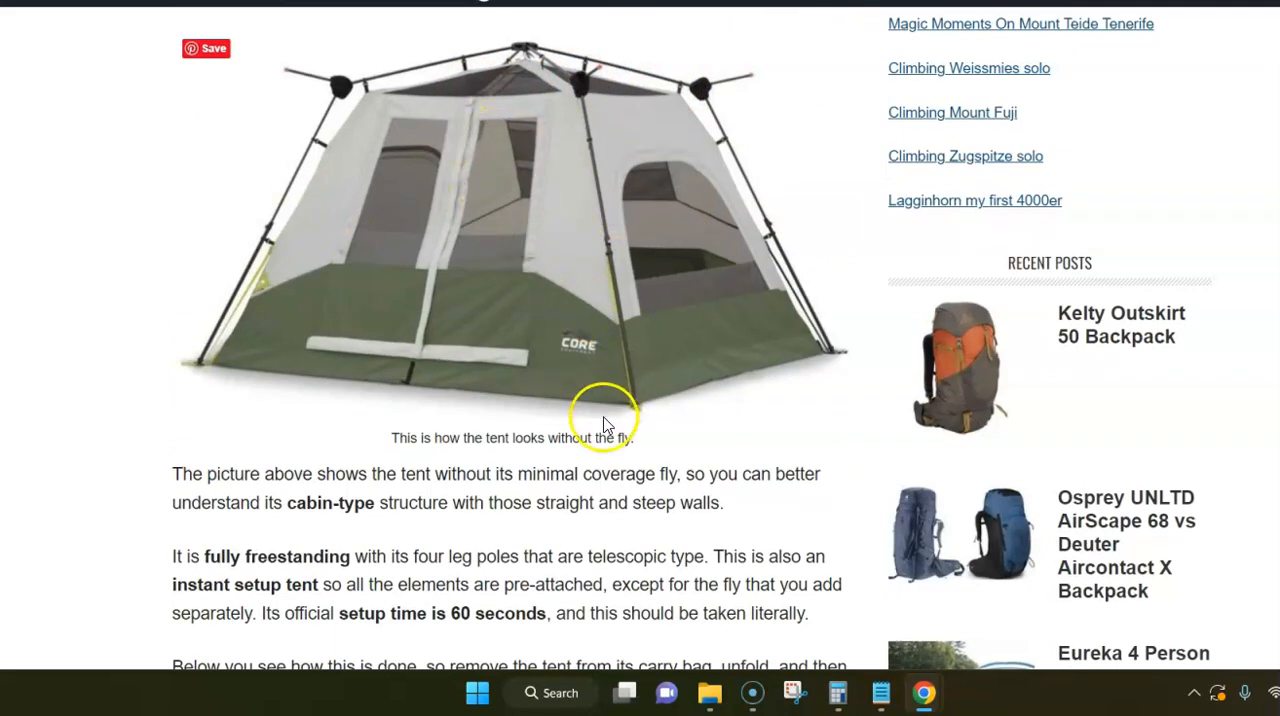
mouse_move(424, 378)
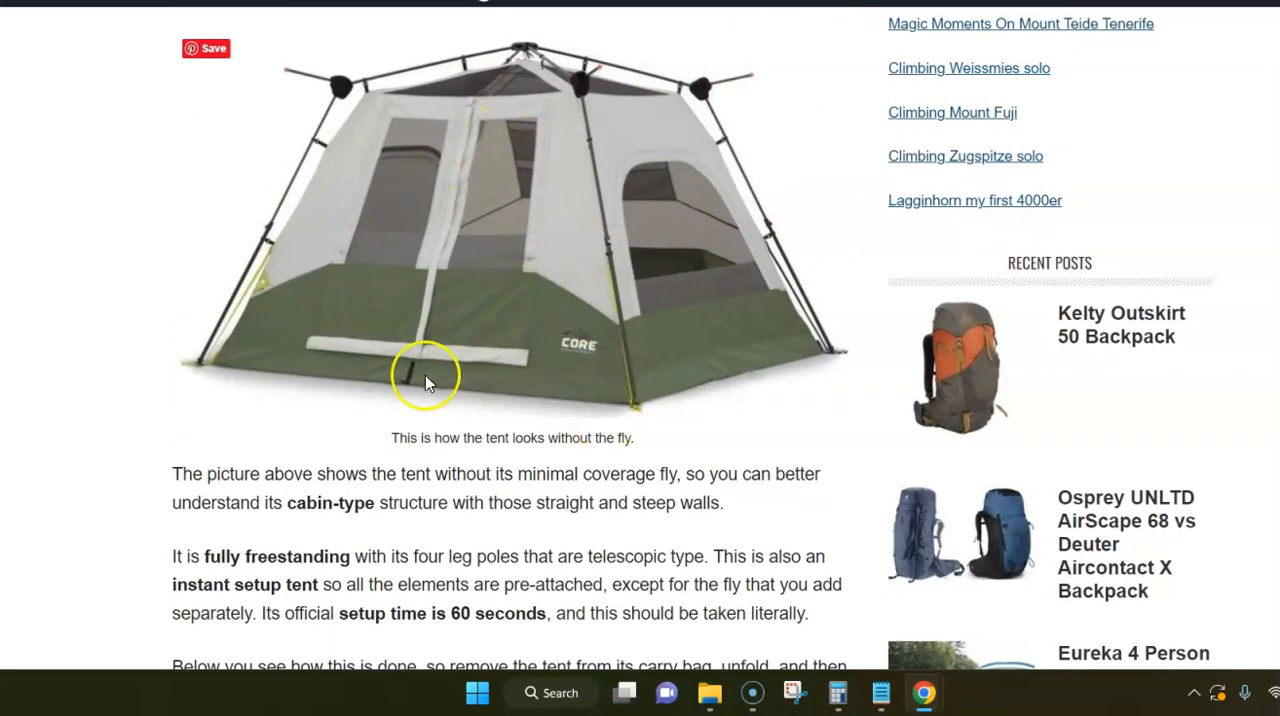
scroll(down, 3)
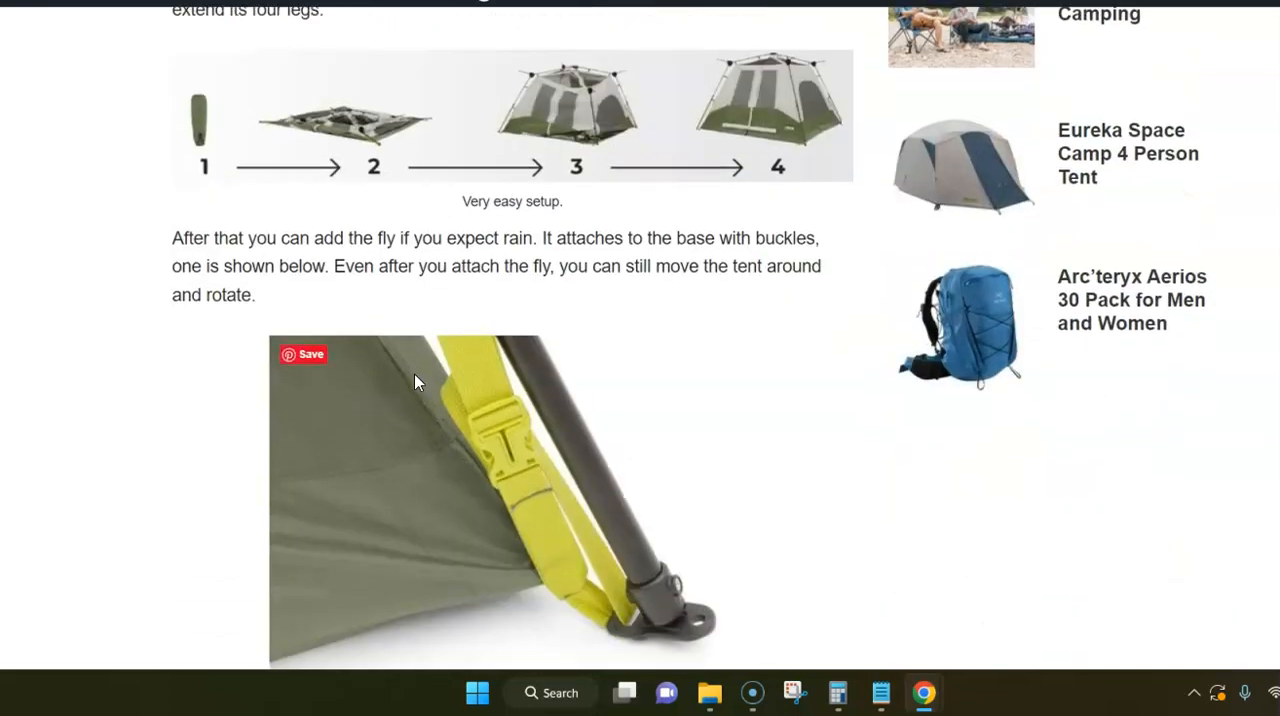
scroll(down, 3)
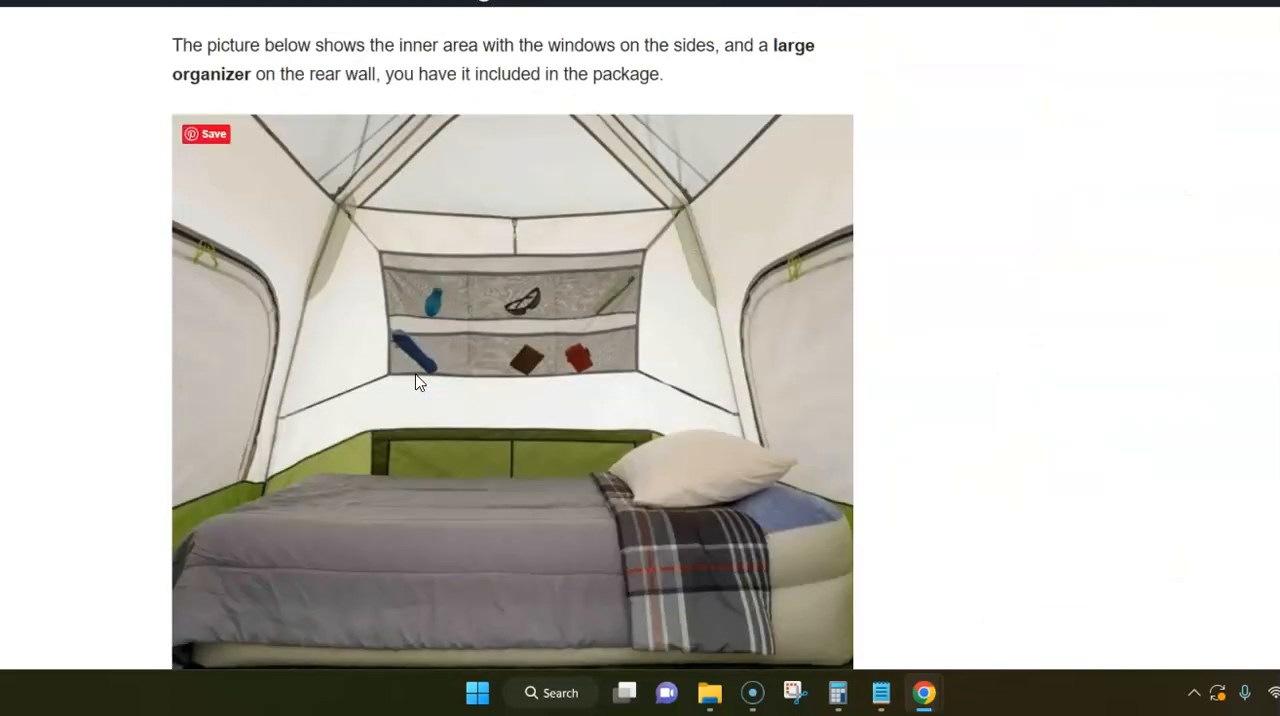
scroll(down, 3)
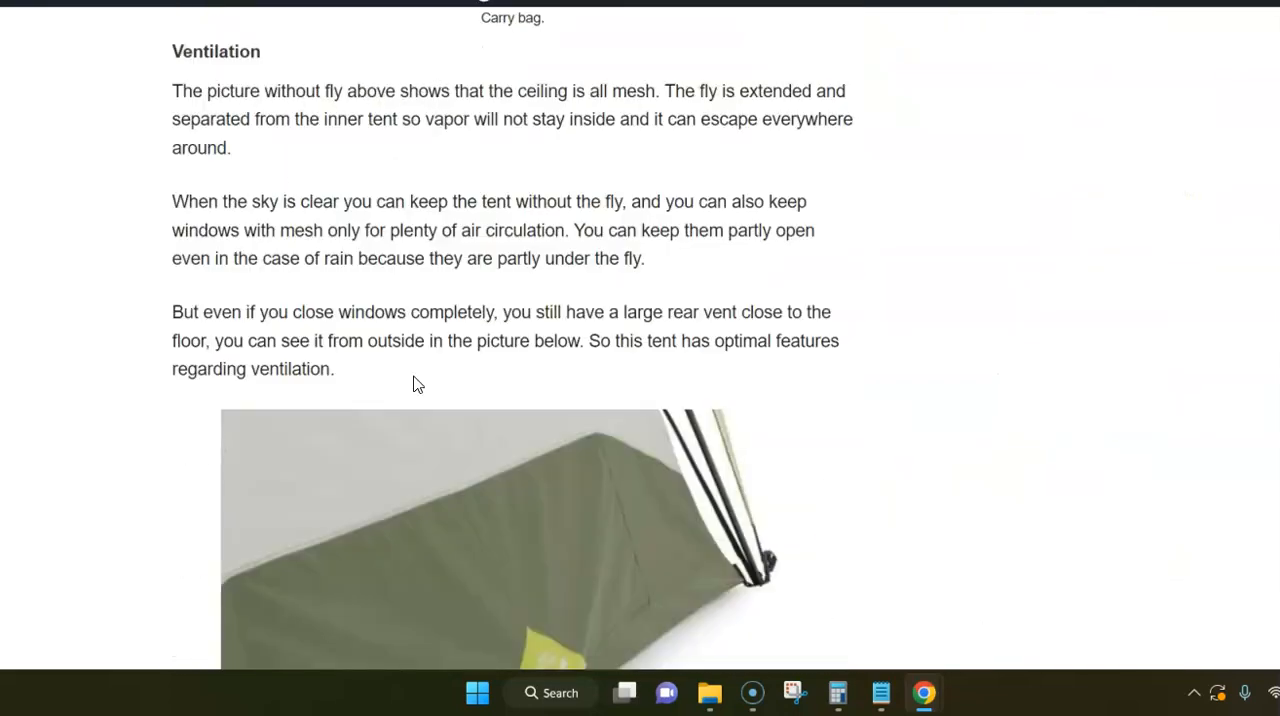
scroll(down, 3)
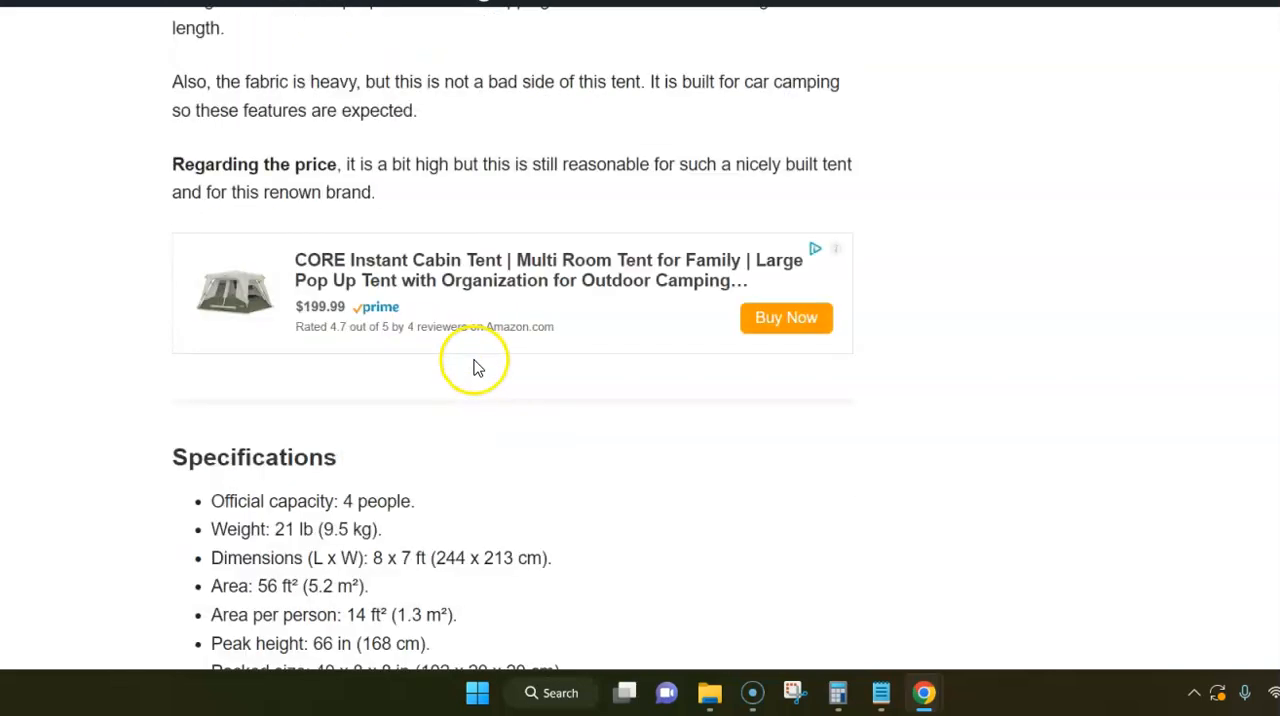
scroll(down, 3)
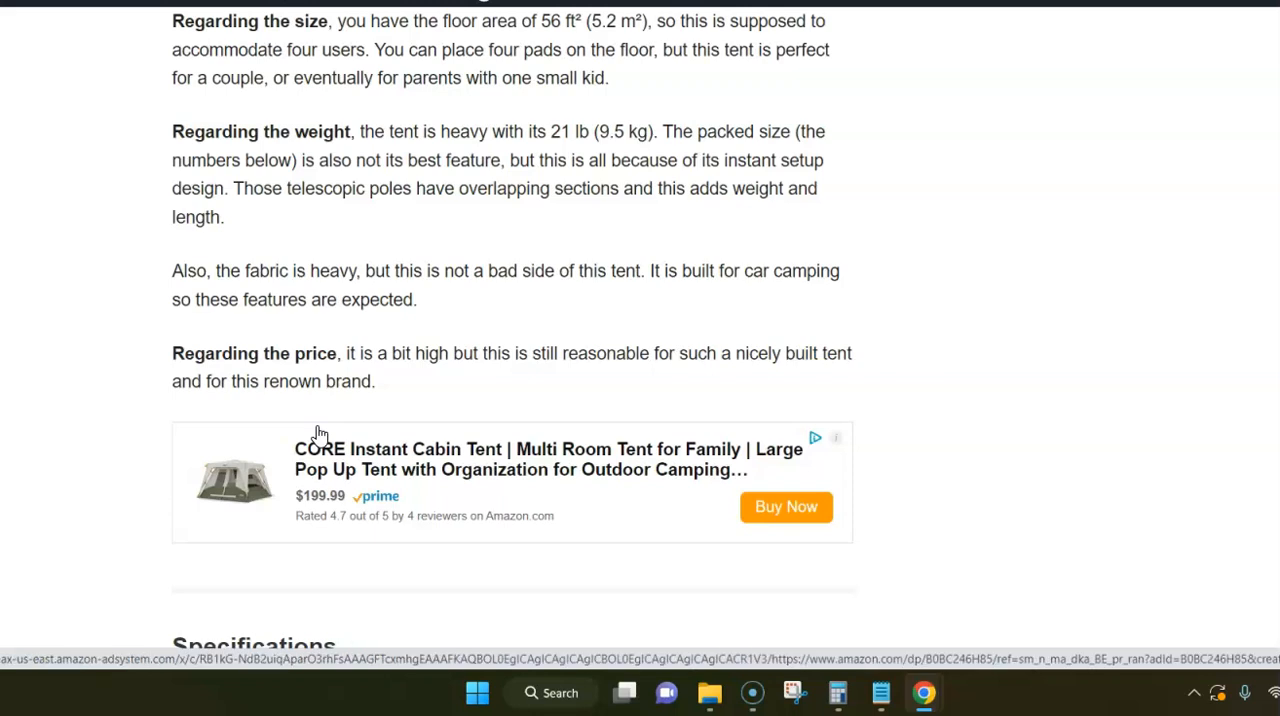
scroll(down, 3)
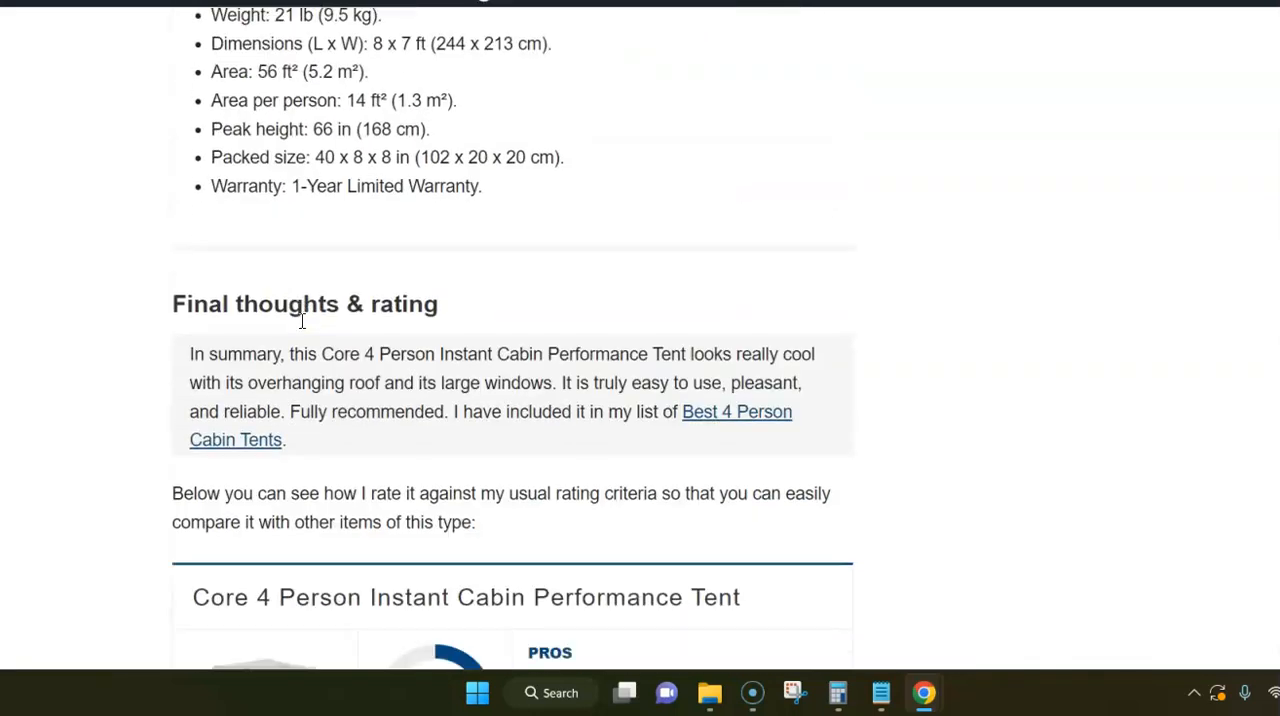
scroll(down, 3)
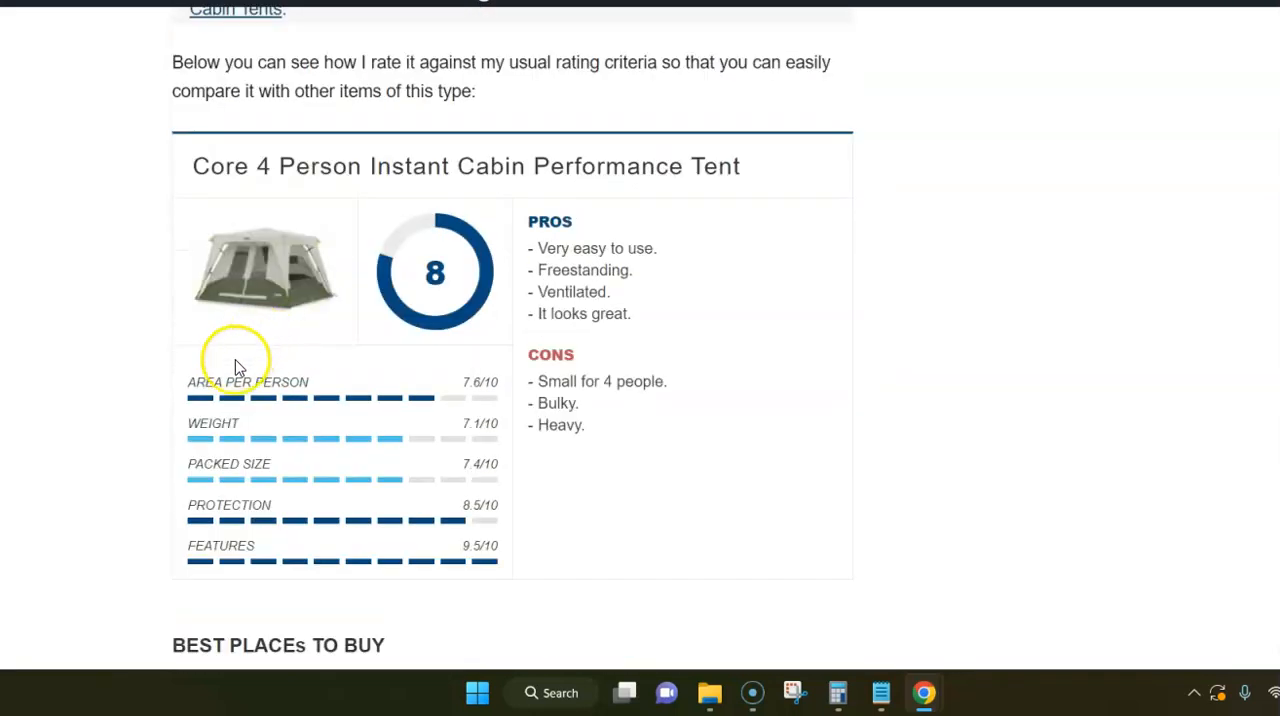
scroll(down, 3)
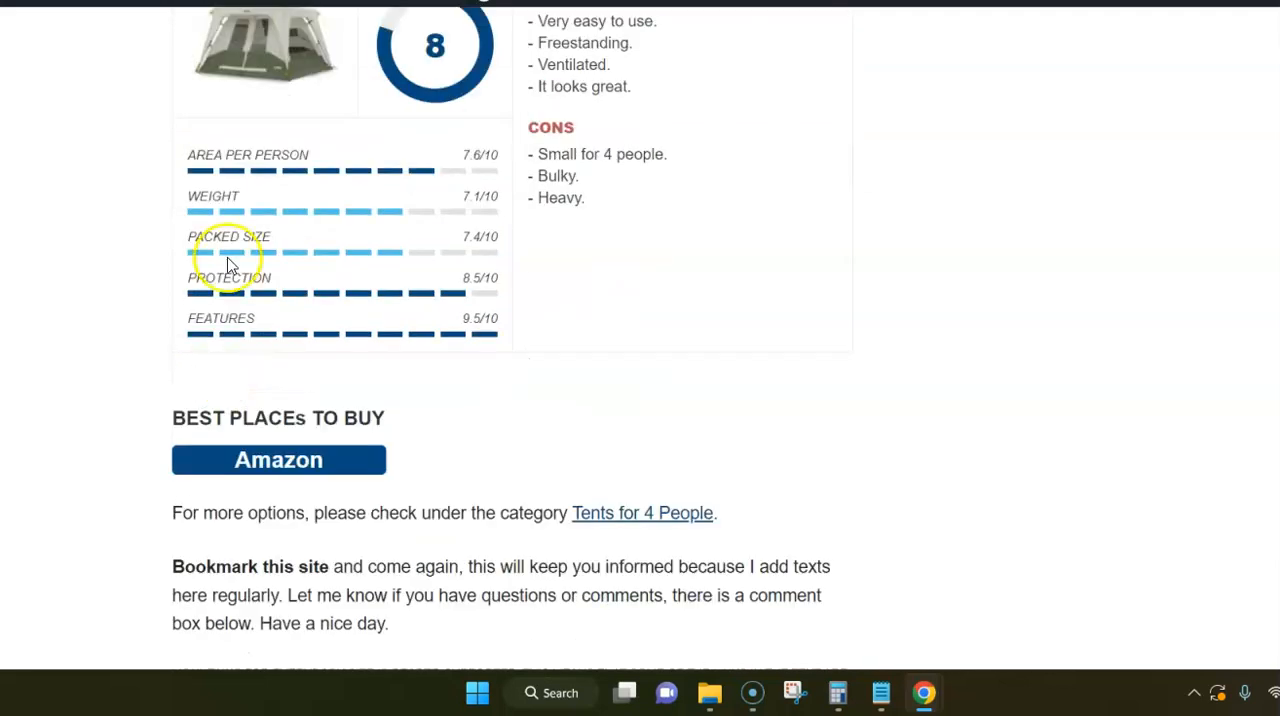
mouse_move(270, 370)
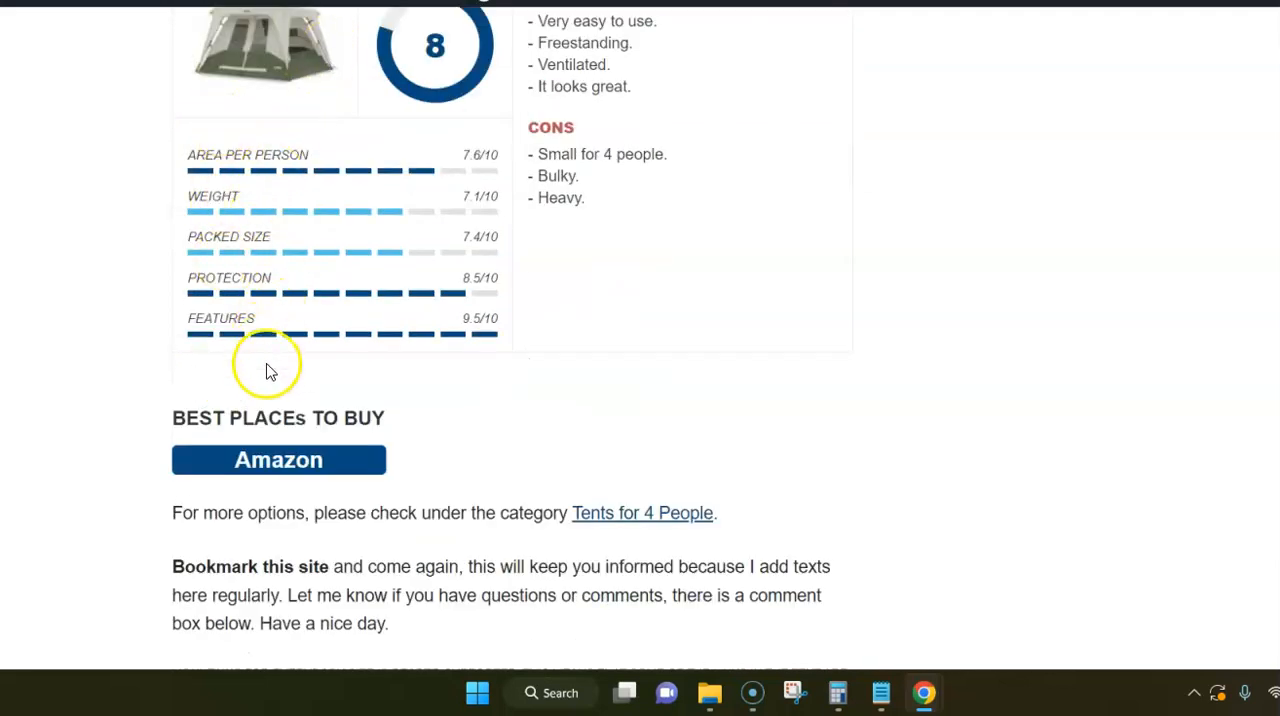
mouse_move(244, 264)
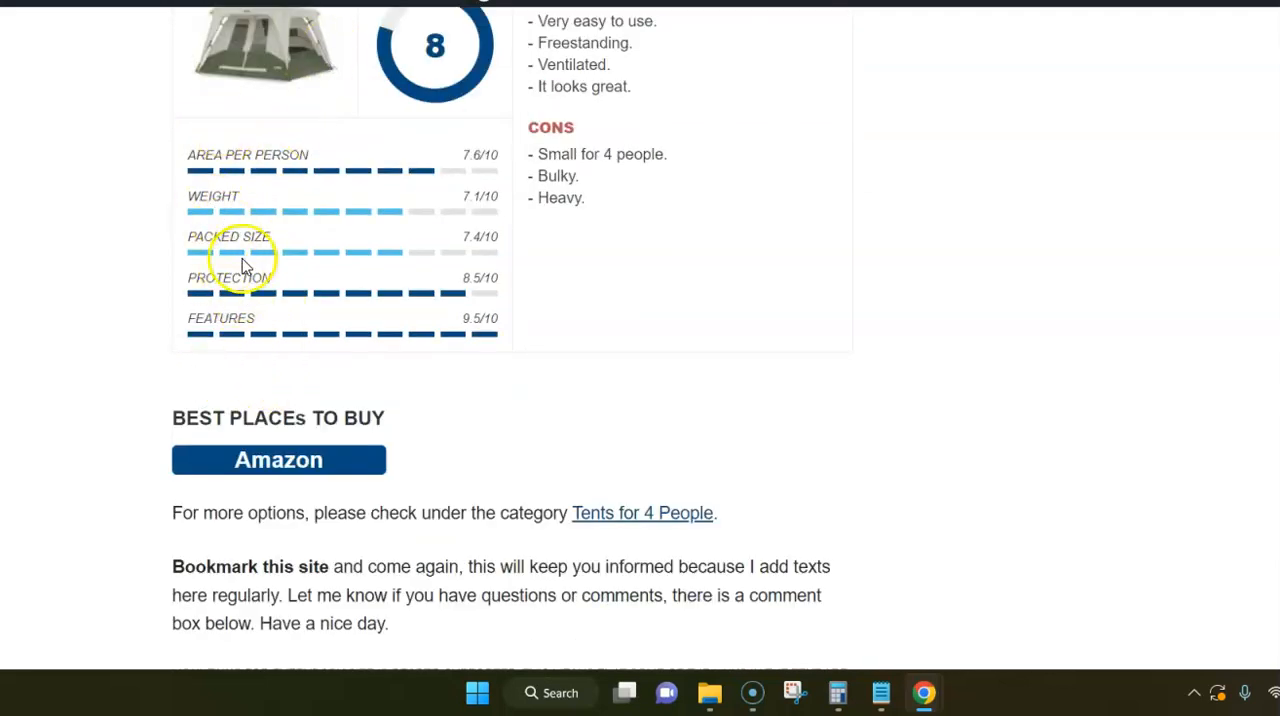
scroll(up, 3)
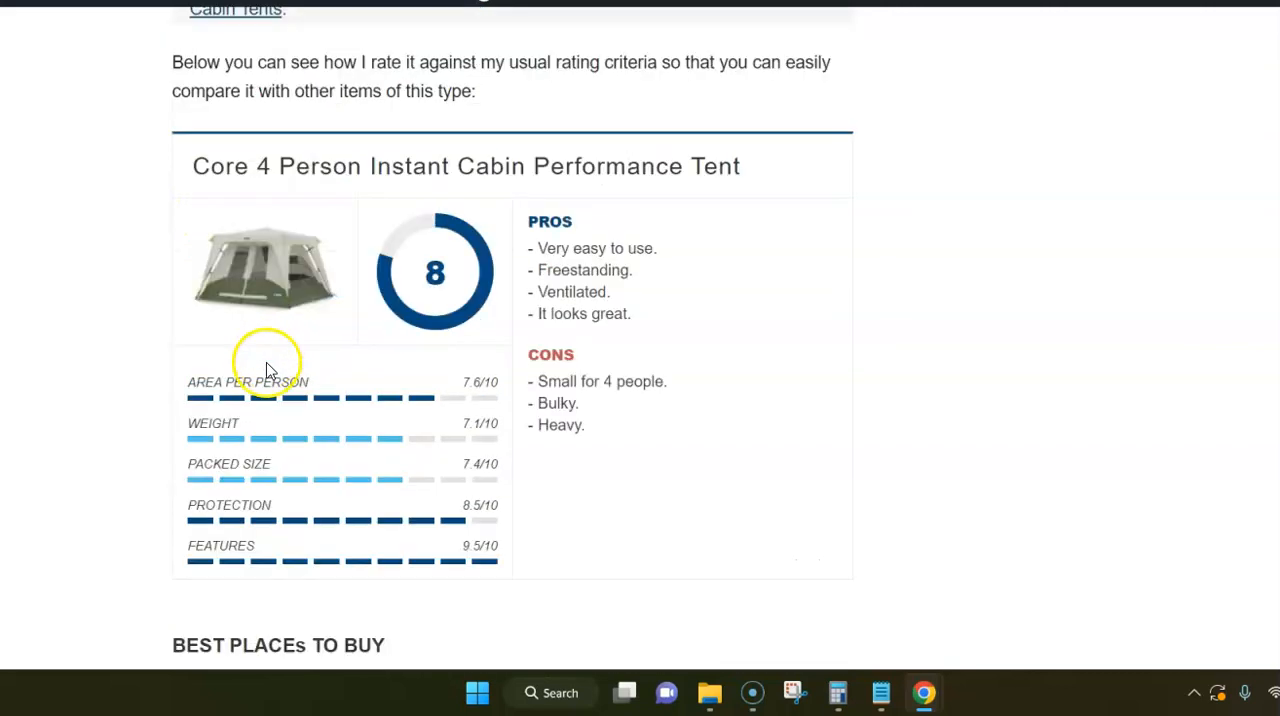
mouse_move(240, 488)
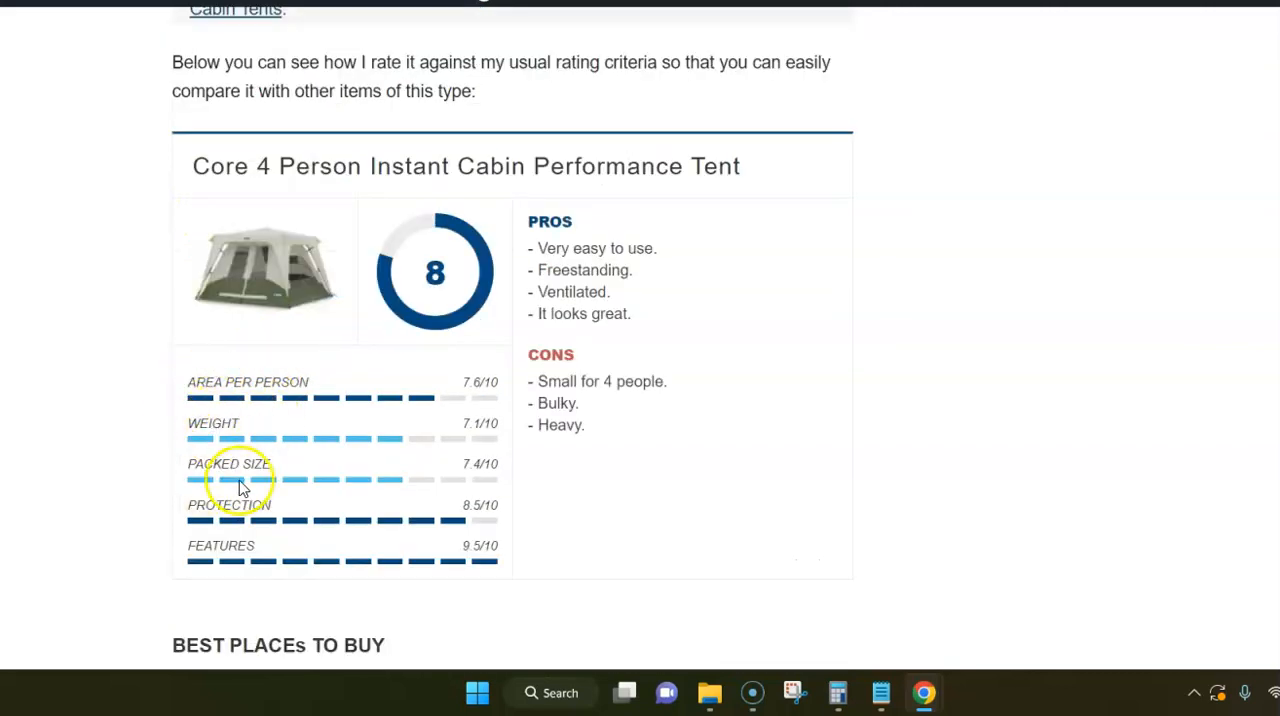
mouse_move(380, 404)
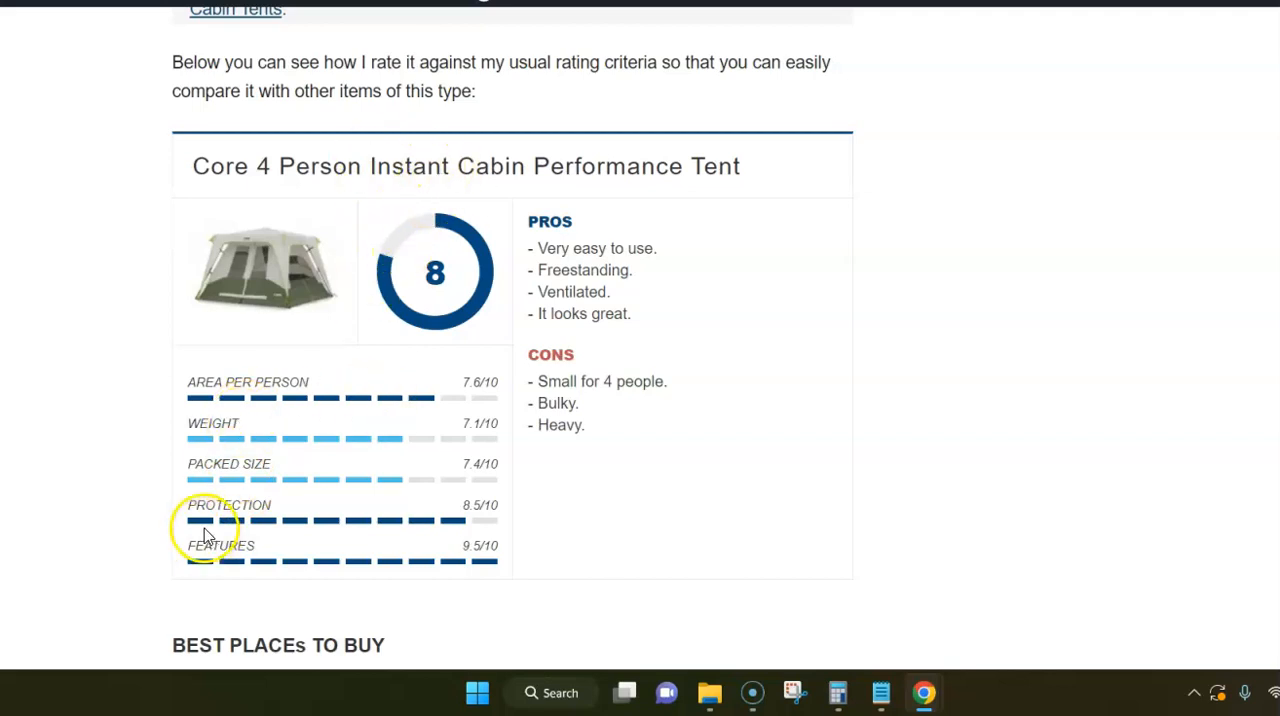
mouse_move(248, 522)
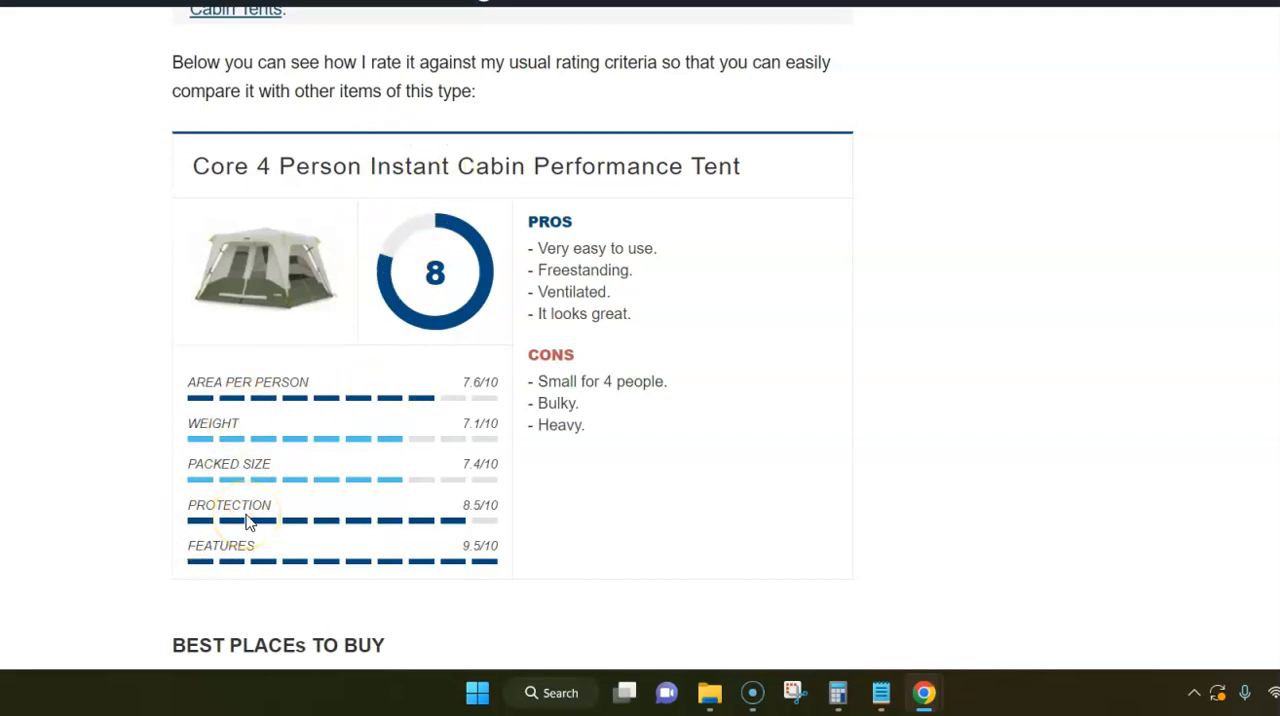
mouse_move(198, 448)
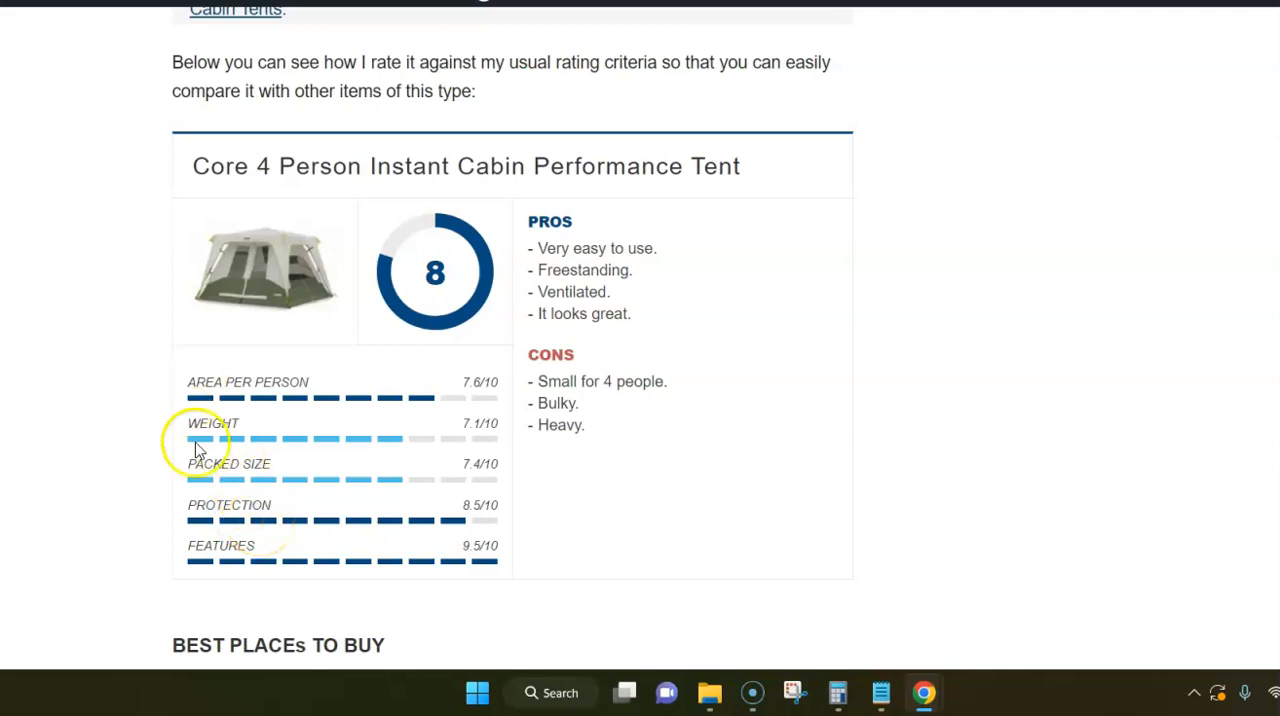
scroll(down, 3)
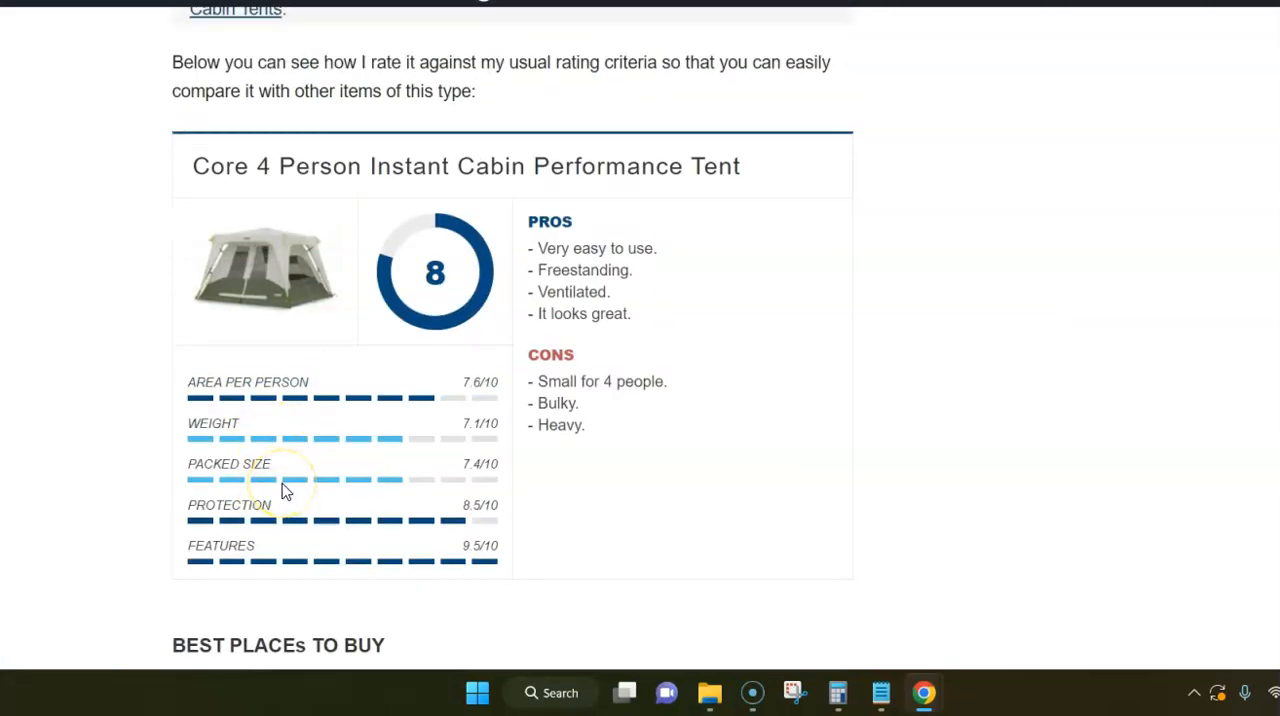
scroll(down, 3)
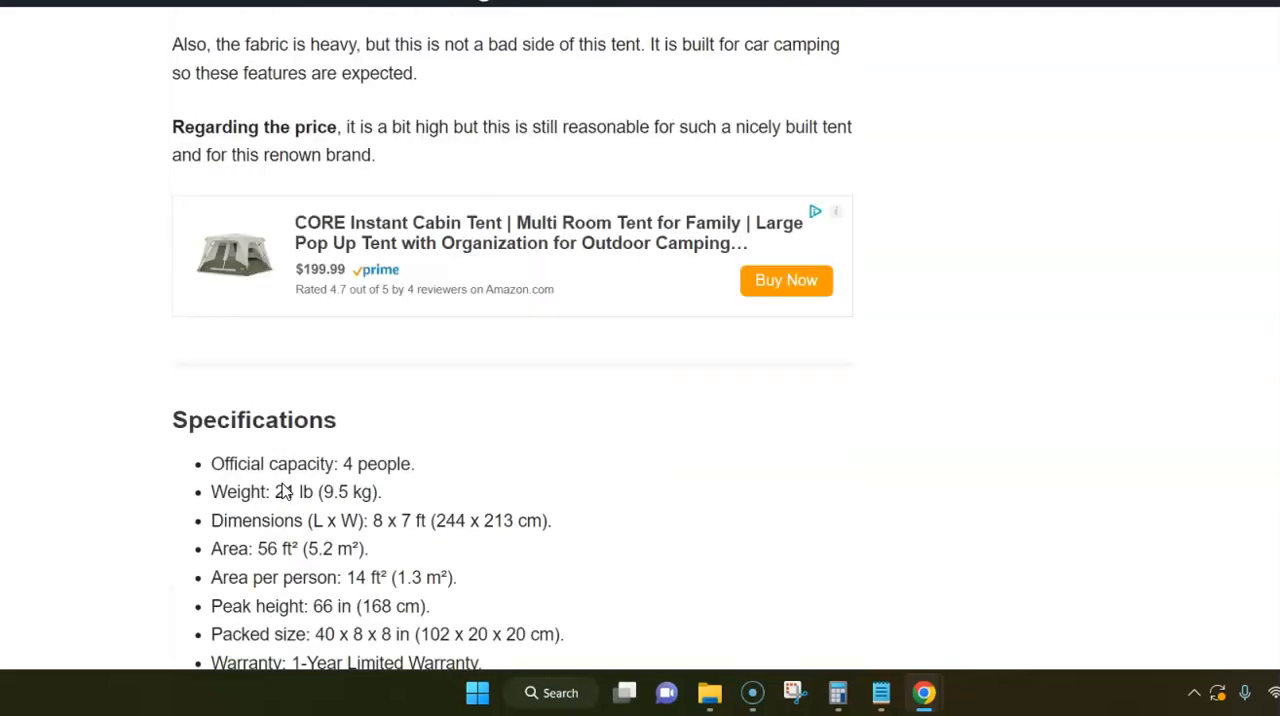
scroll(up, 3)
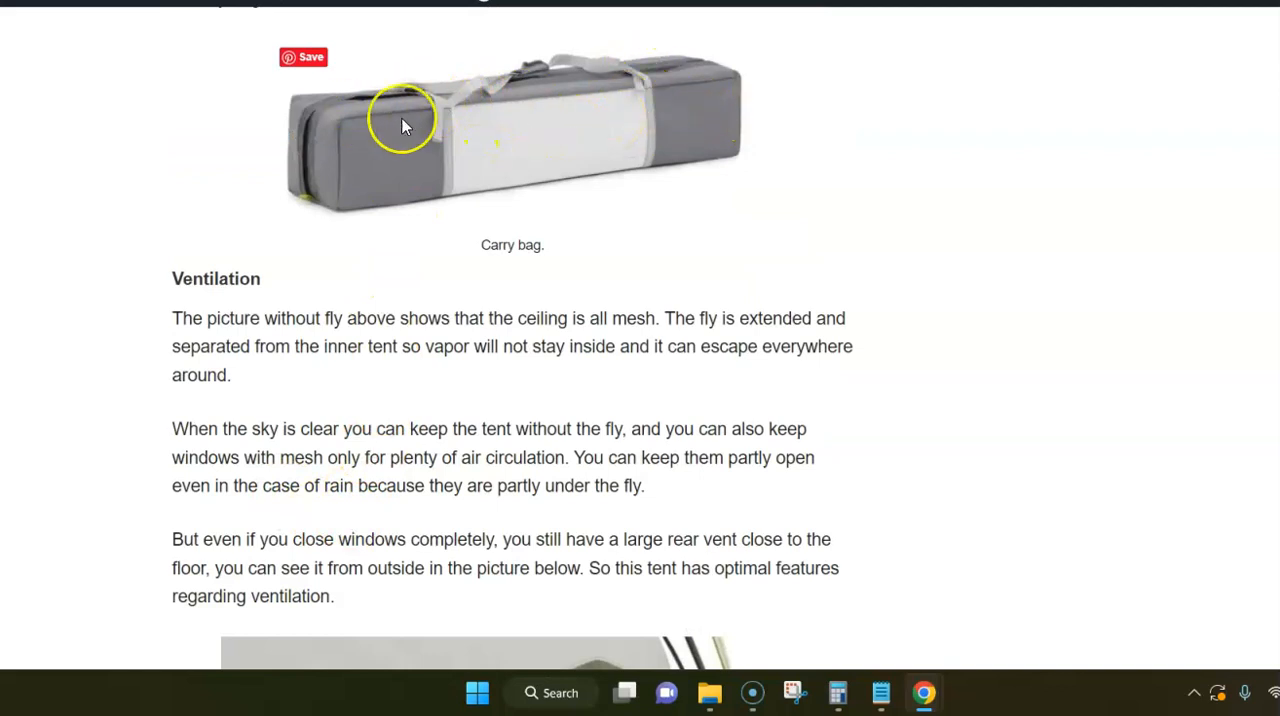
scroll(down, 3)
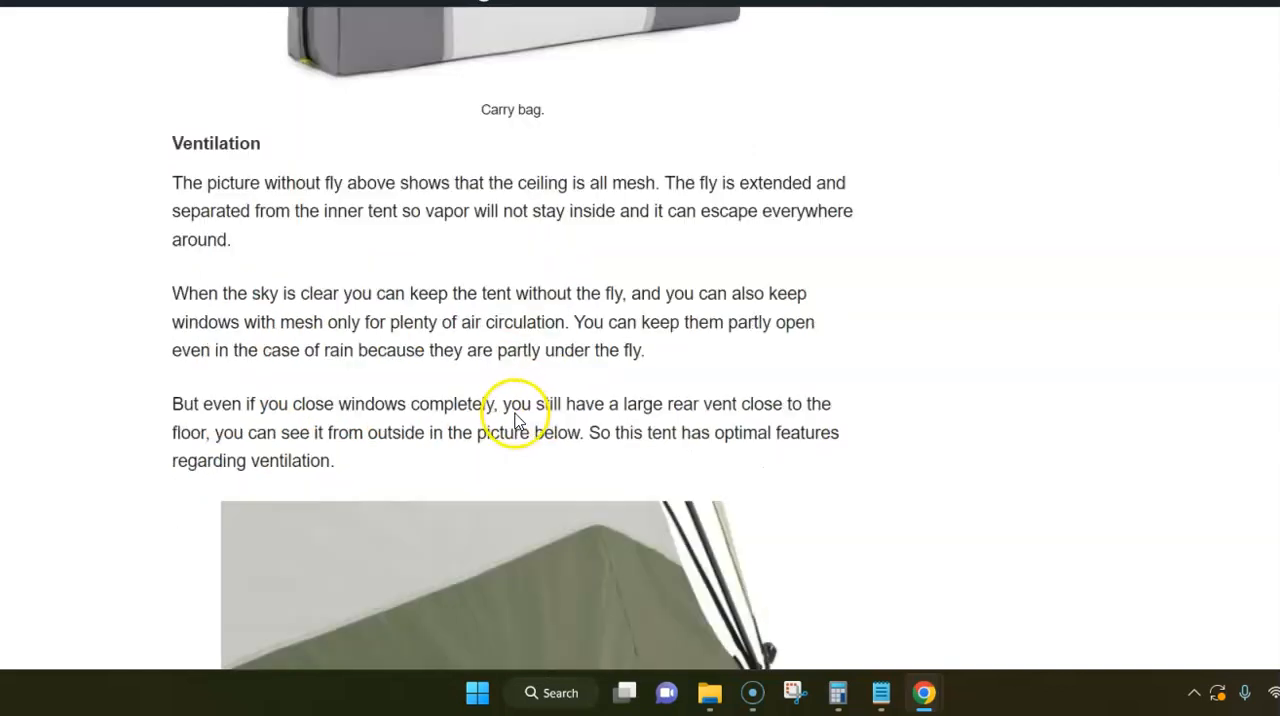
scroll(down, 3)
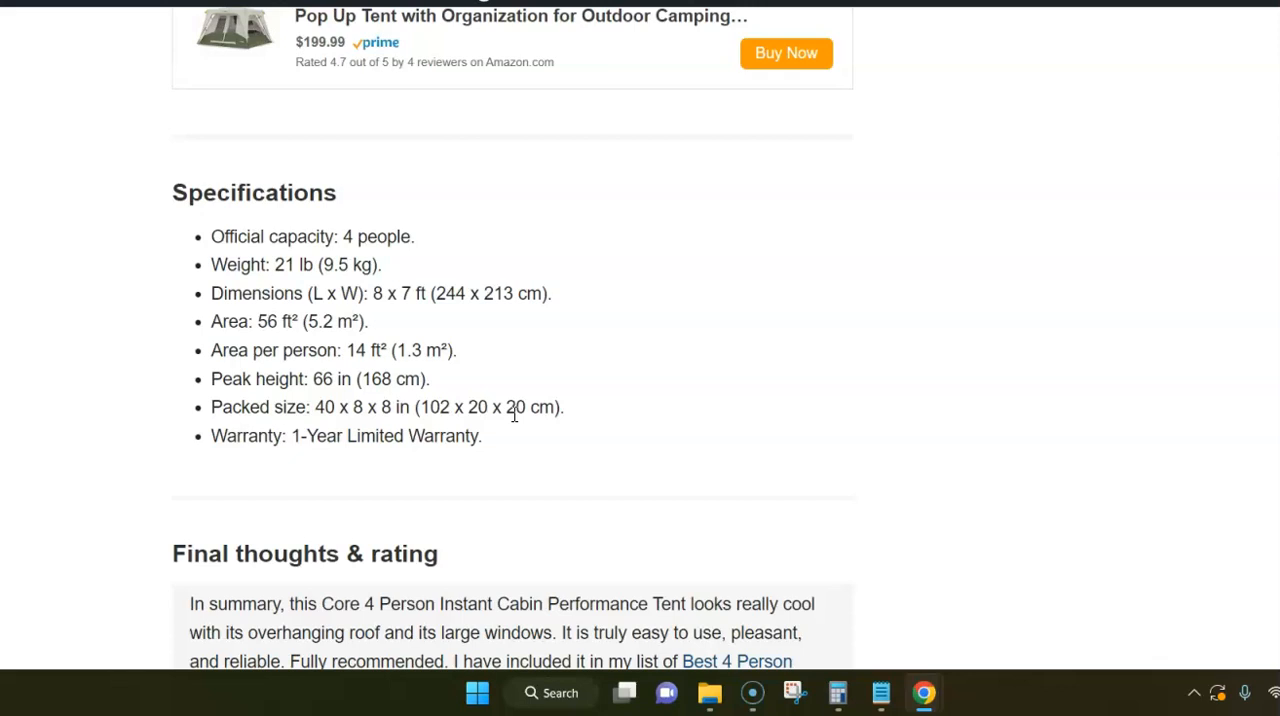
scroll(down, 3)
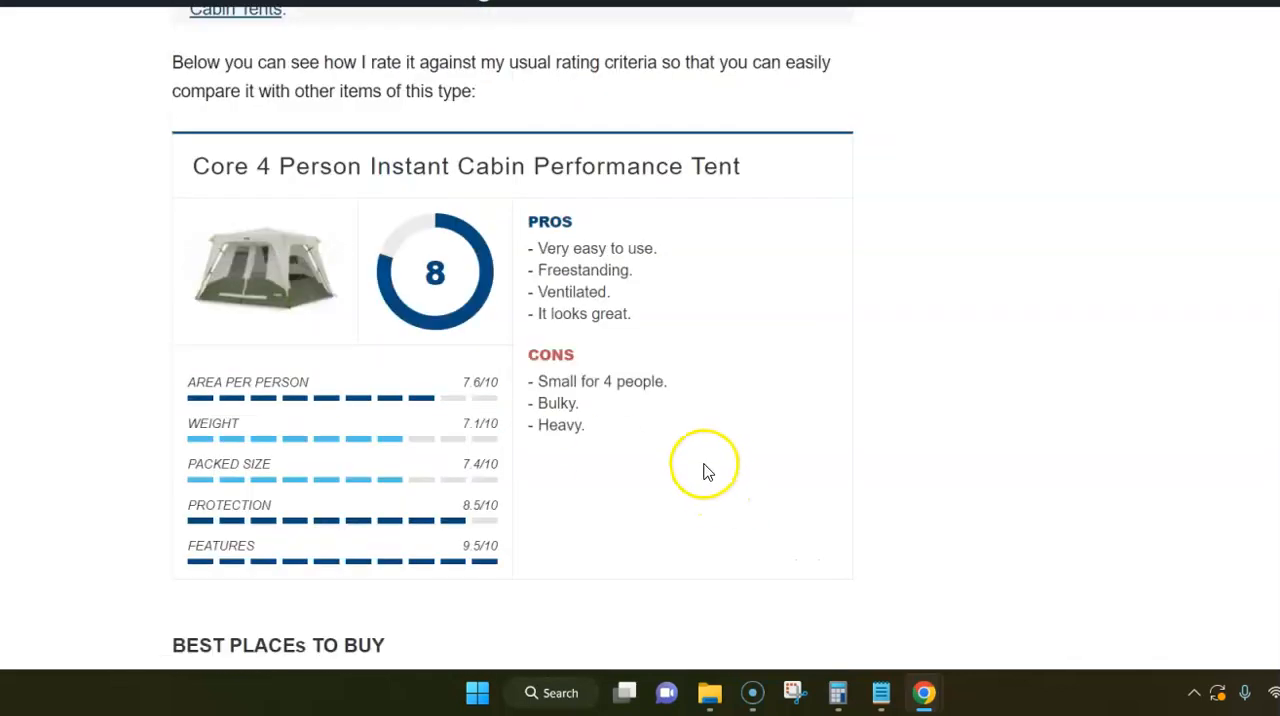
mouse_move(464, 378)
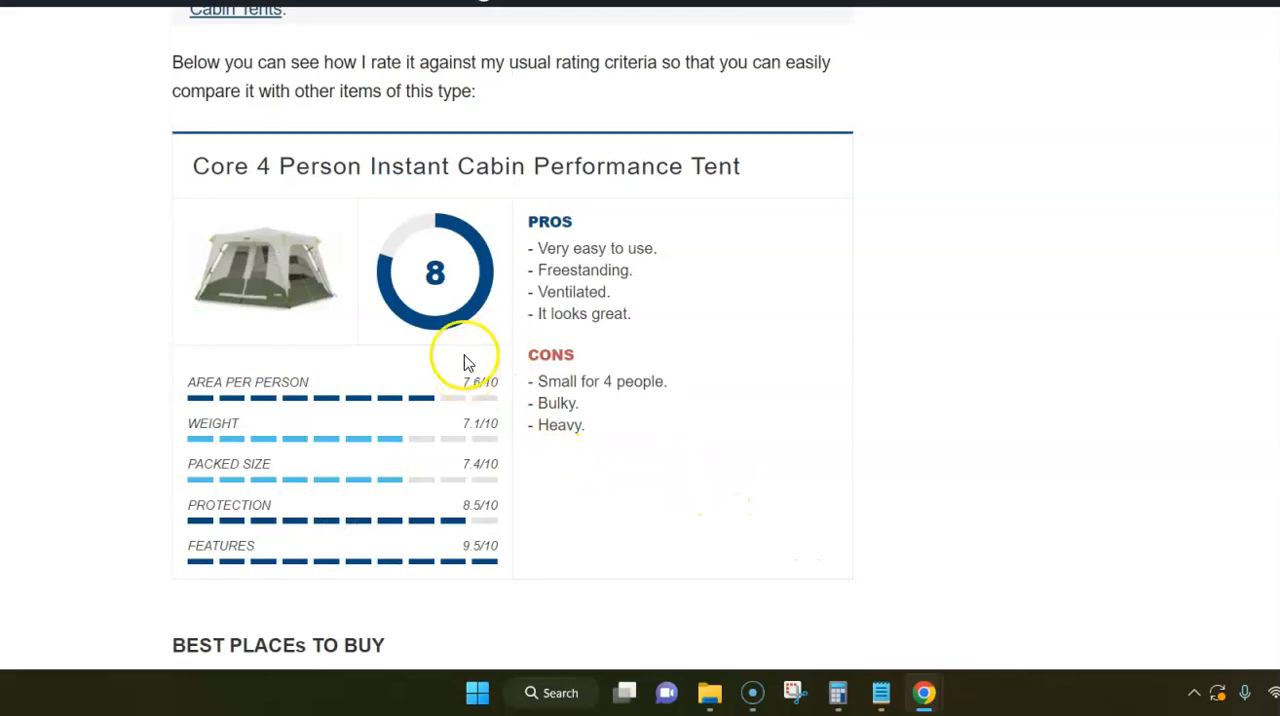
scroll(down, 3)
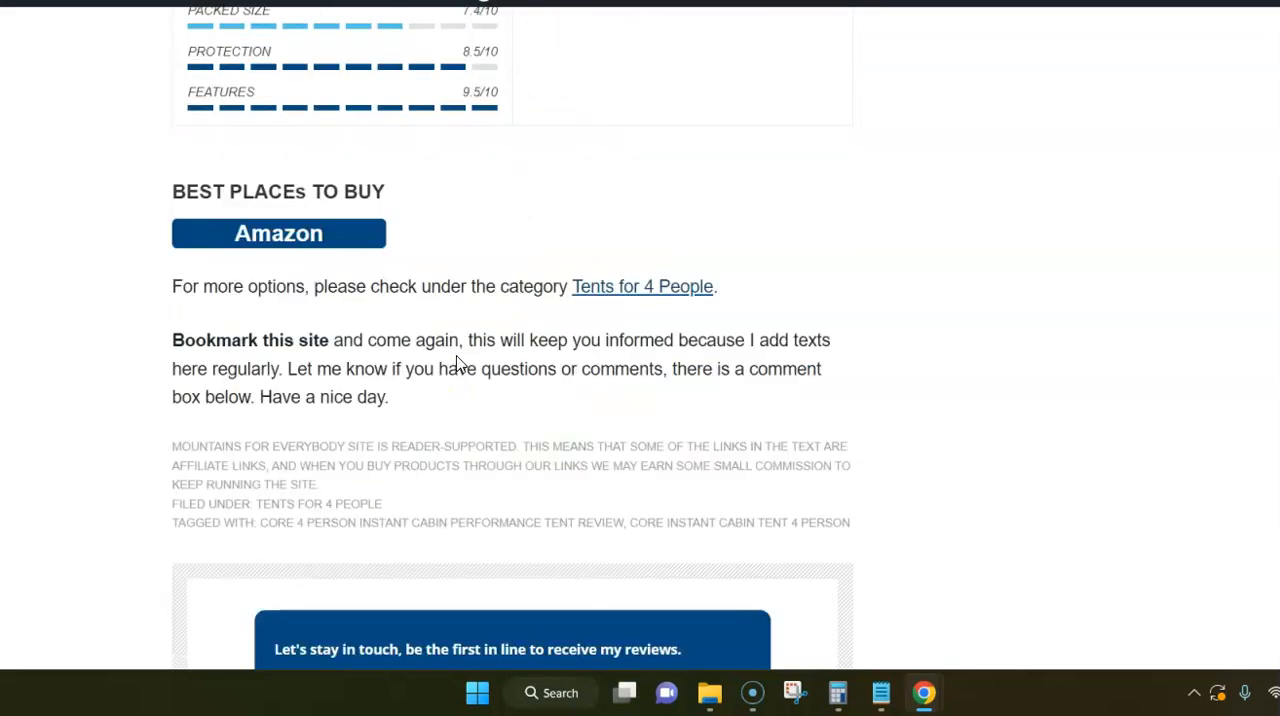